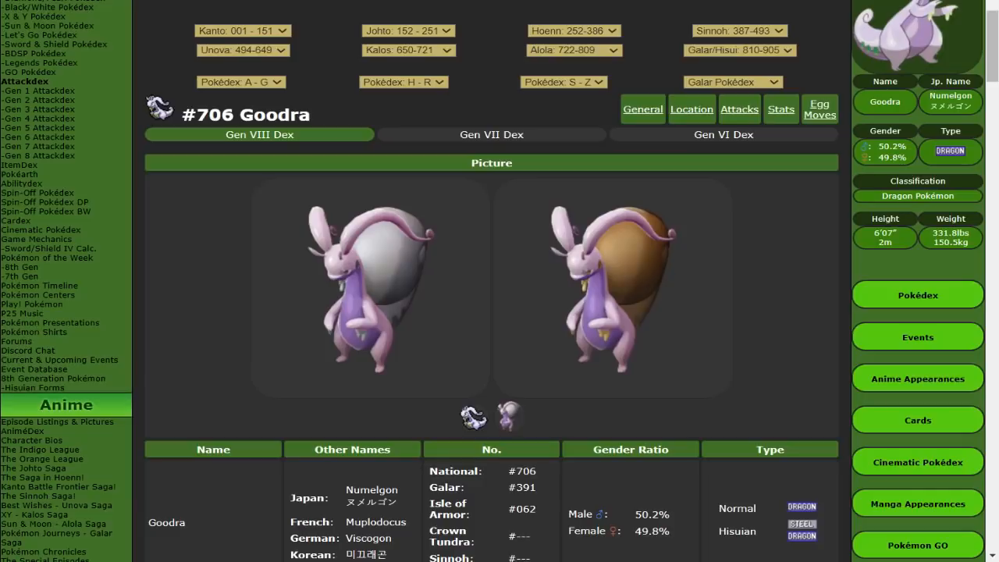
pyautogui.moveTo(634, 207)
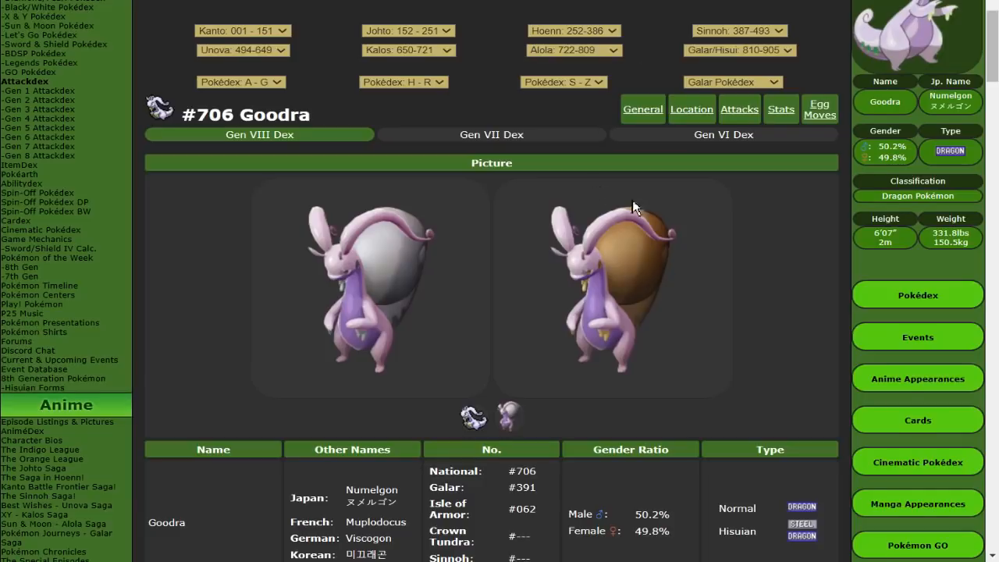
# Pick Duraludon from the + slot as the team's third Pokémon
pyautogui.scroll(-3)
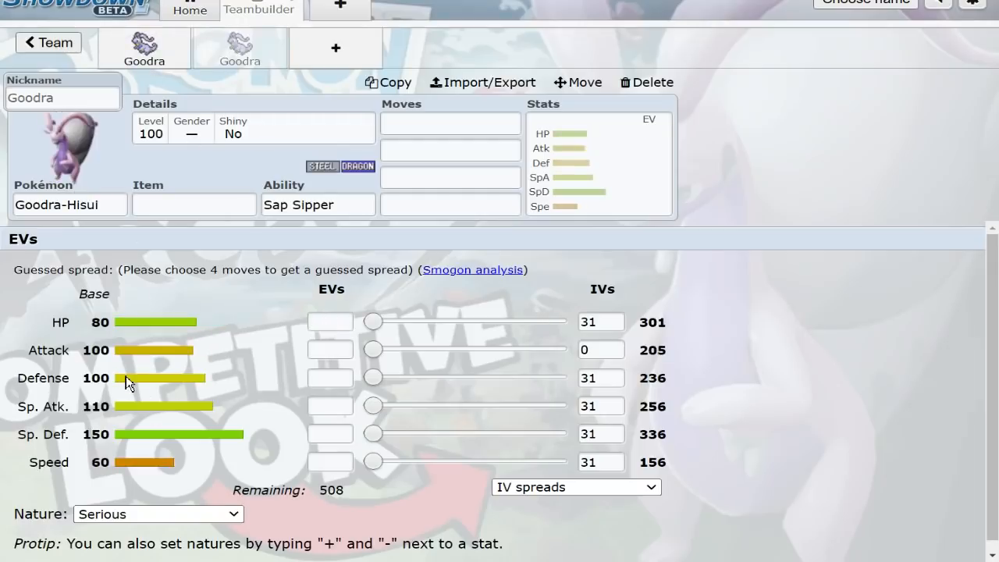
pyautogui.click(240, 48)
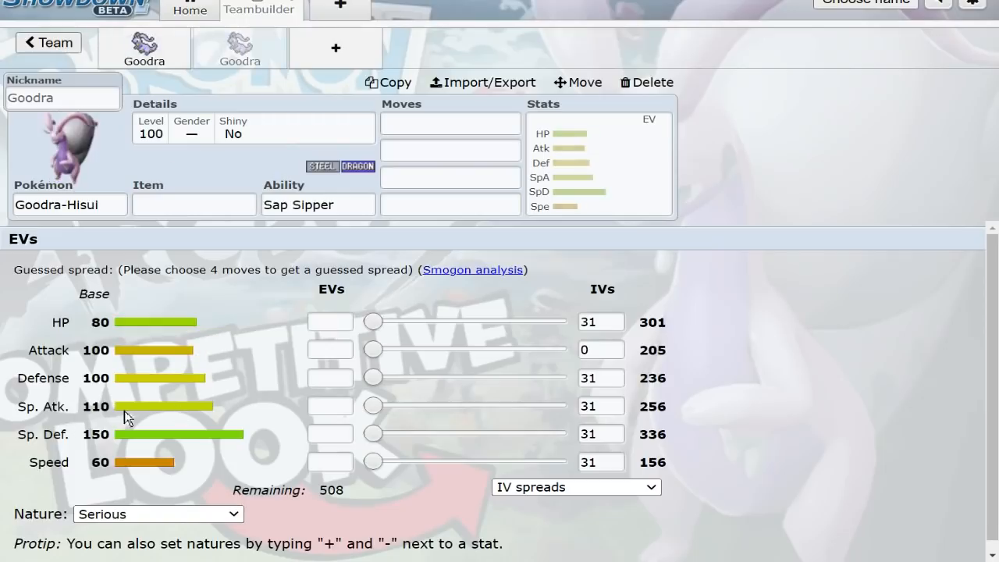
pyautogui.moveTo(115, 474)
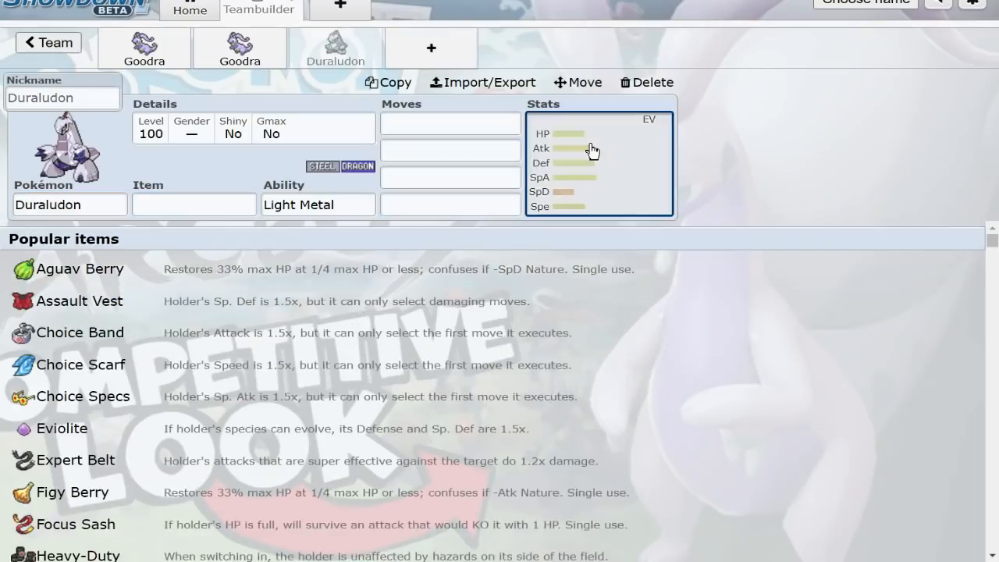
# Open Duraludon's stat spread, then add Dialga as the fourth team member
pyautogui.click(593, 162)
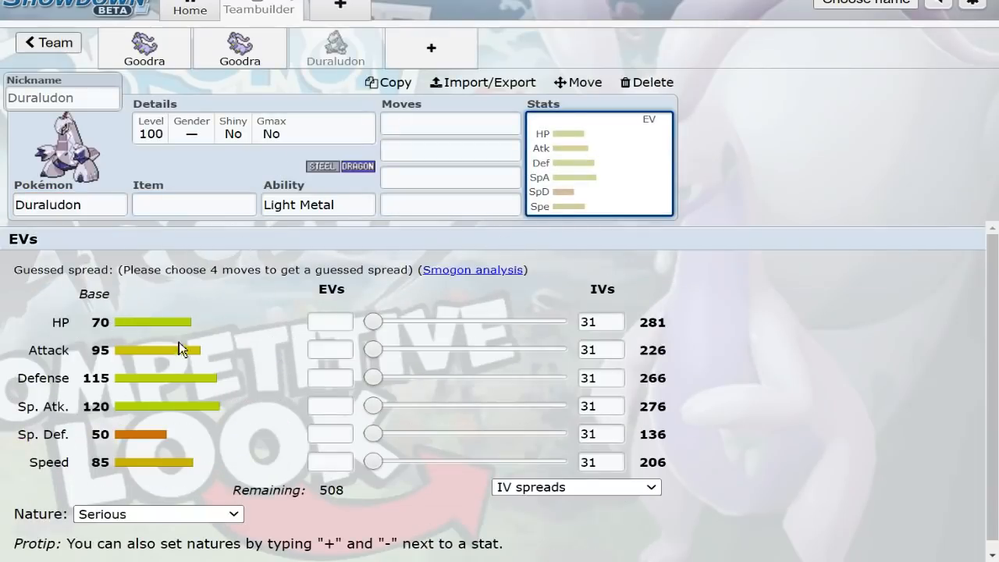
pyautogui.moveTo(122, 453)
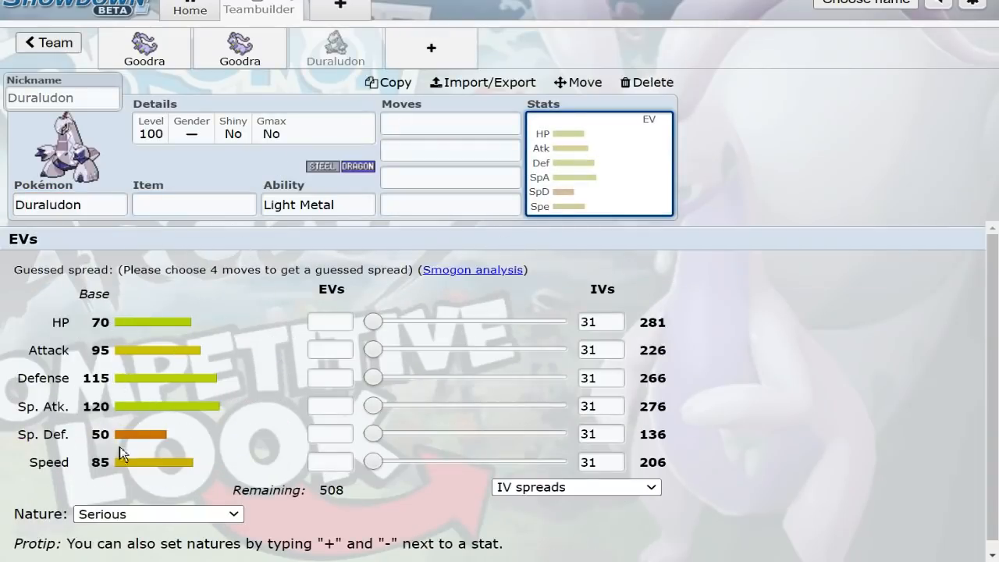
pyautogui.moveTo(176, 328)
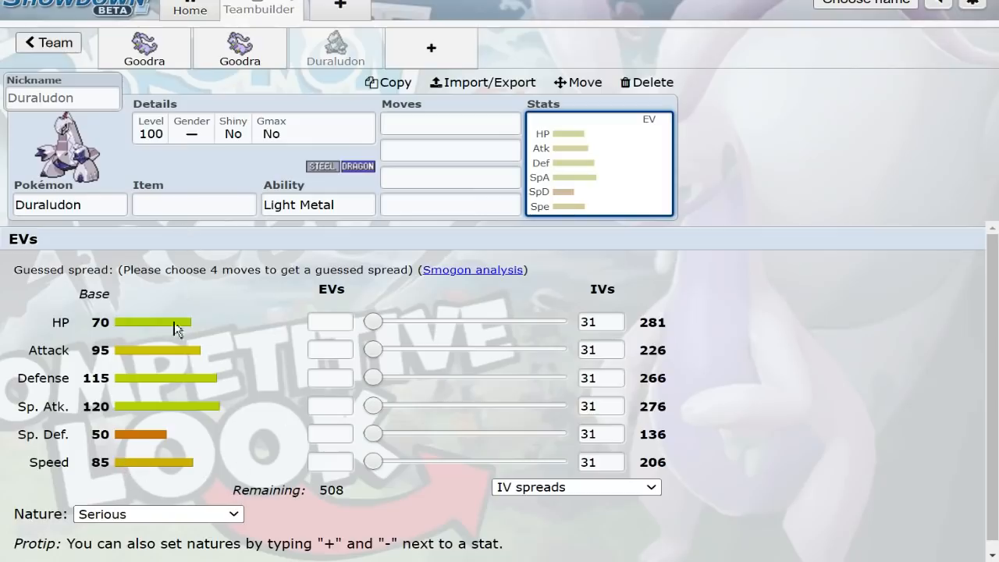
pyautogui.moveTo(149, 410)
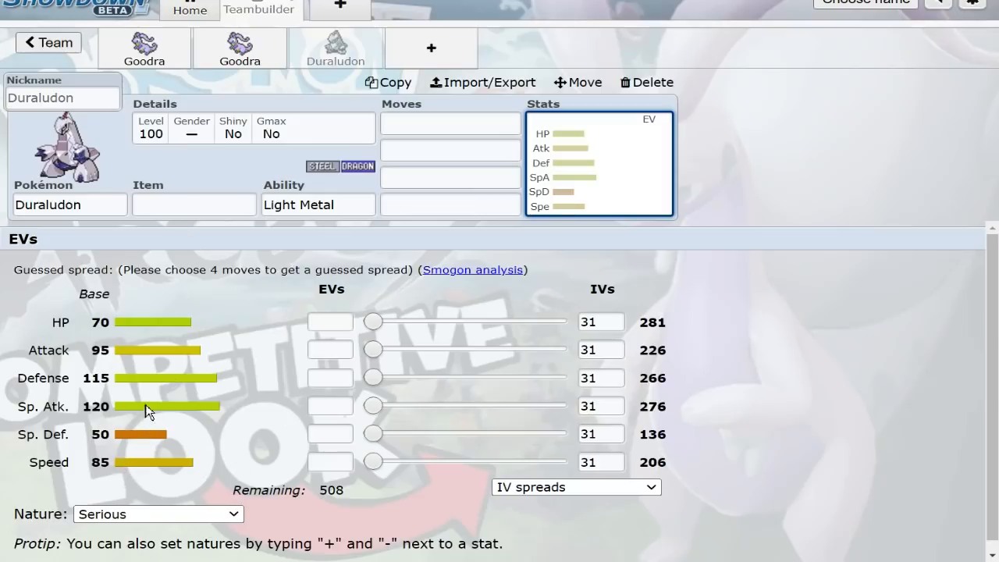
pyautogui.click(318, 204)
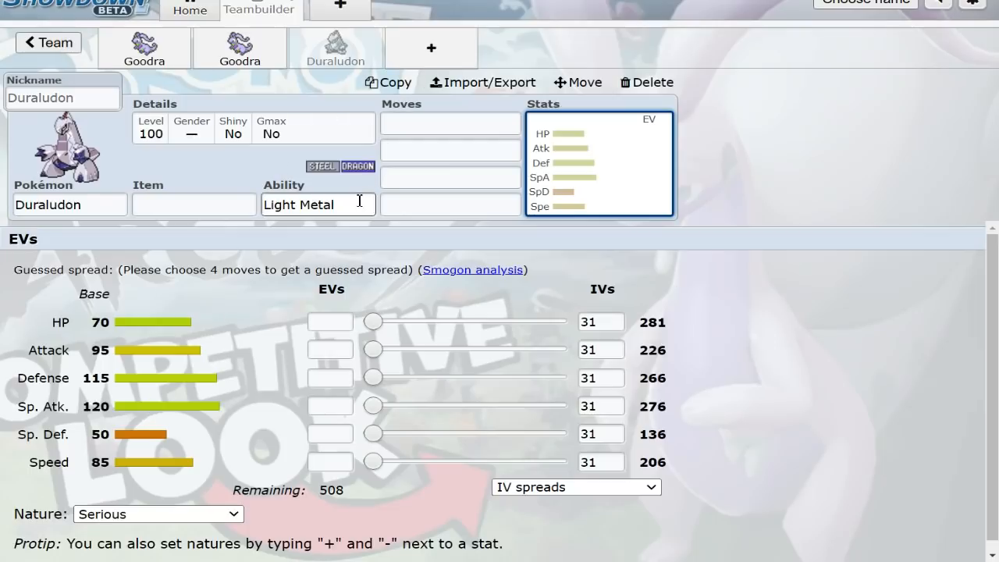
pyautogui.moveTo(215, 372)
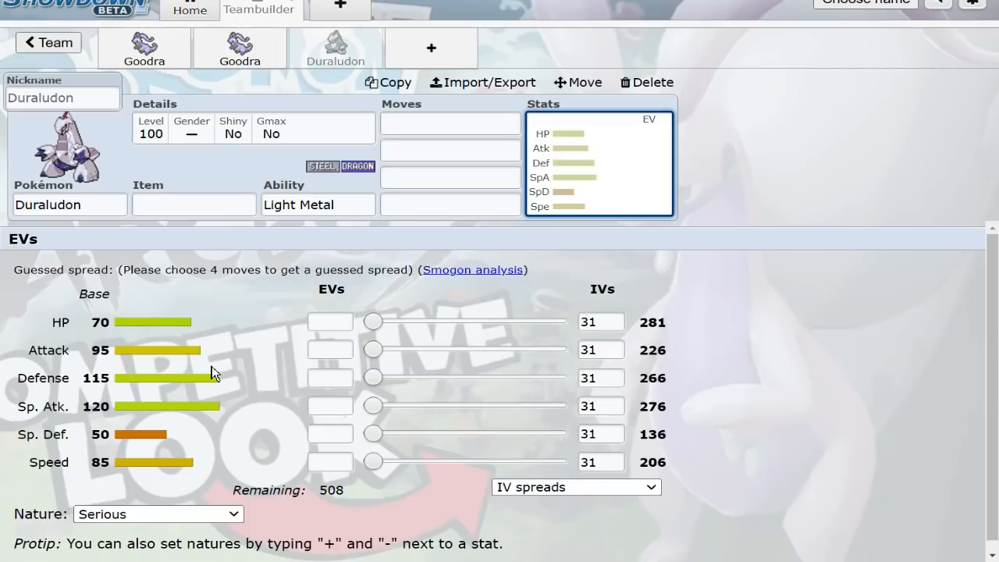
pyautogui.moveTo(574, 343)
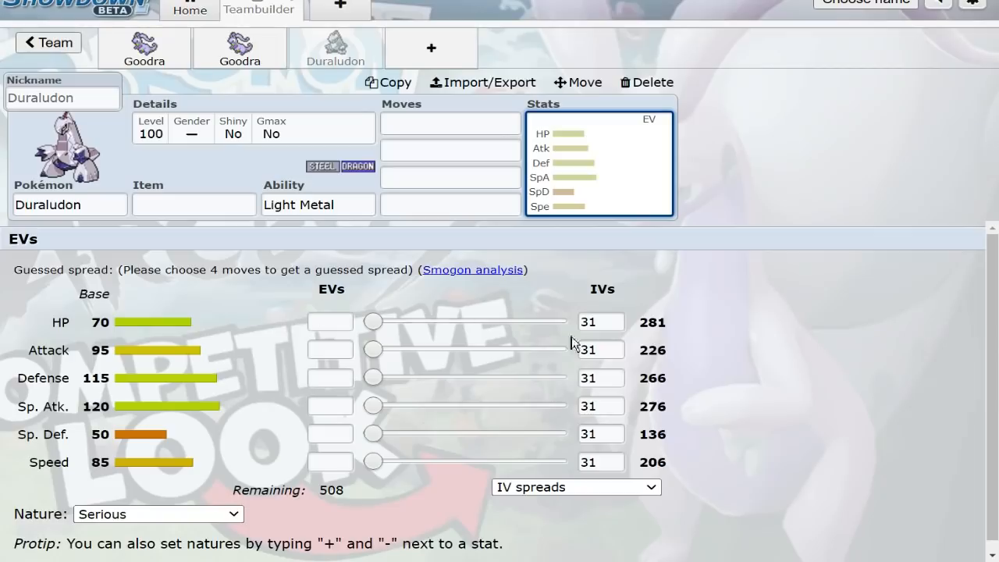
pyautogui.moveTo(737, 318)
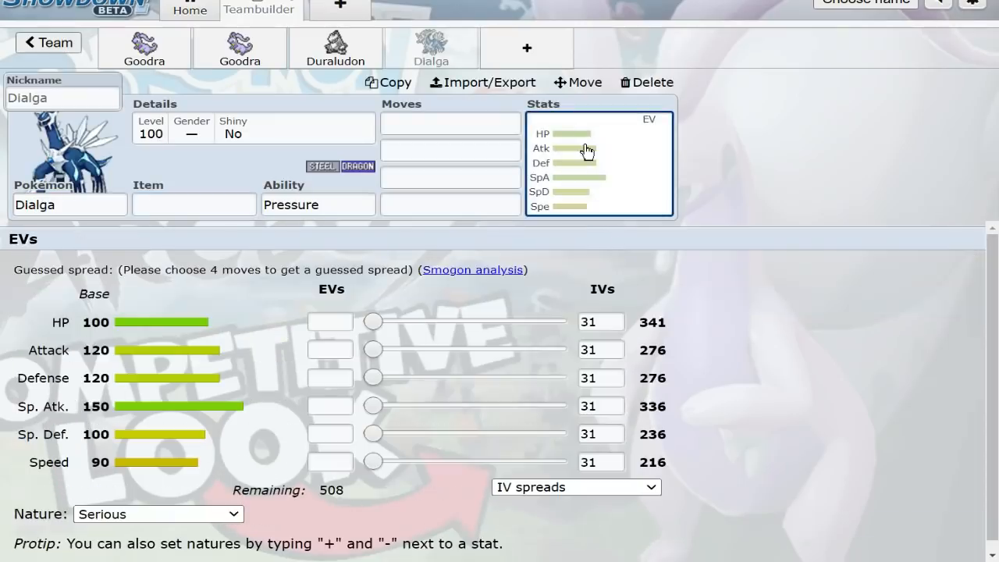
pyautogui.moveTo(463, 275)
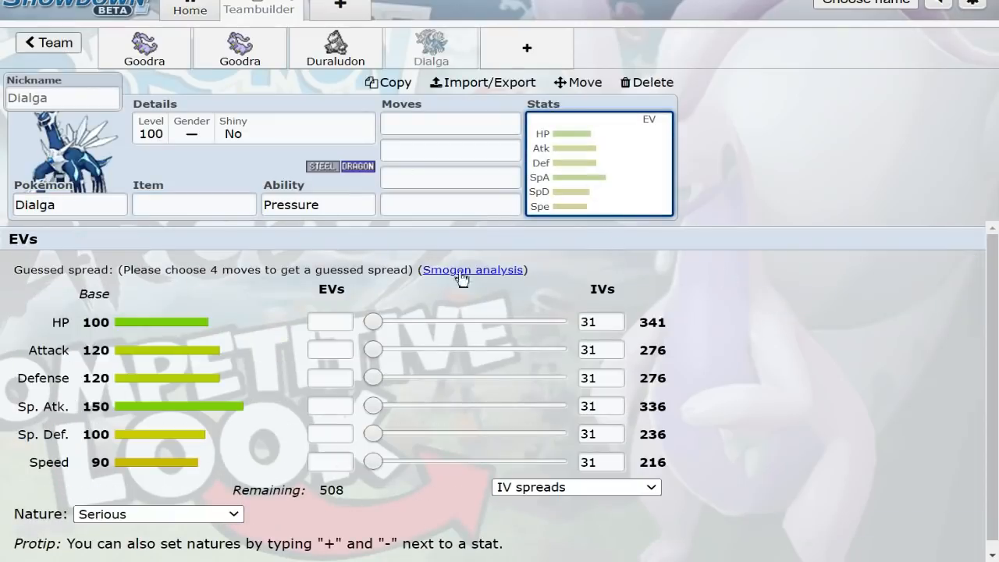
pyautogui.moveTo(730, 274)
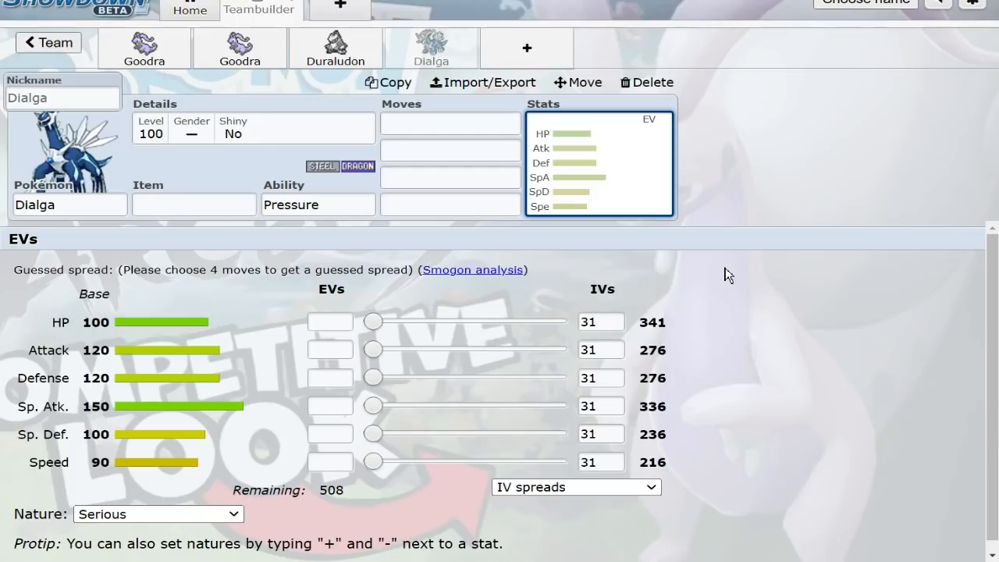
# Switch between the Hisuian Goodra and Dialga tabs, then open regular Goodra's 252 HP EV set
pyautogui.click(239, 47)
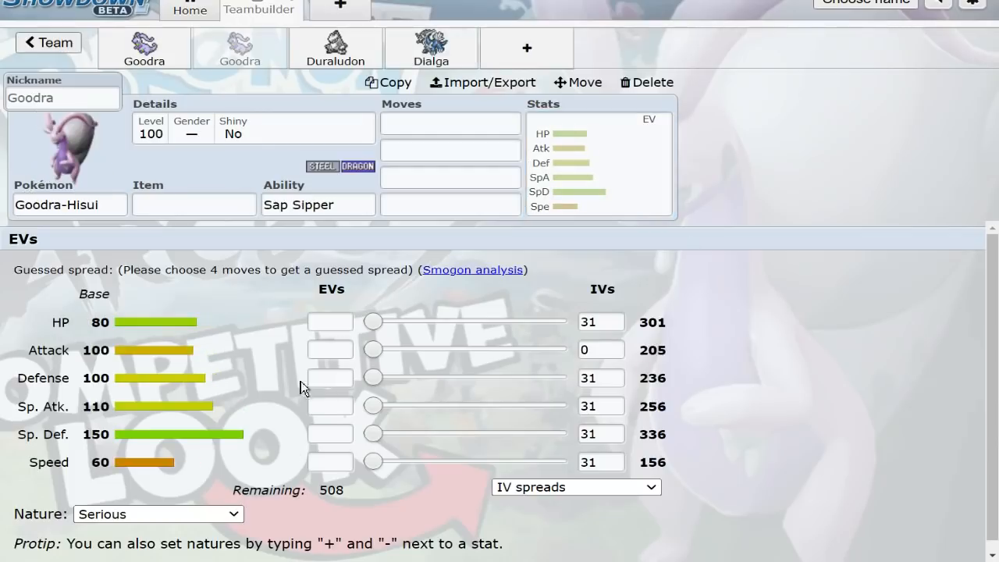
pyautogui.click(431, 47)
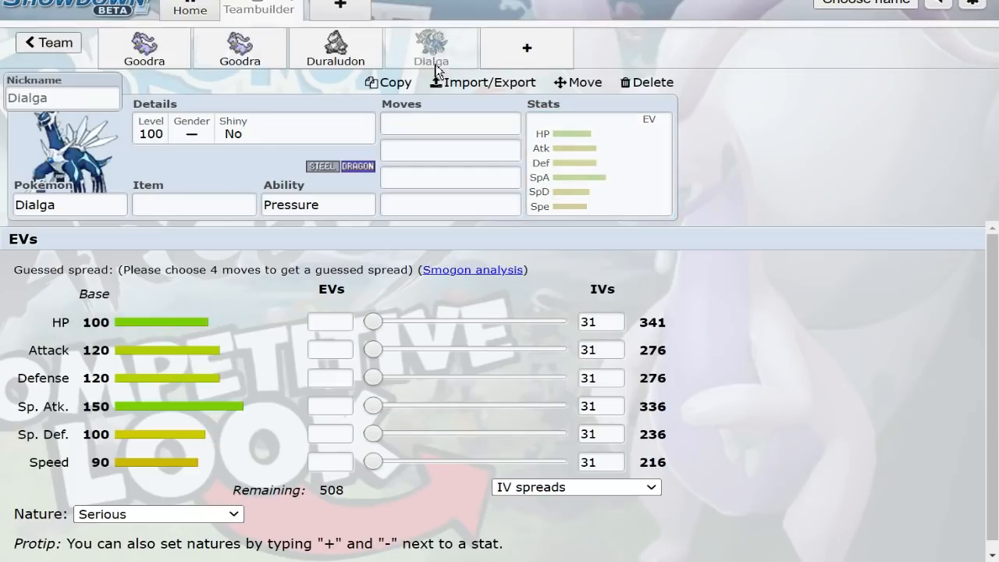
pyautogui.click(239, 47)
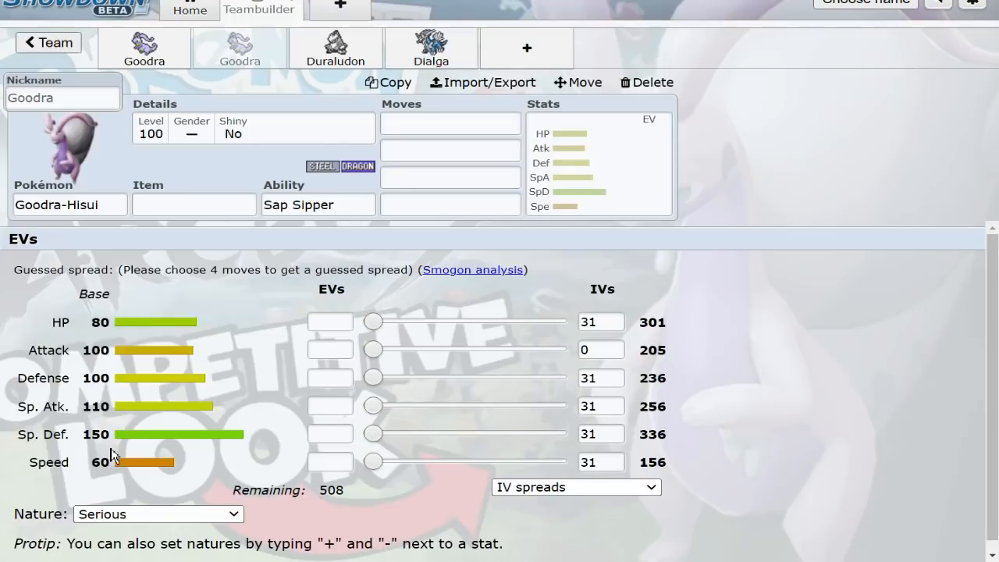
pyautogui.moveTo(646, 400)
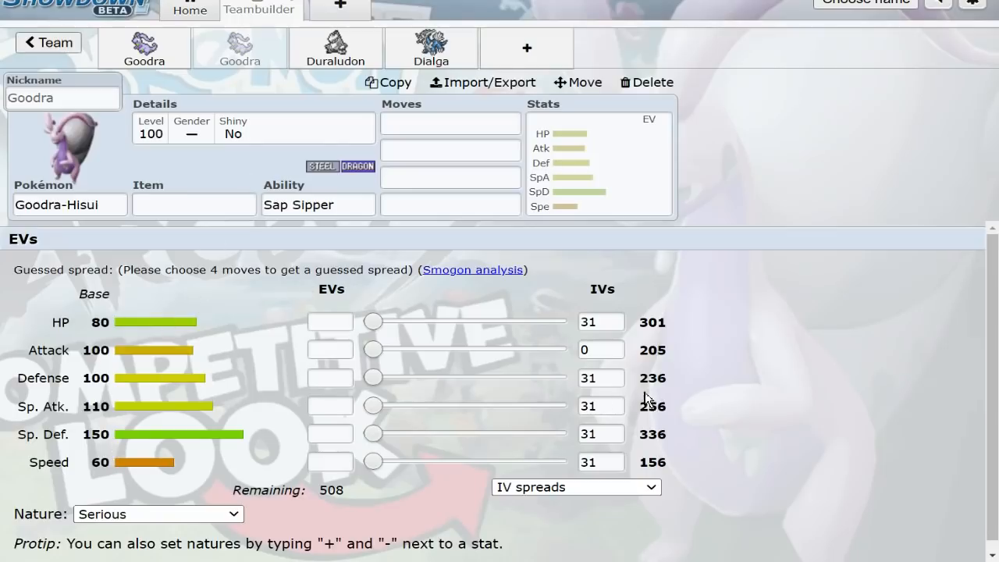
pyautogui.moveTo(182, 429)
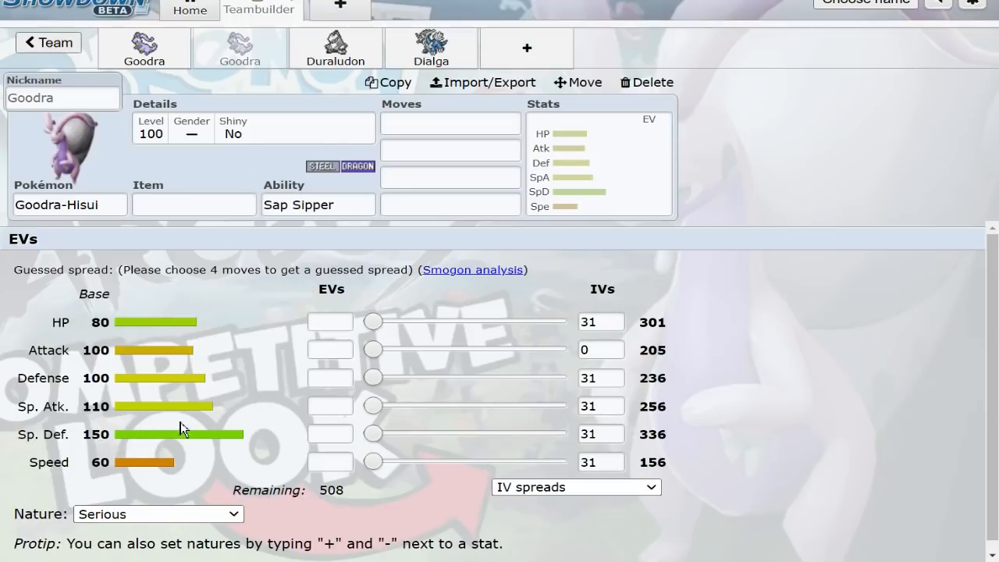
pyautogui.moveTo(190, 422)
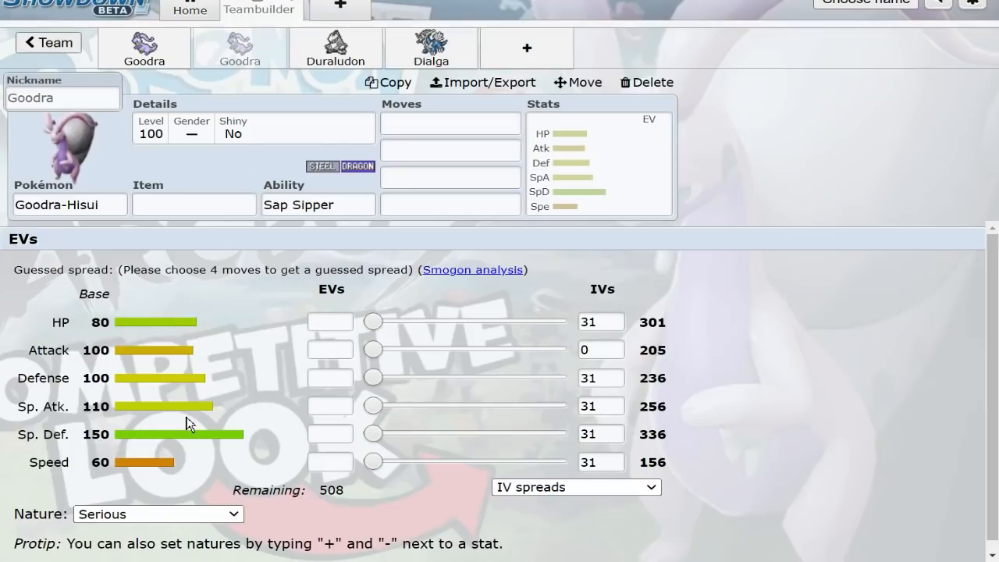
pyautogui.moveTo(348, 162)
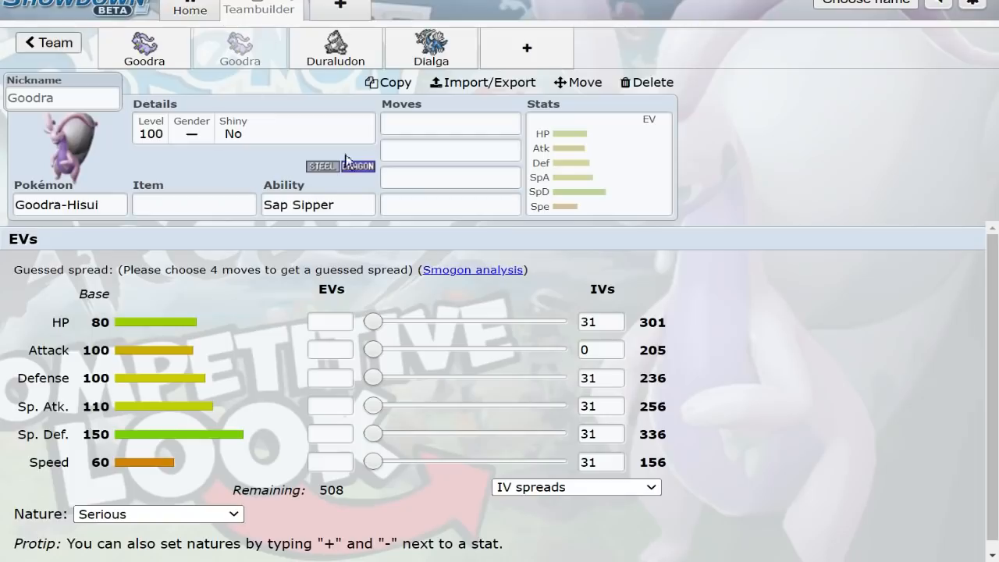
pyautogui.moveTo(260, 447)
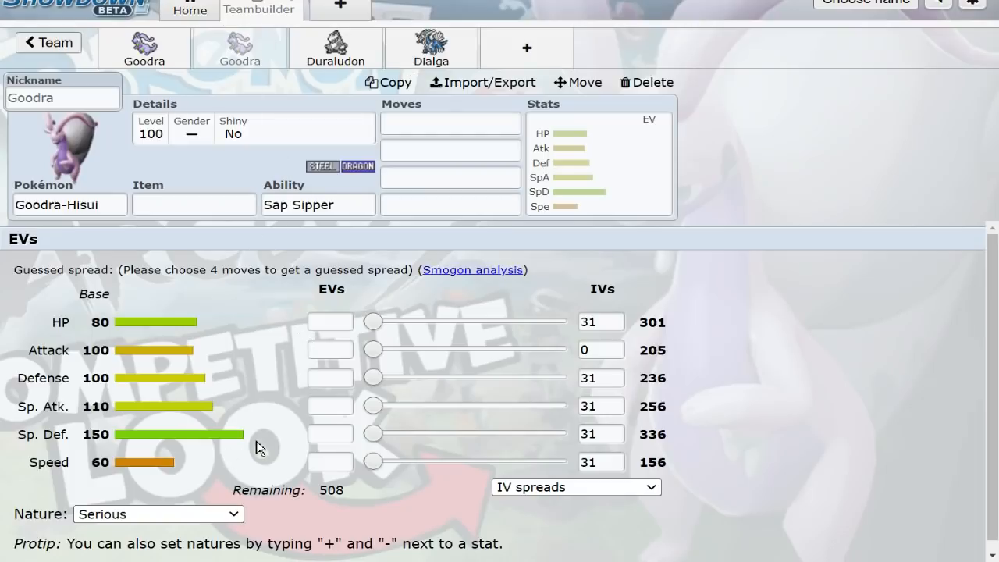
pyautogui.moveTo(272, 269)
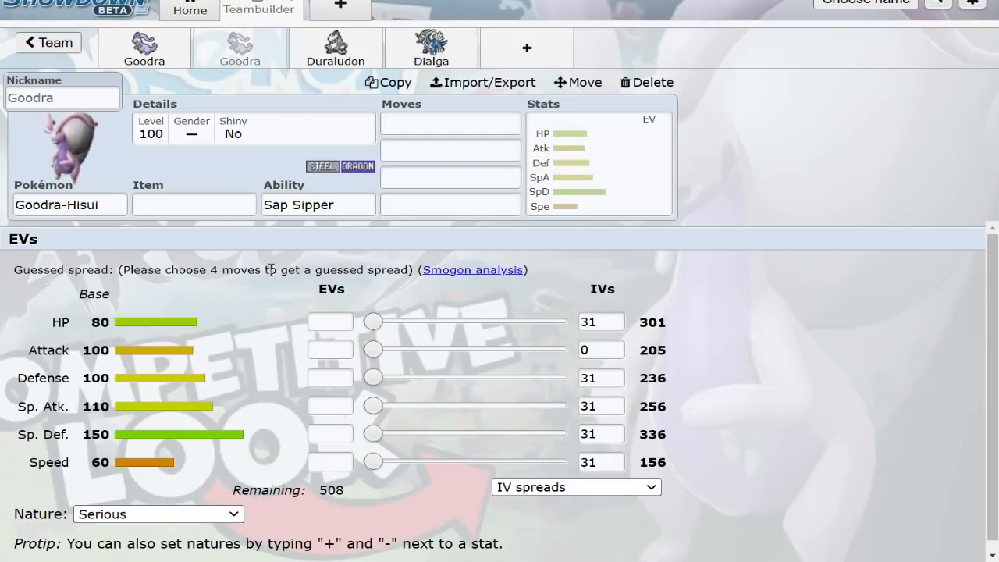
pyautogui.click(318, 205)
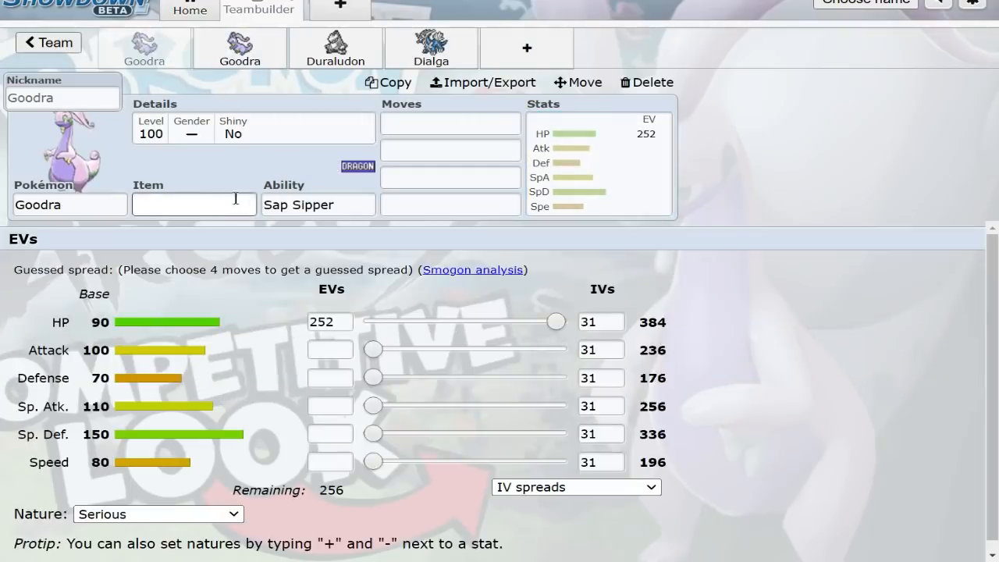
pyautogui.click(318, 204)
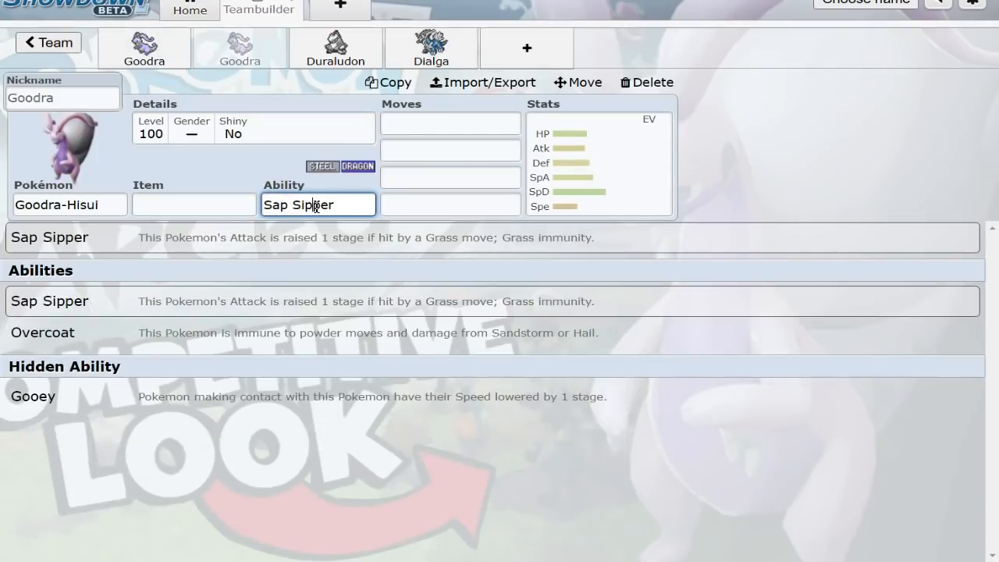
pyautogui.moveTo(337, 201)
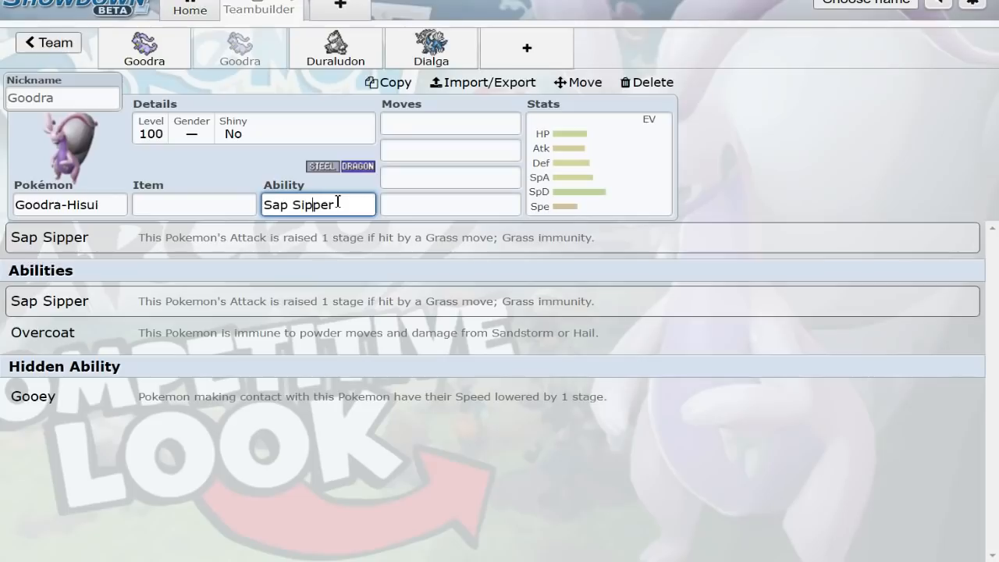
pyautogui.moveTo(383, 173)
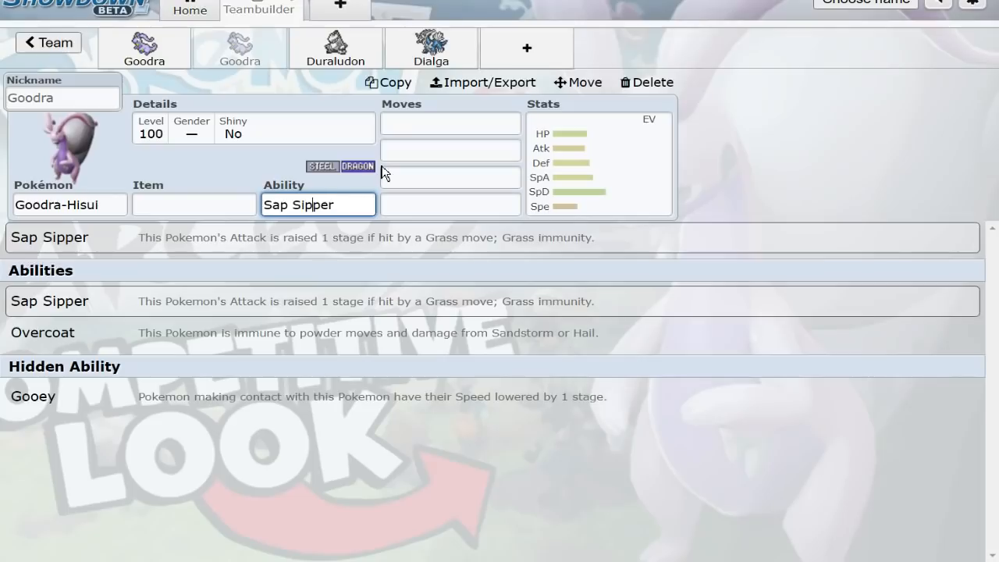
pyautogui.click(597, 164)
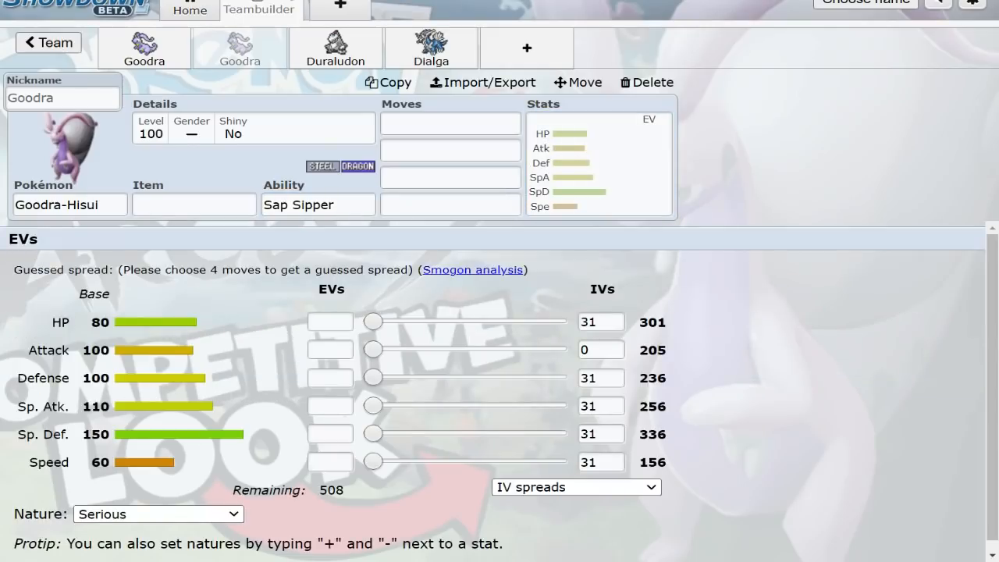
pyautogui.click(317, 205)
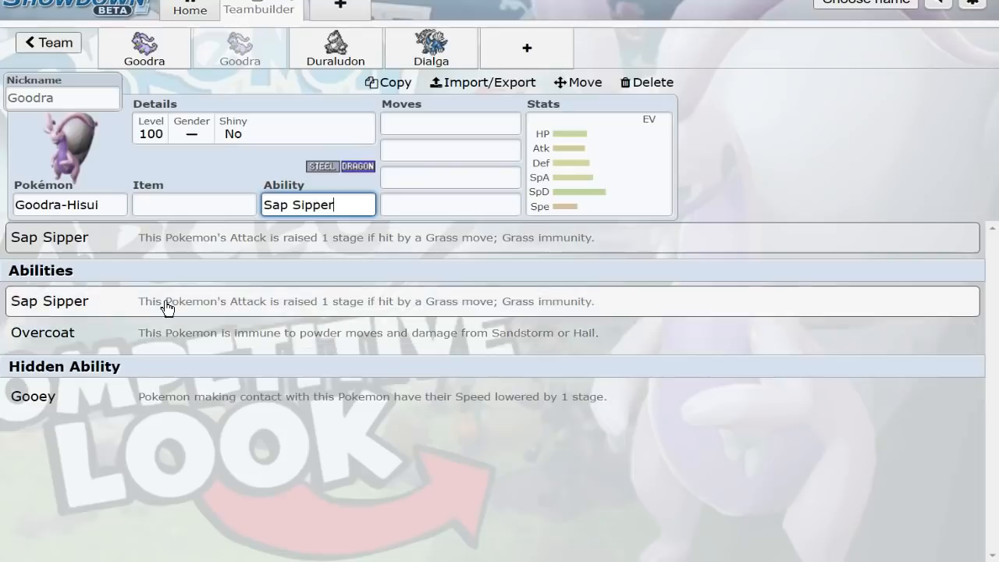
pyautogui.moveTo(106, 323)
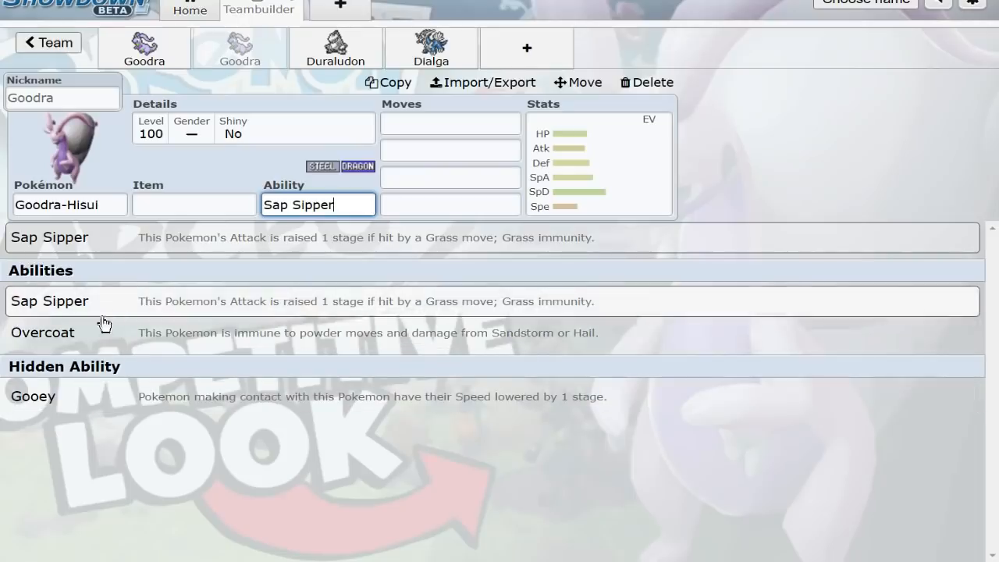
pyautogui.moveTo(268, 311)
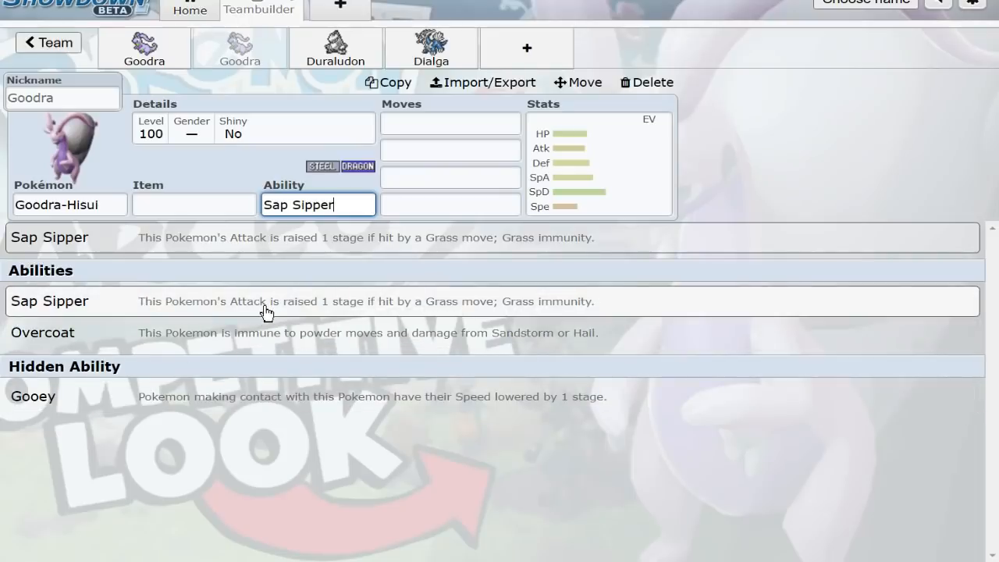
pyautogui.click(599, 163)
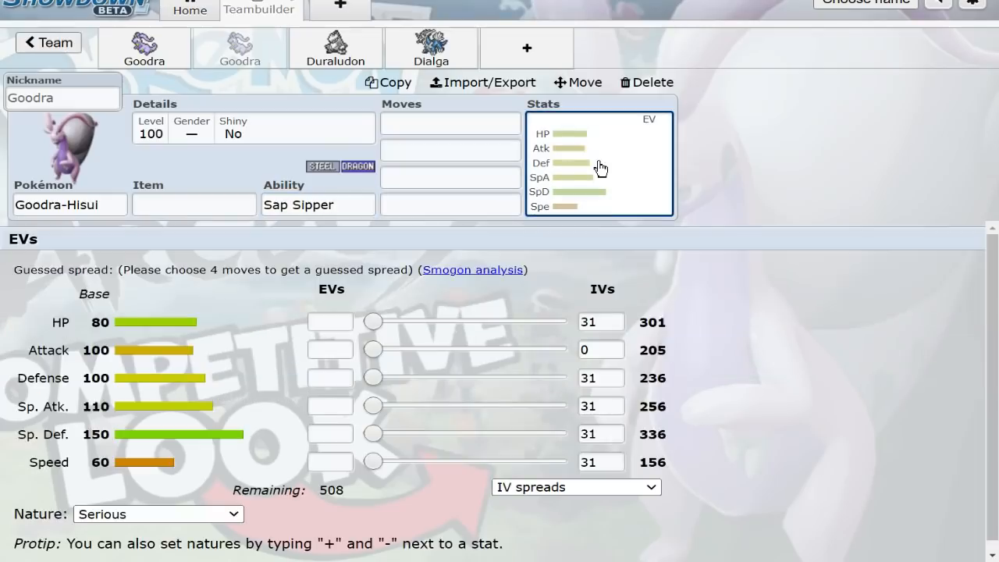
pyautogui.click(318, 204)
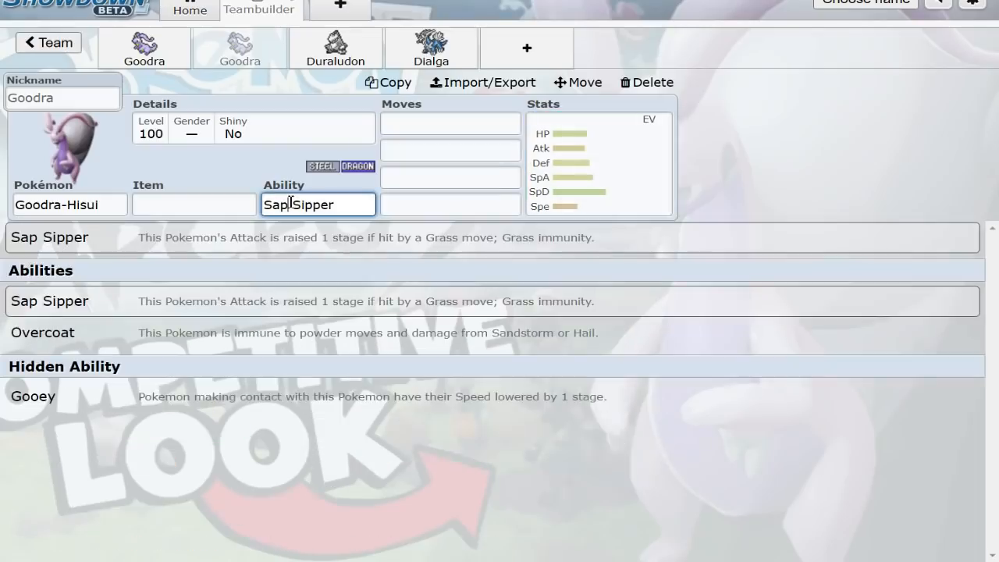
pyautogui.moveTo(383, 368)
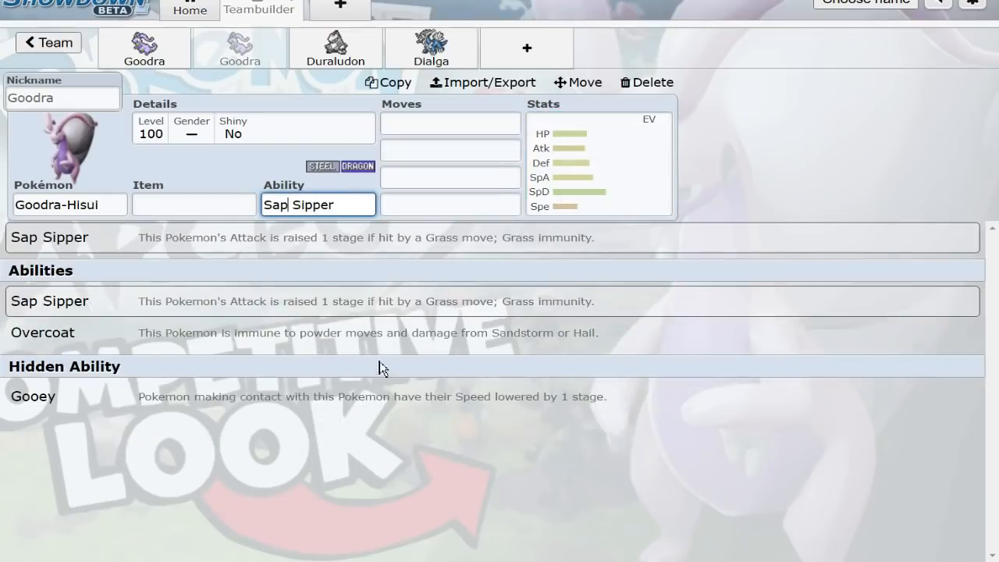
pyautogui.moveTo(299, 340)
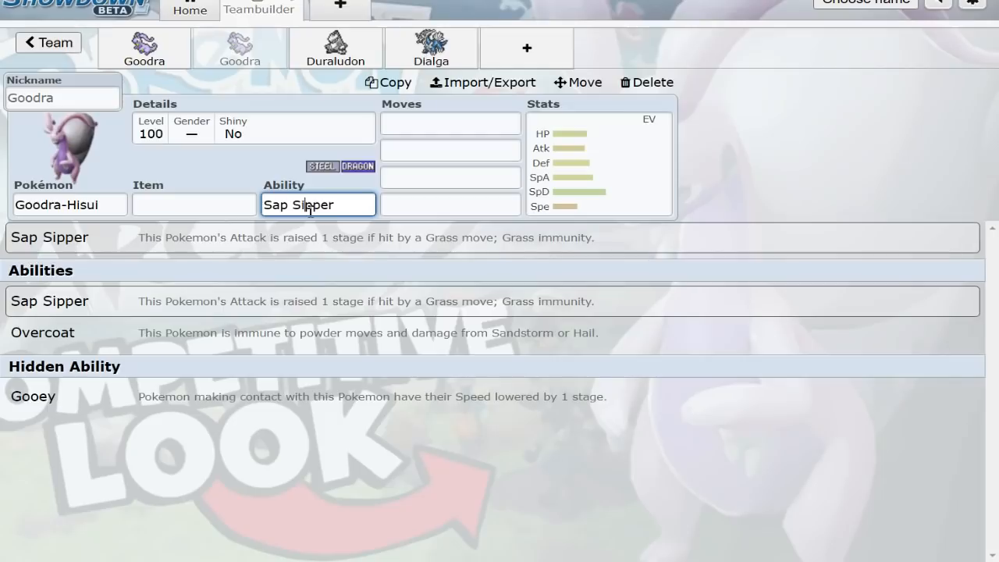
pyautogui.click(450, 123)
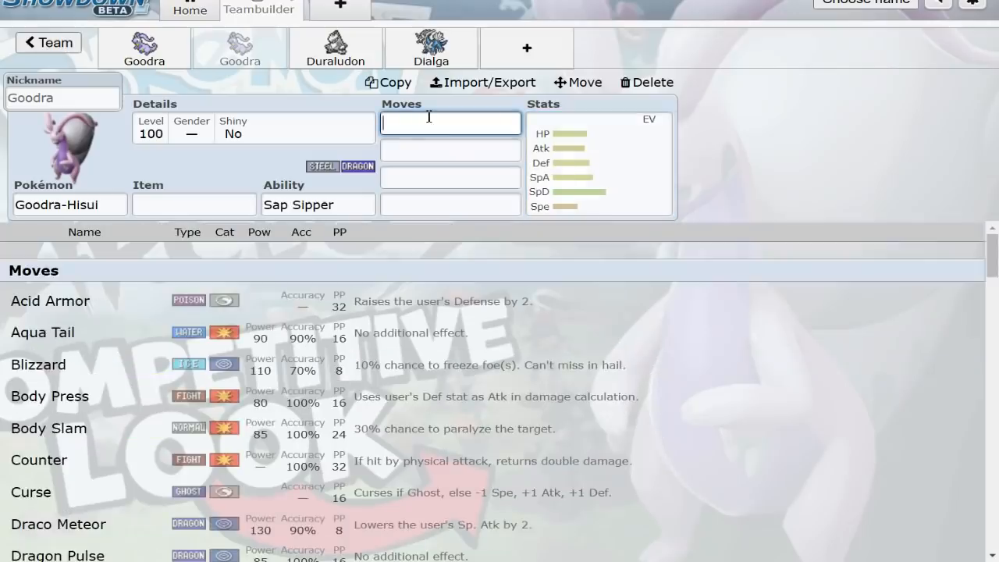
# Set Flamethrower as Hisuian Goodra's first move and browse the list for the second move
pyautogui.write('Flamethrower')
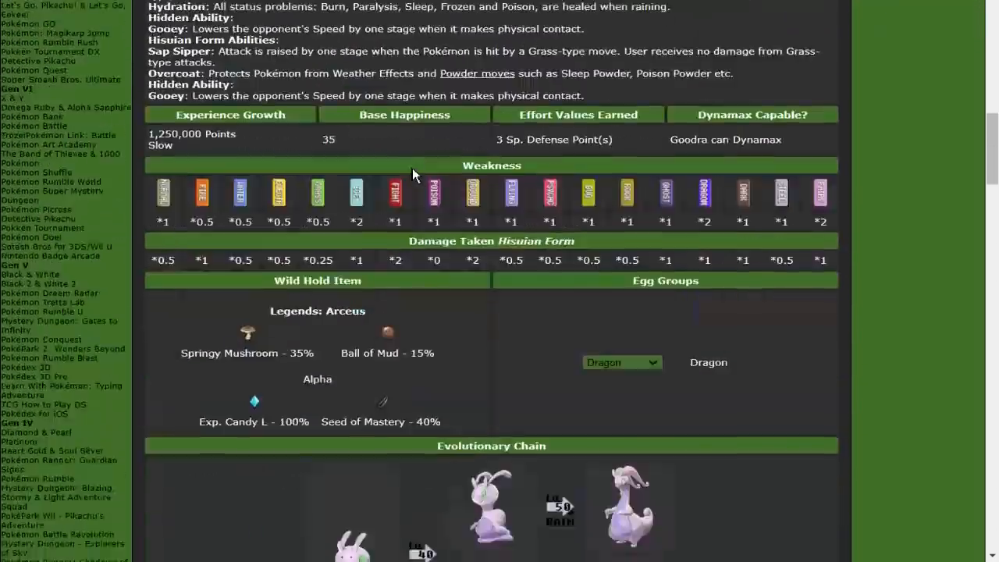
pyautogui.scroll(3)
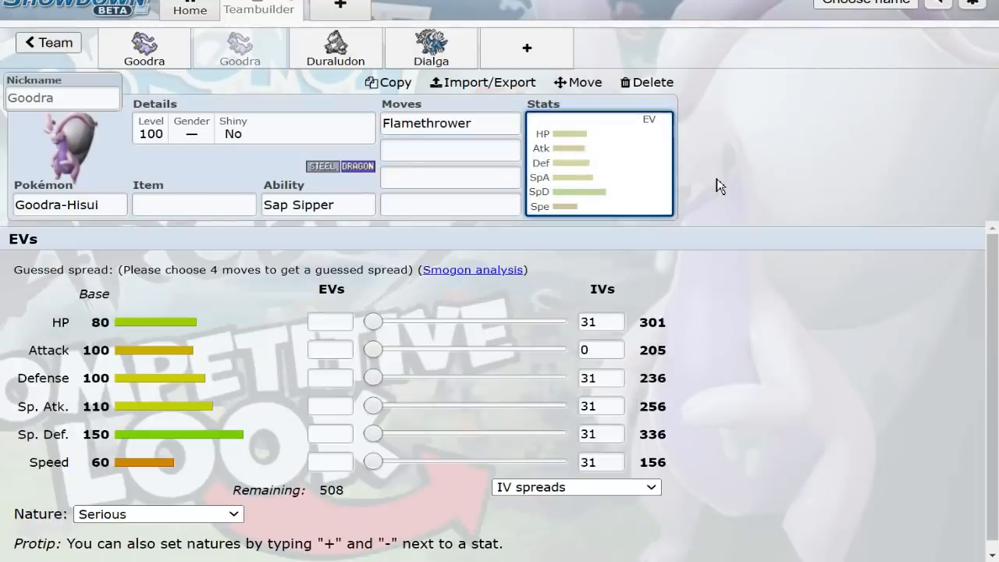
pyautogui.click(449, 150)
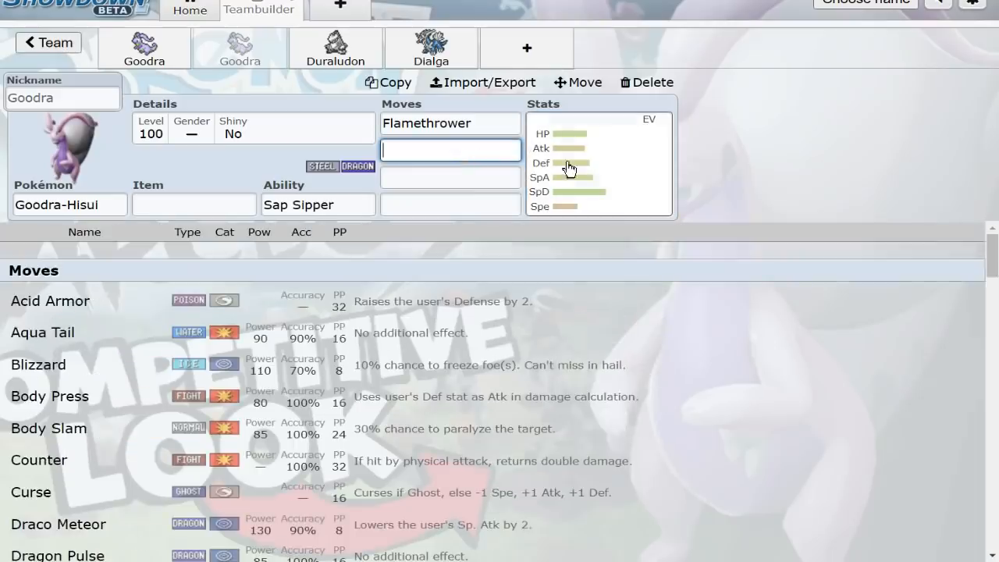
pyautogui.scroll(-3)
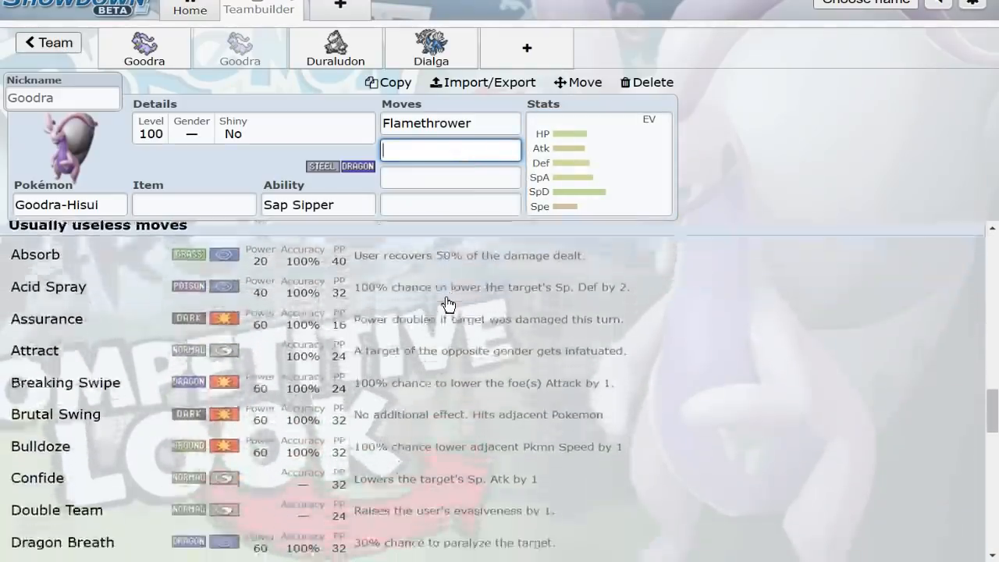
pyautogui.scroll(-3)
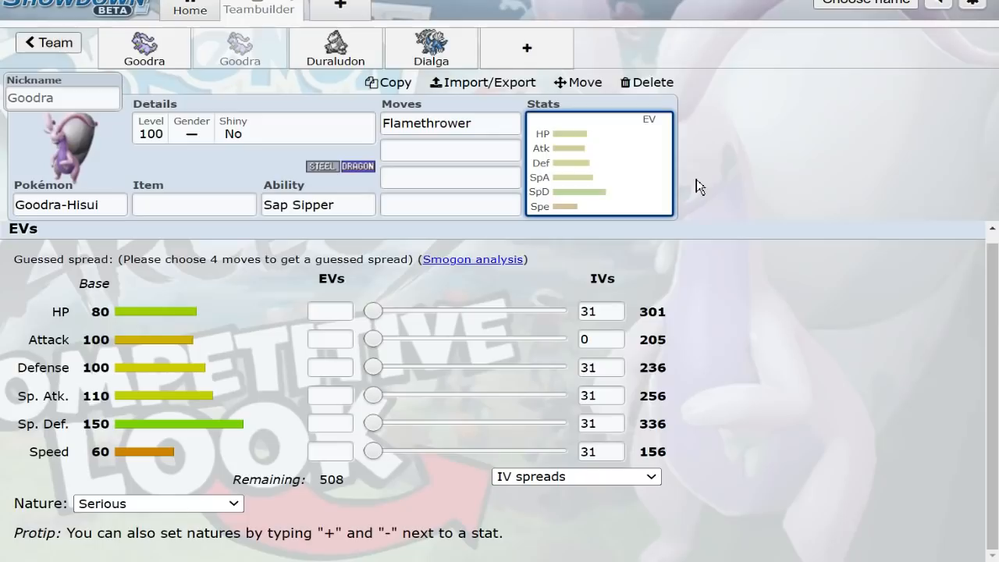
pyautogui.moveTo(373, 451); pyautogui.dragTo(556, 451)
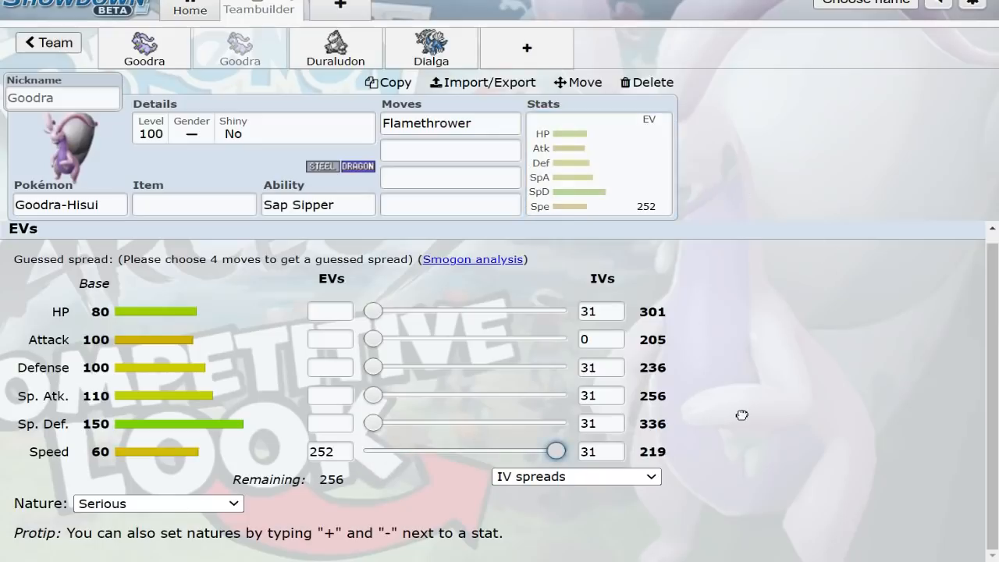
pyautogui.moveTo(556, 451); pyautogui.dragTo(373, 451)
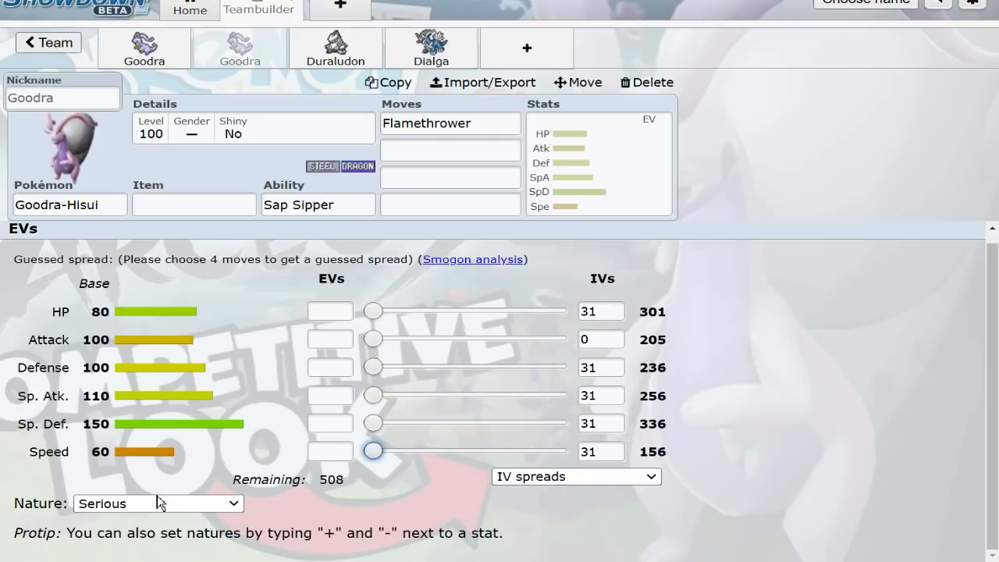
pyautogui.moveTo(197, 369)
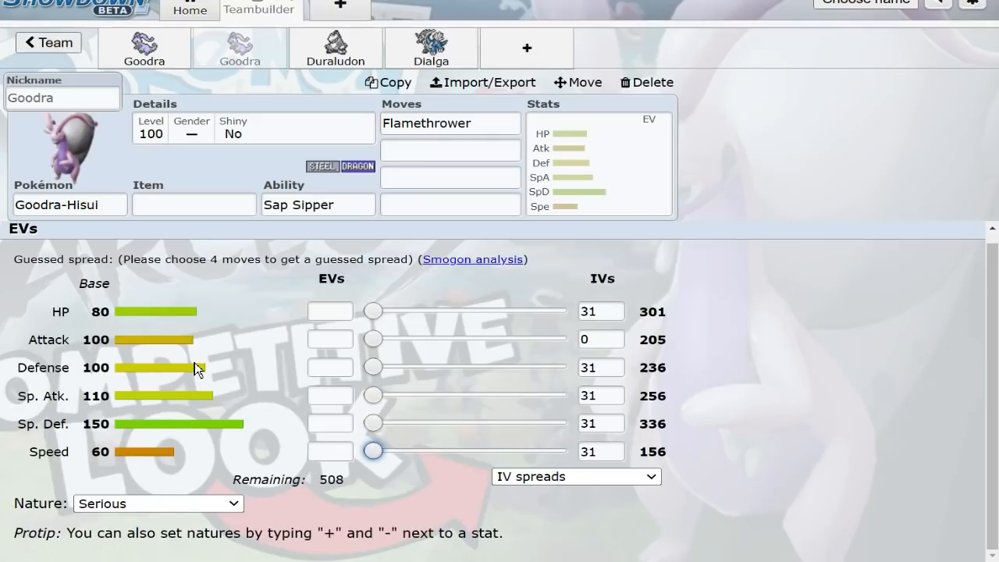
# Reopen Hisuian Goodra's Abilities and Hidden Ability list, keeping Sap Sipper selected
pyautogui.click(318, 205)
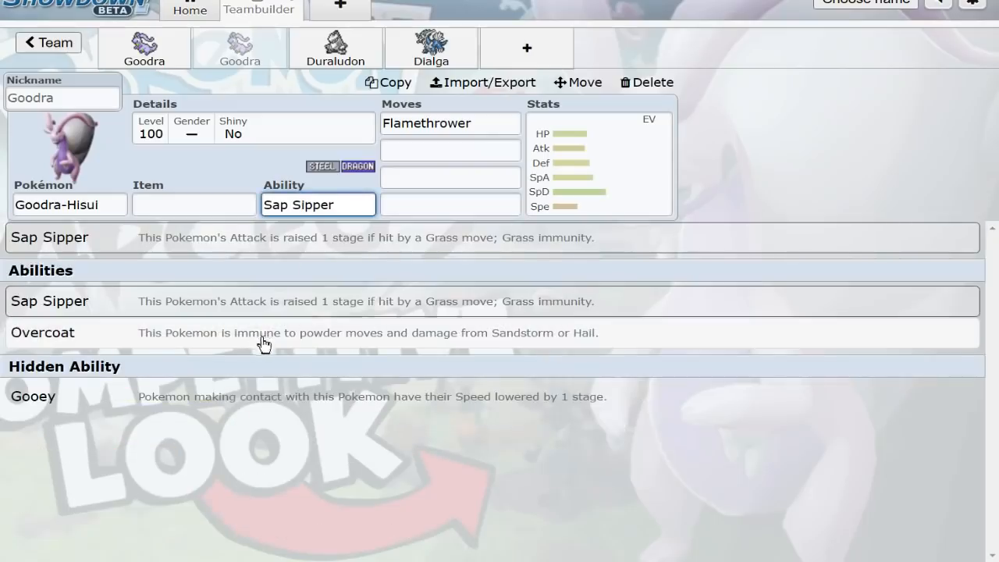
pyautogui.moveTo(342, 178)
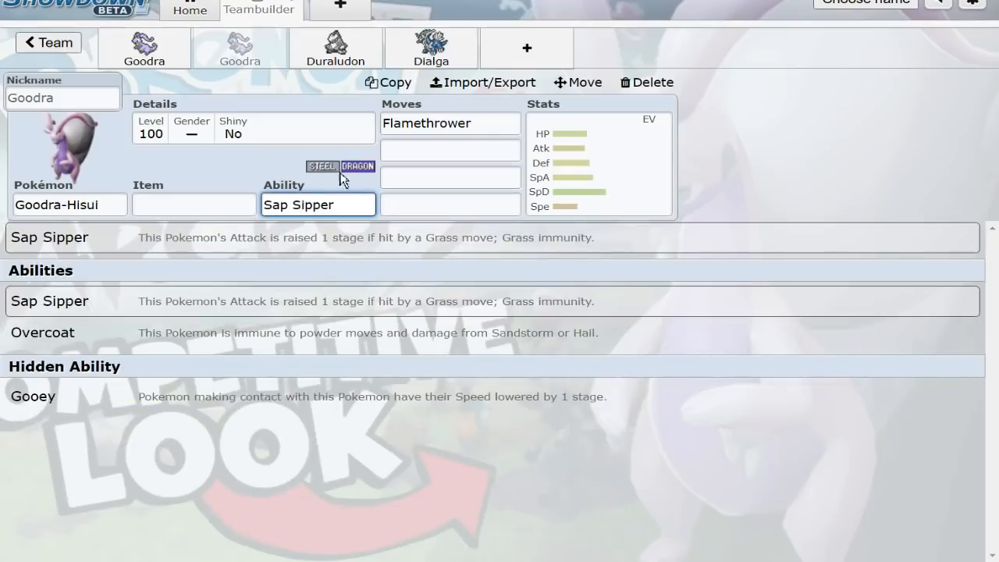
pyautogui.moveTo(486, 336)
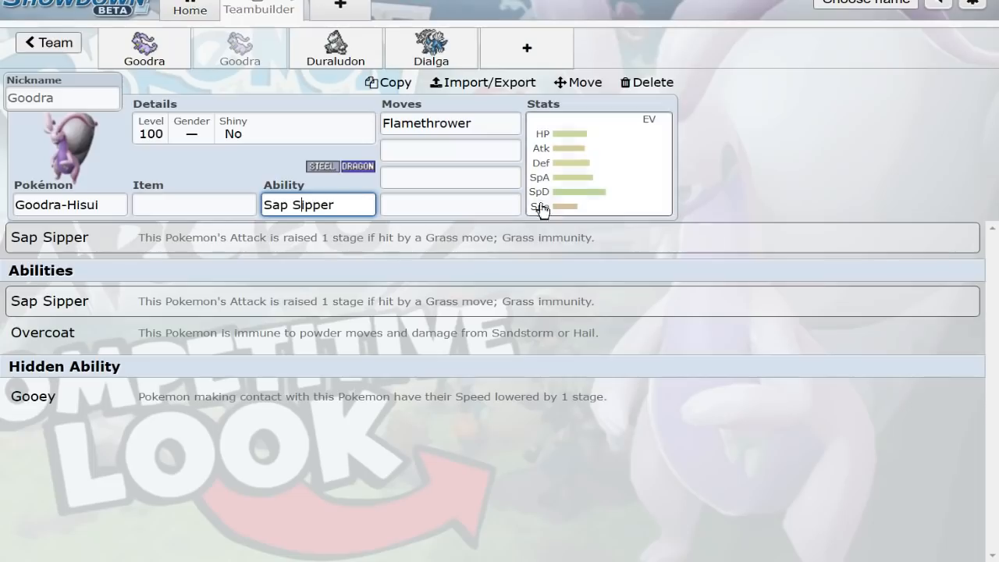
pyautogui.click(599, 162)
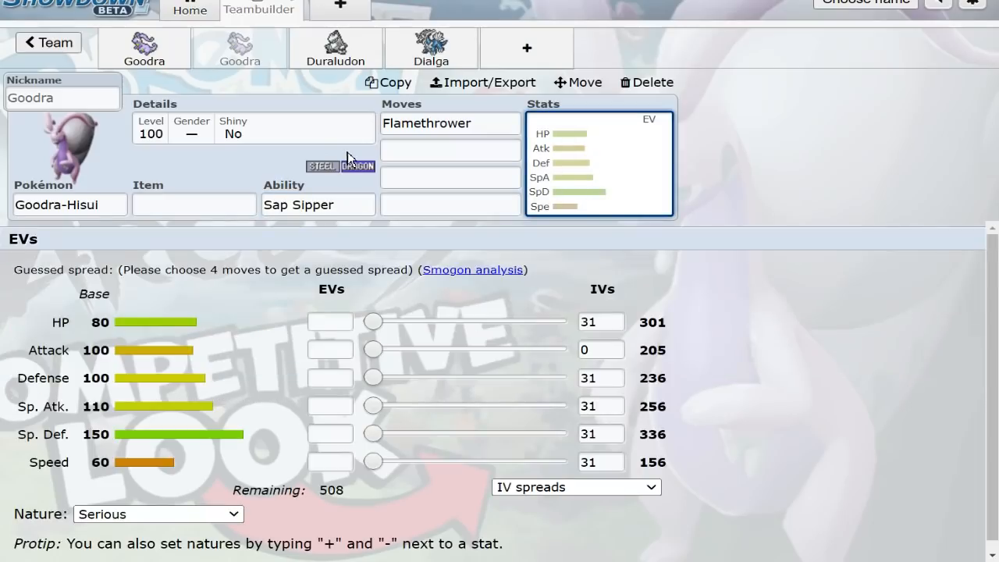
pyautogui.moveTo(273, 258)
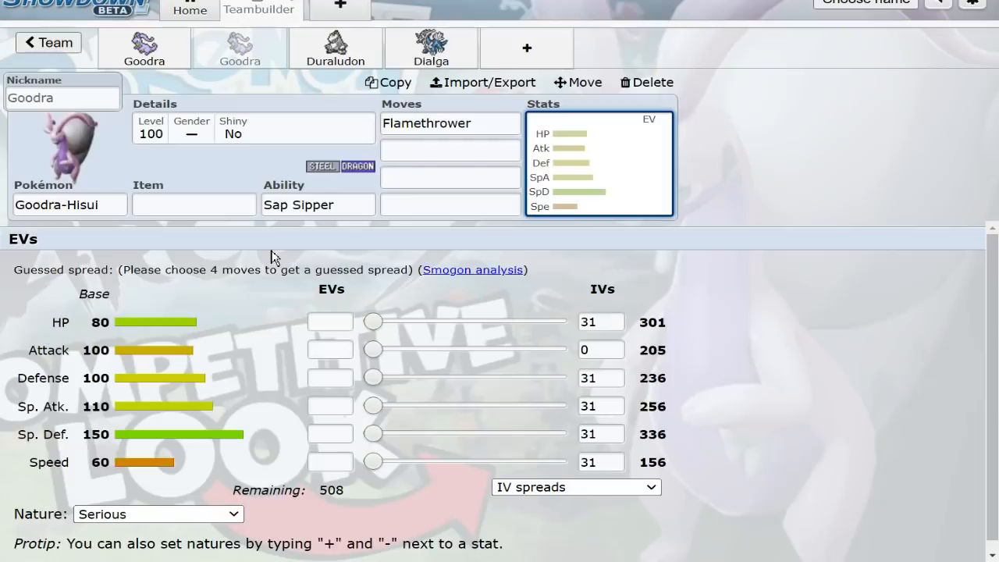
pyautogui.click(450, 150)
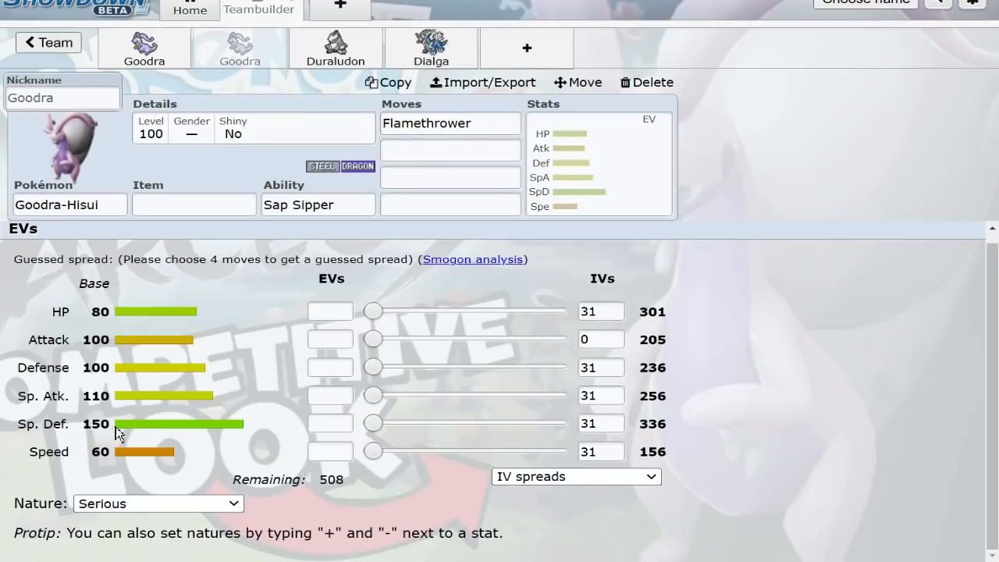
pyautogui.moveTo(92, 373)
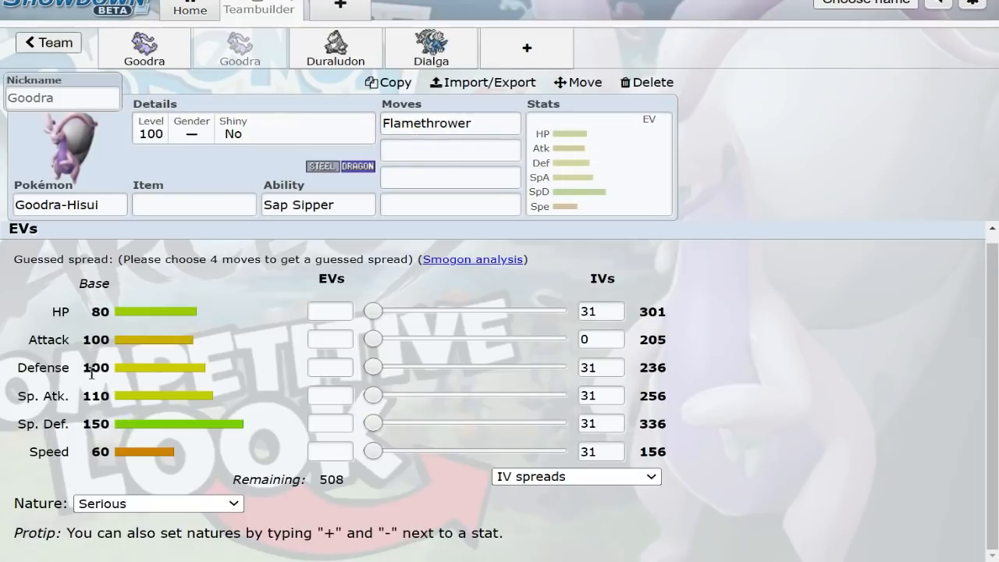
pyautogui.moveTo(240, 405)
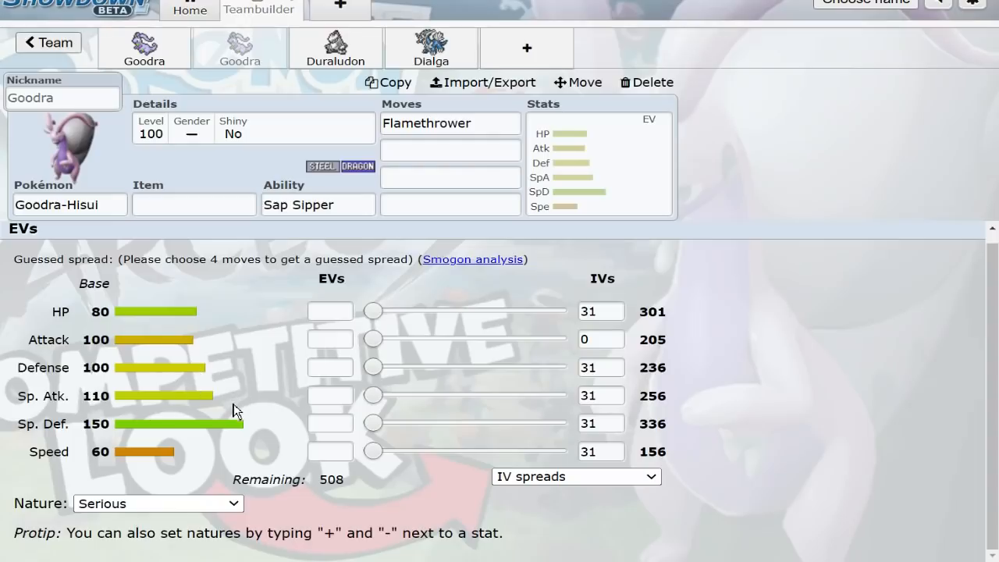
pyautogui.moveTo(263, 339)
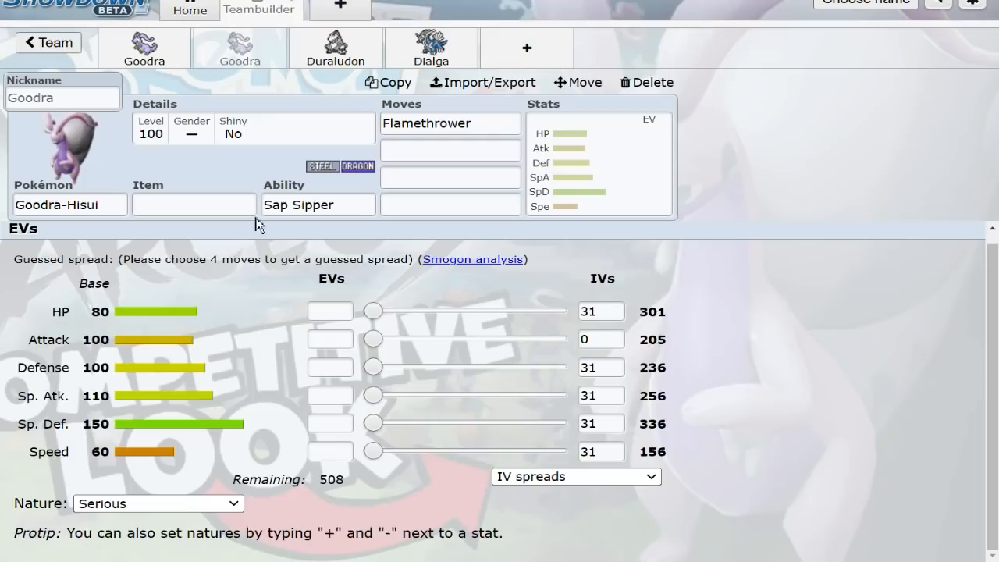
pyautogui.click(239, 46)
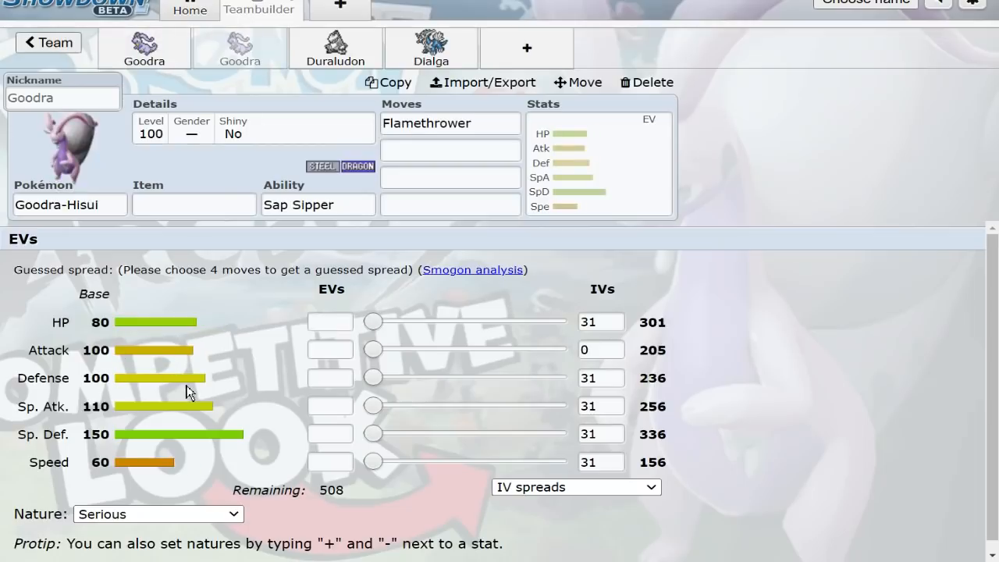
pyautogui.click(450, 122)
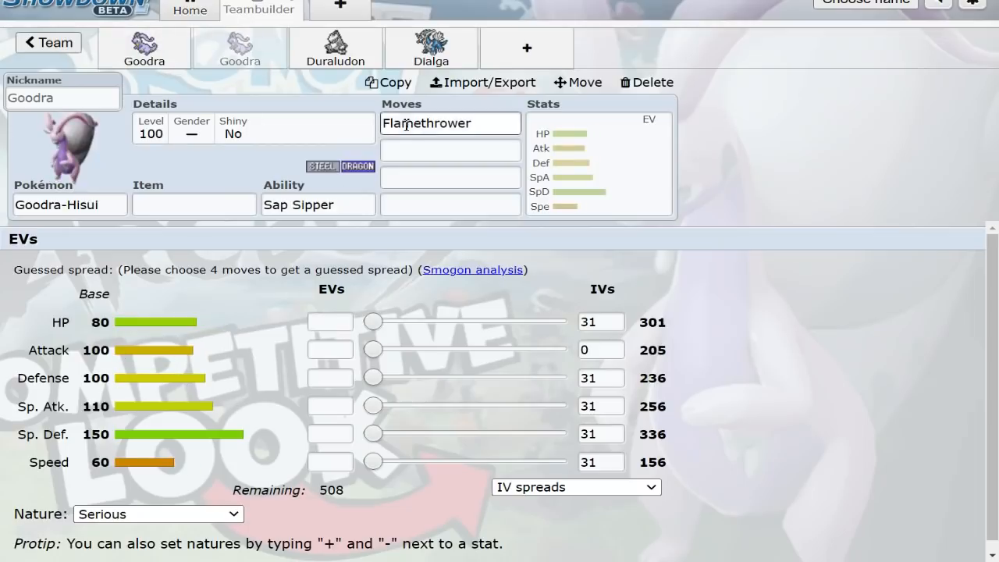
# Choose Flash Cannon for the third move, then replace it with Iron Head
pyautogui.click(450, 150)
pyautogui.write('Draco Meteor')
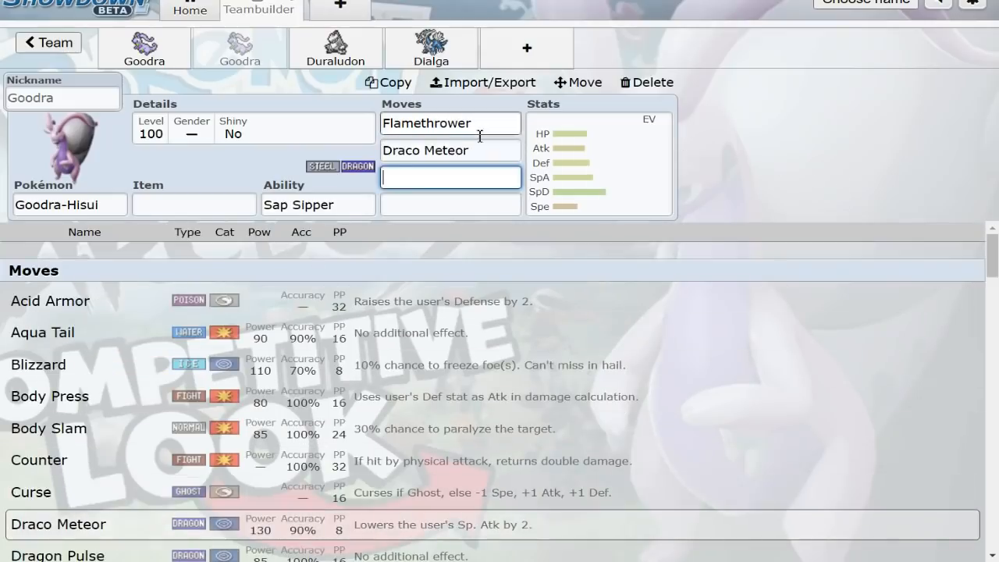
pyautogui.write('fla')
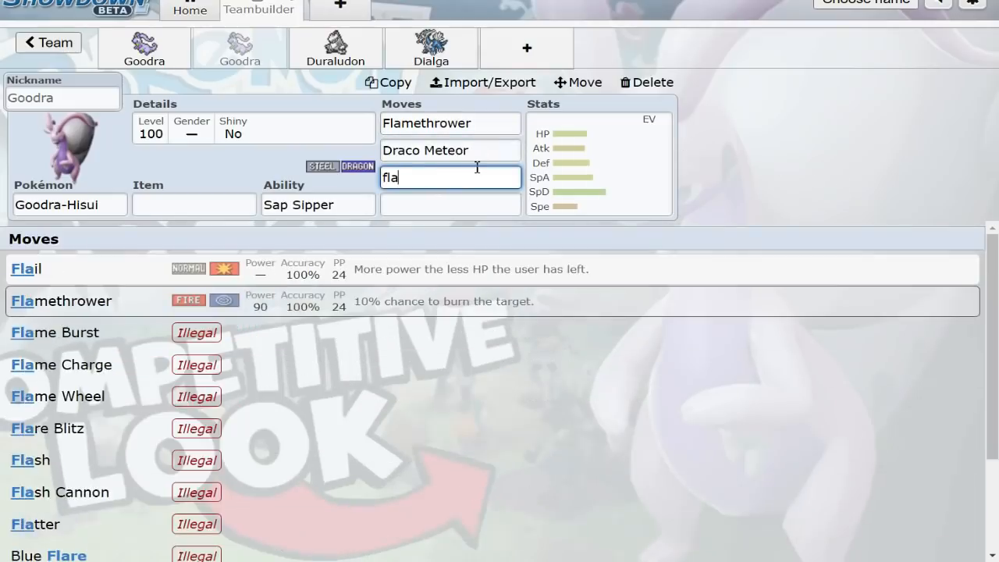
pyautogui.click(60, 492)
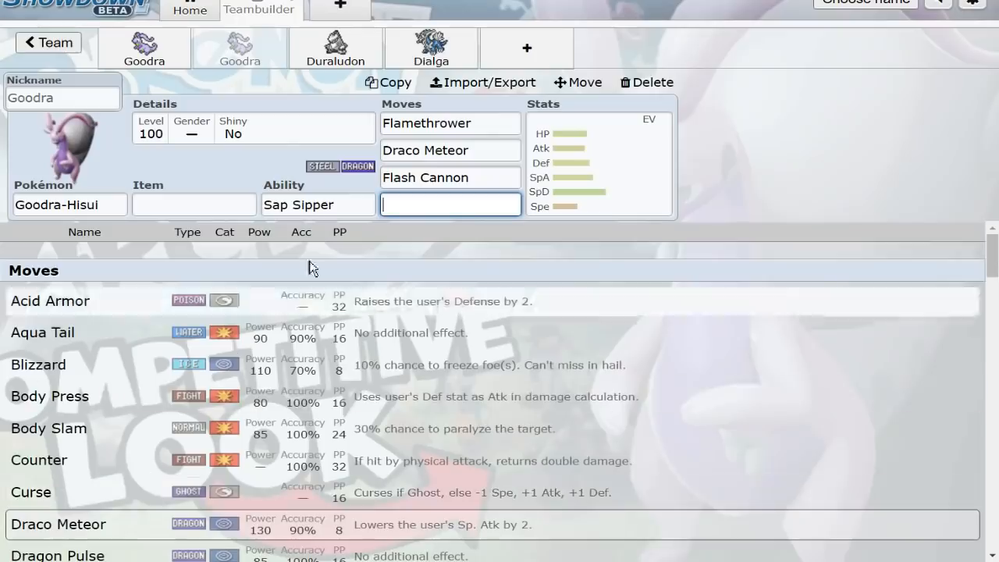
pyautogui.write('Iron')
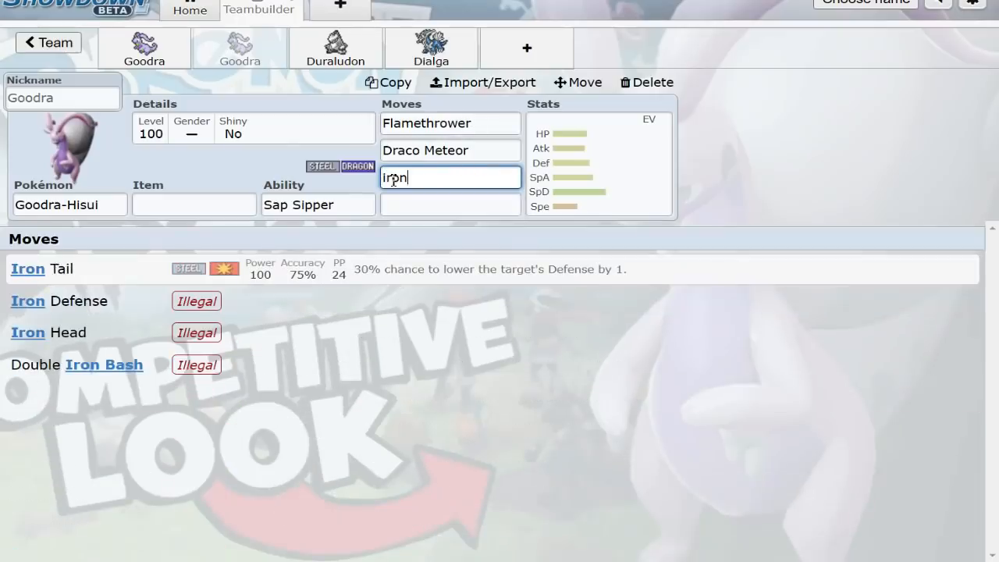
pyautogui.click(49, 332)
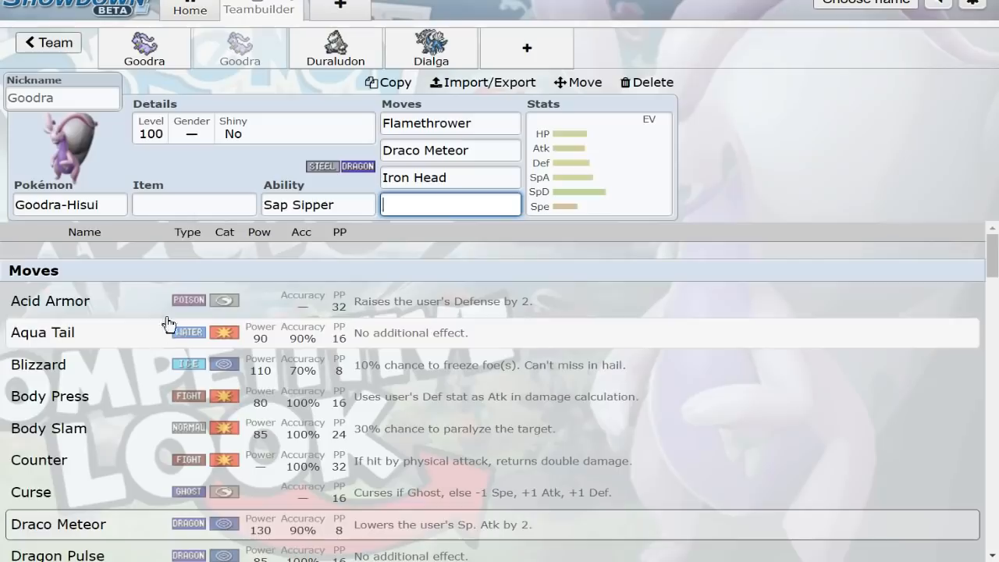
# Open Goodra's stat editor, browse fourth-move options, and set its item to Assault Vest
pyautogui.click(593, 164)
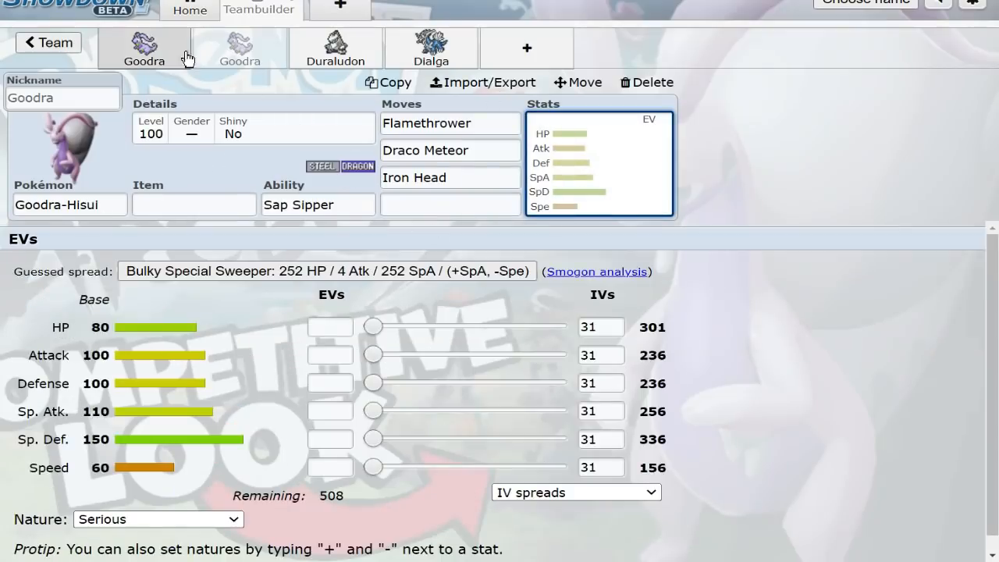
pyautogui.click(449, 205)
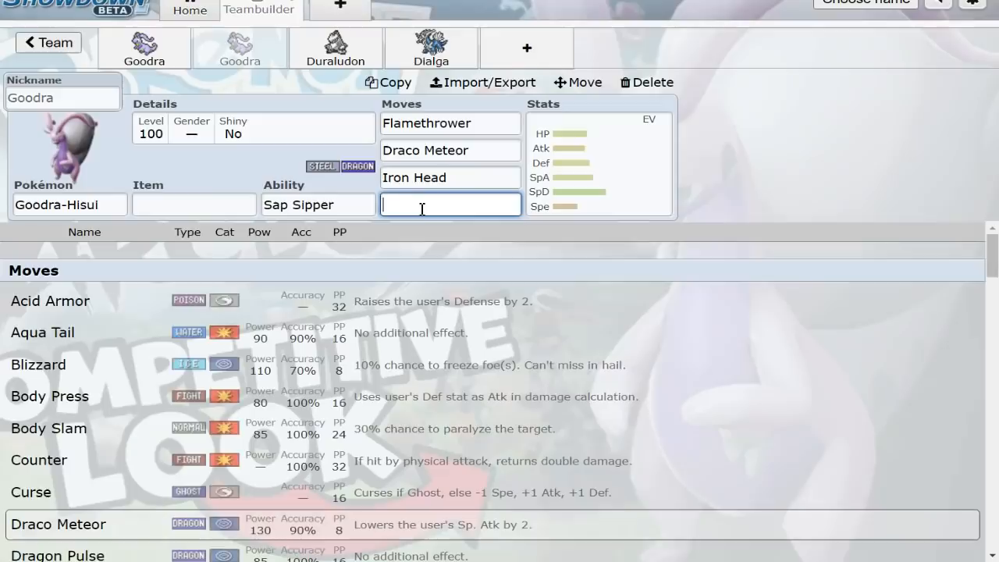
pyautogui.scroll(-3)
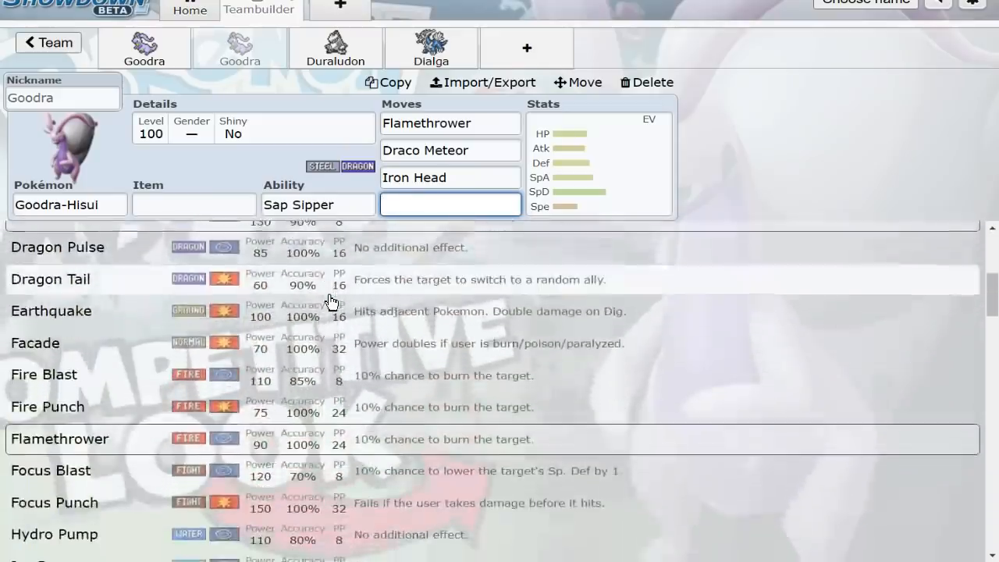
pyautogui.scroll(3)
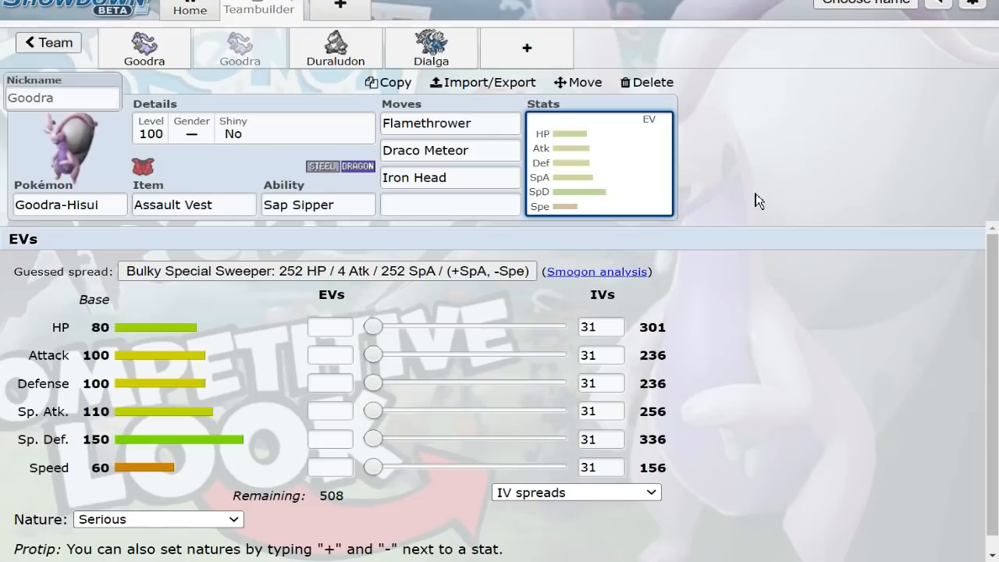
pyautogui.moveTo(553, 166)
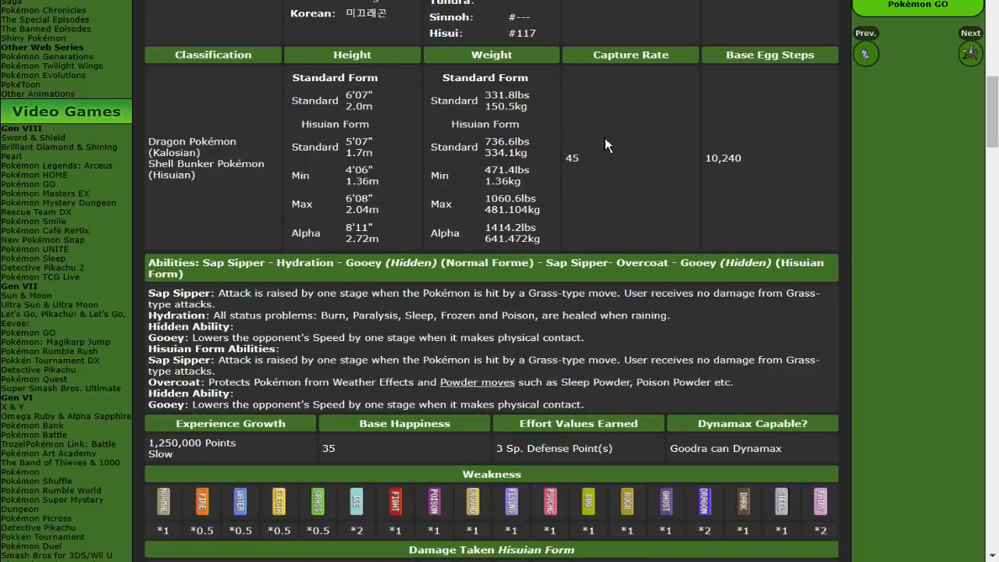
pyautogui.moveTo(669, 181)
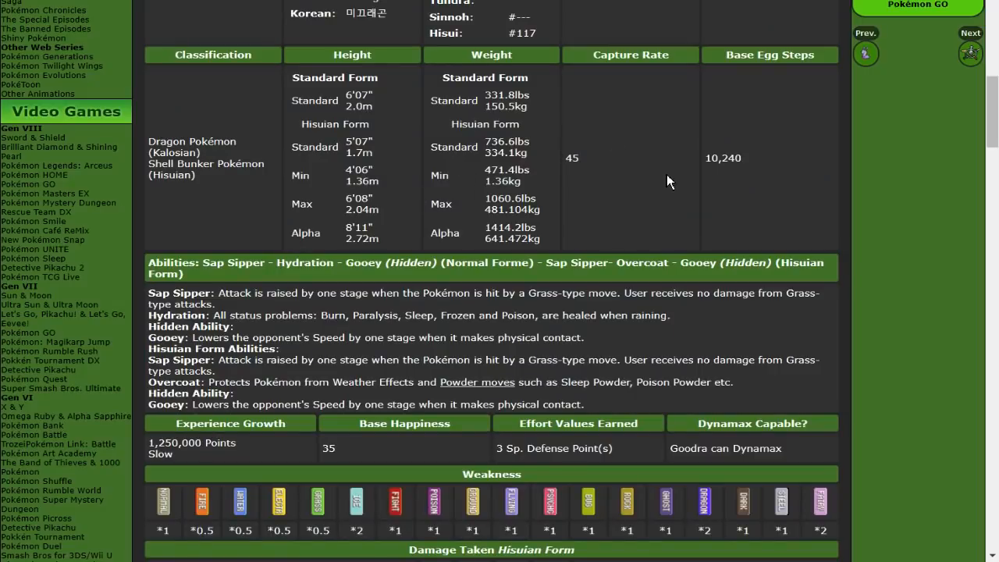
pyautogui.moveTo(585, 260)
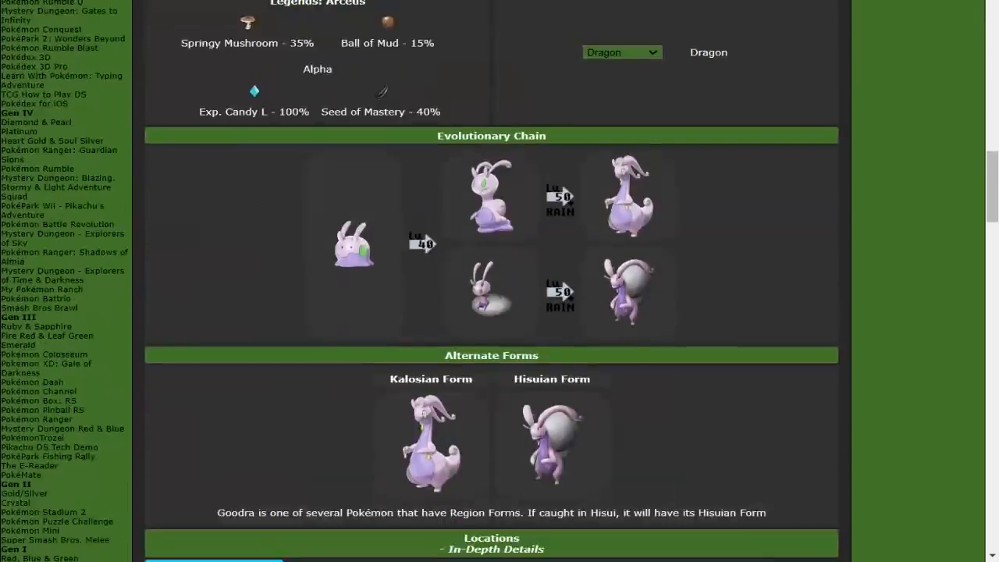
# Scroll Serebii's Goodra page past the evolution chain to the level-up attacks table
pyautogui.scroll(-3)
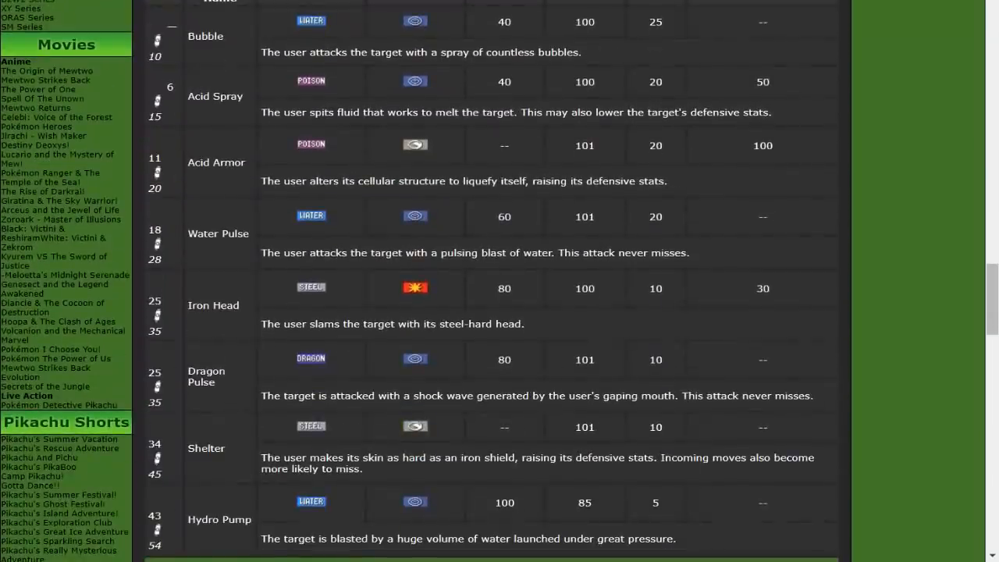
pyautogui.scroll(-3)
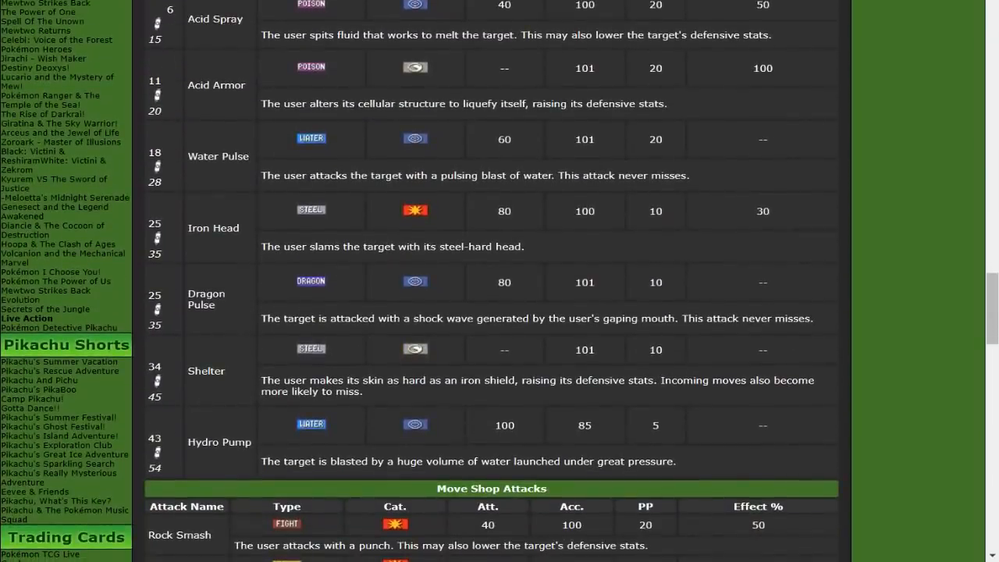
pyautogui.scroll(-3)
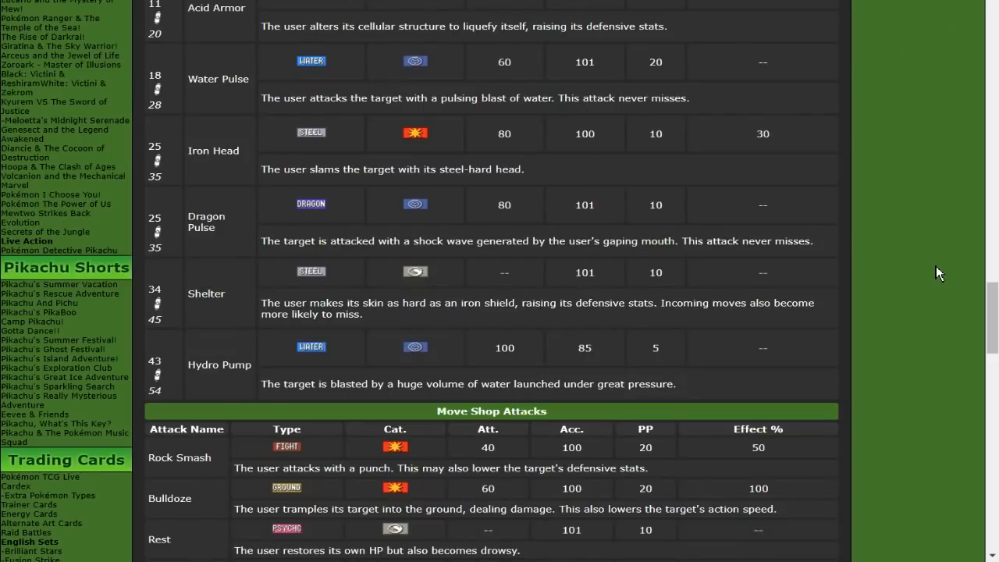
pyautogui.moveTo(252, 357)
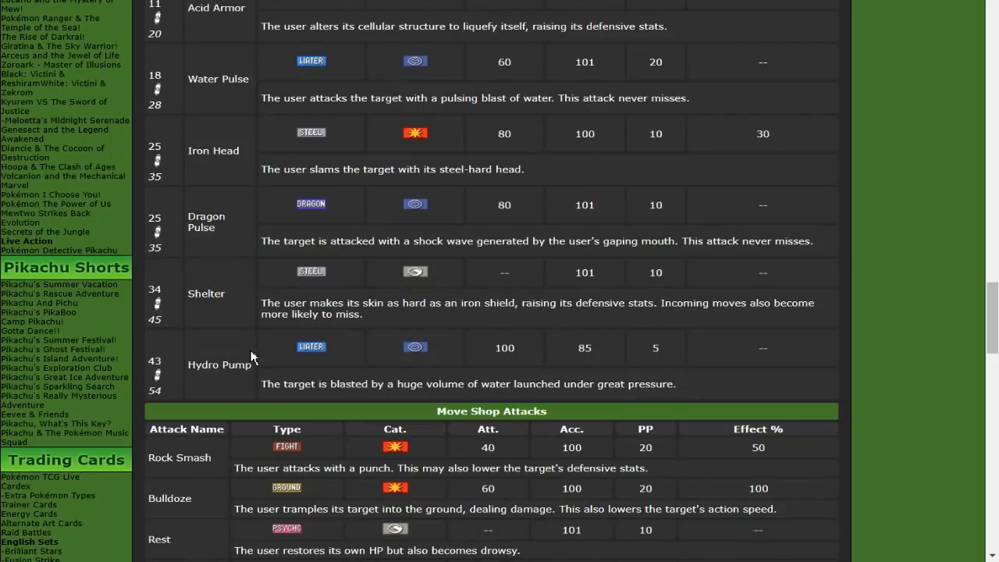
pyautogui.moveTo(918, 311)
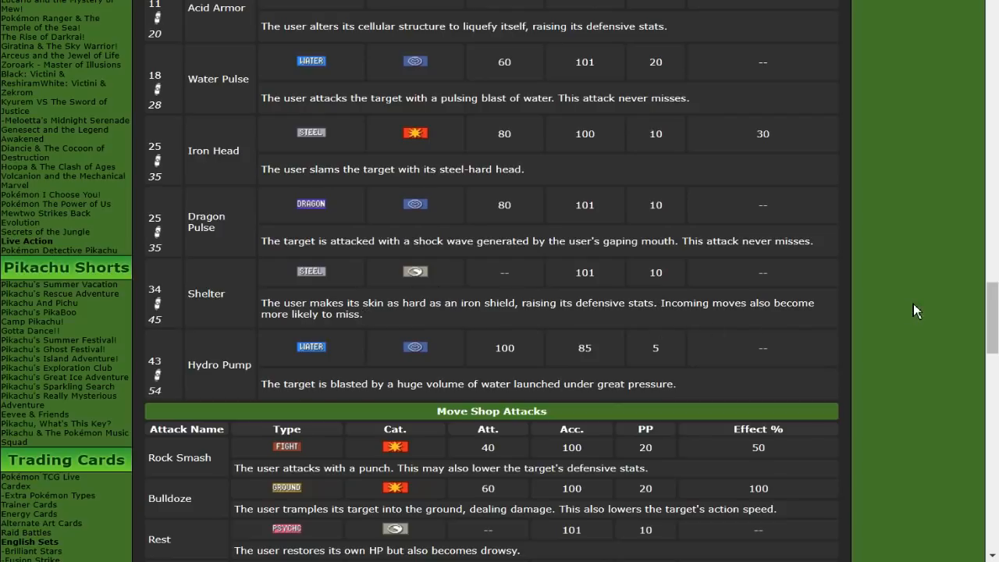
pyautogui.moveTo(897, 305)
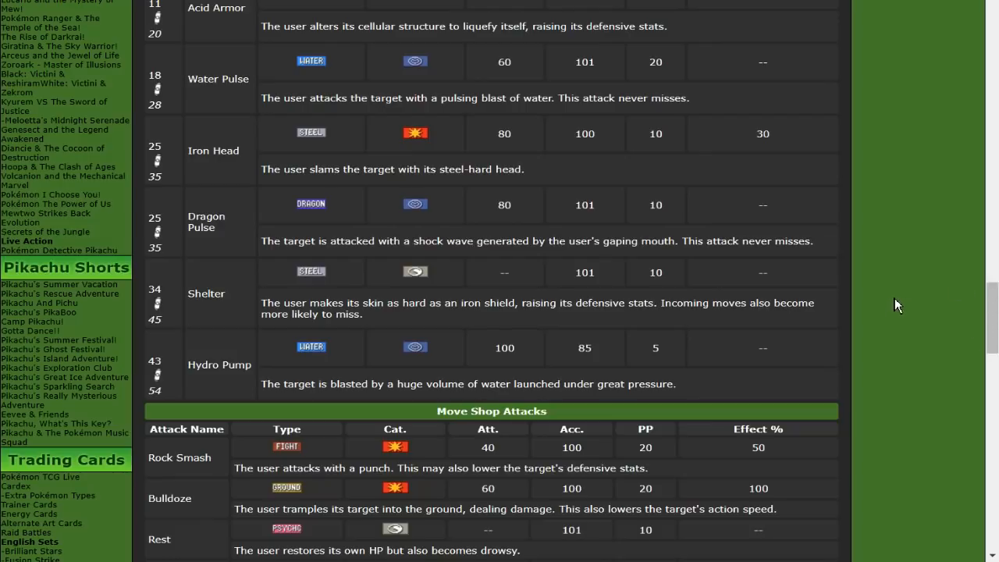
pyautogui.moveTo(824, 268)
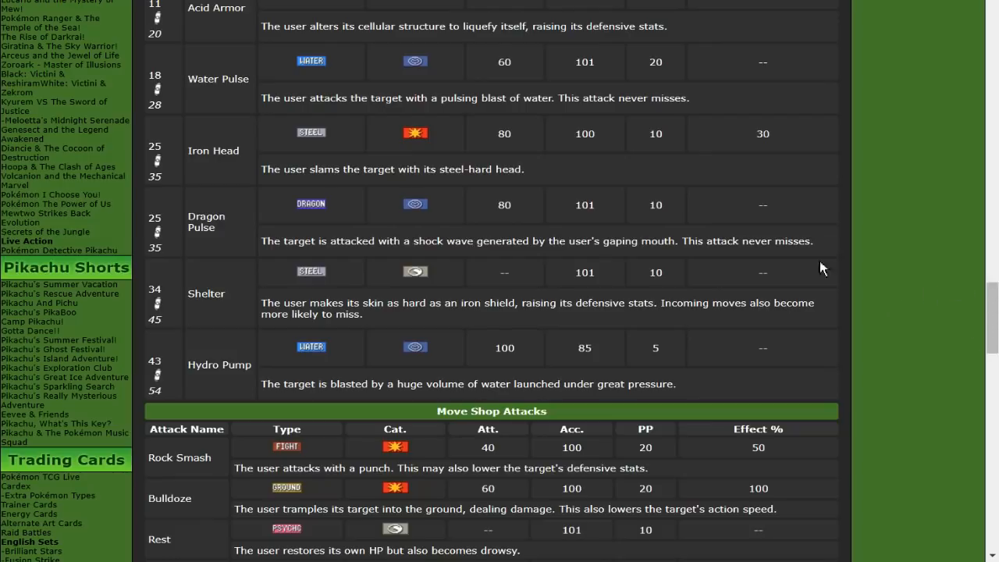
pyautogui.moveTo(205, 281)
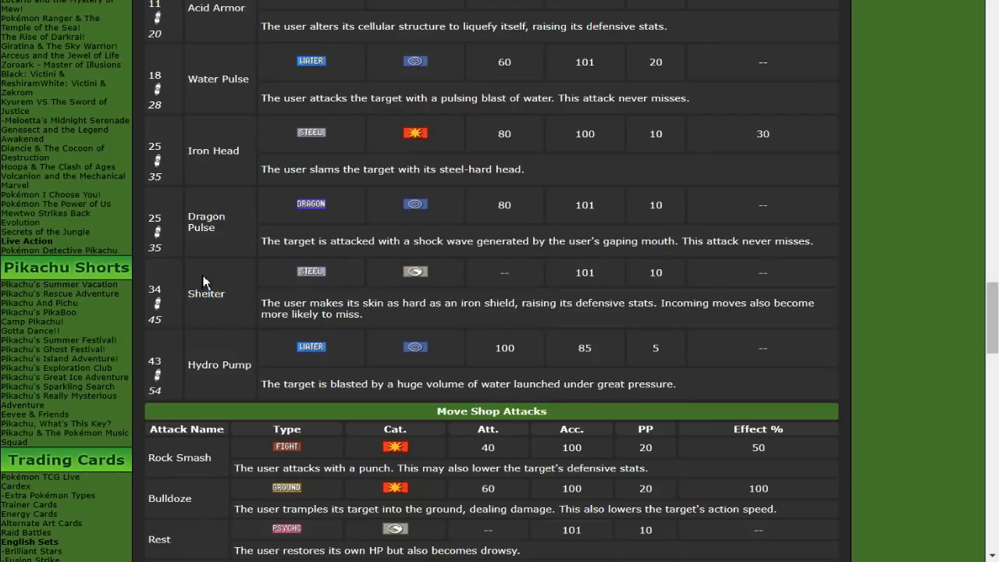
pyautogui.moveTo(279, 282)
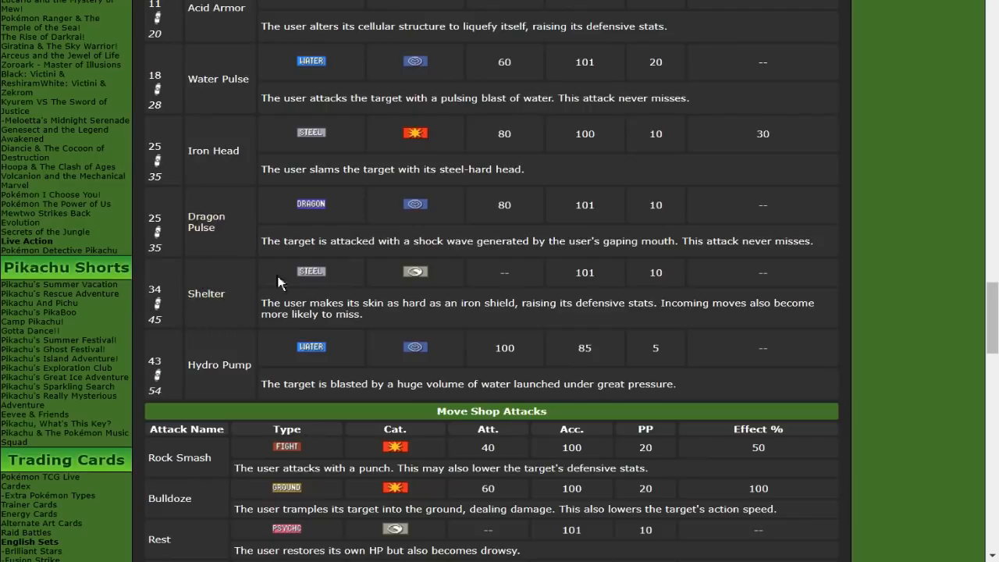
pyautogui.moveTo(594, 297)
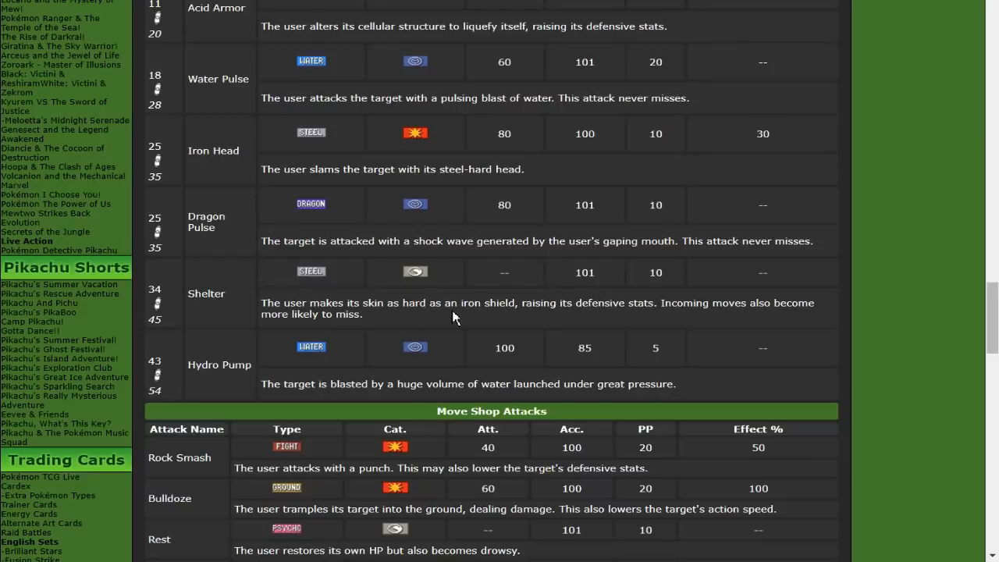
pyautogui.moveTo(429, 300)
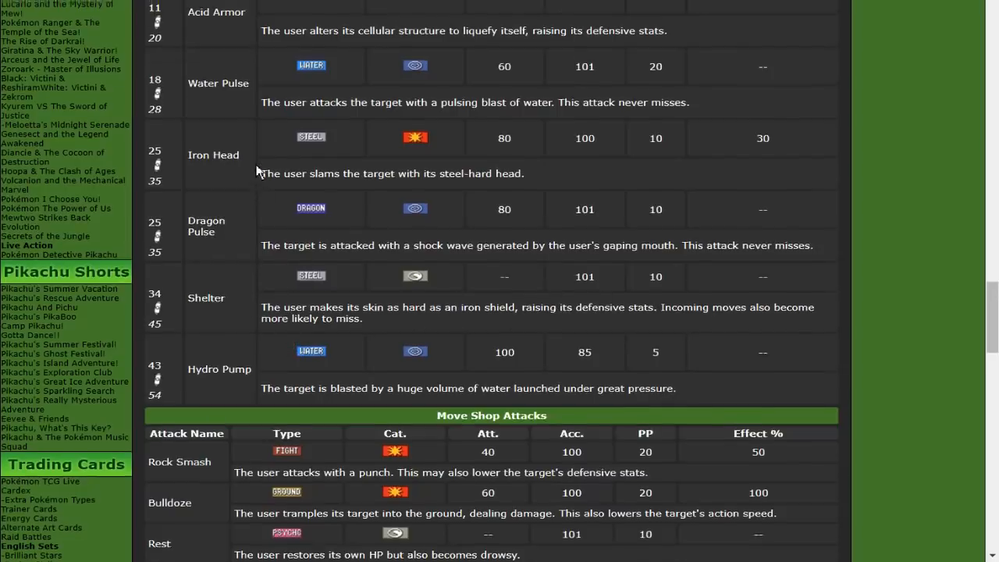
pyautogui.scroll(-3)
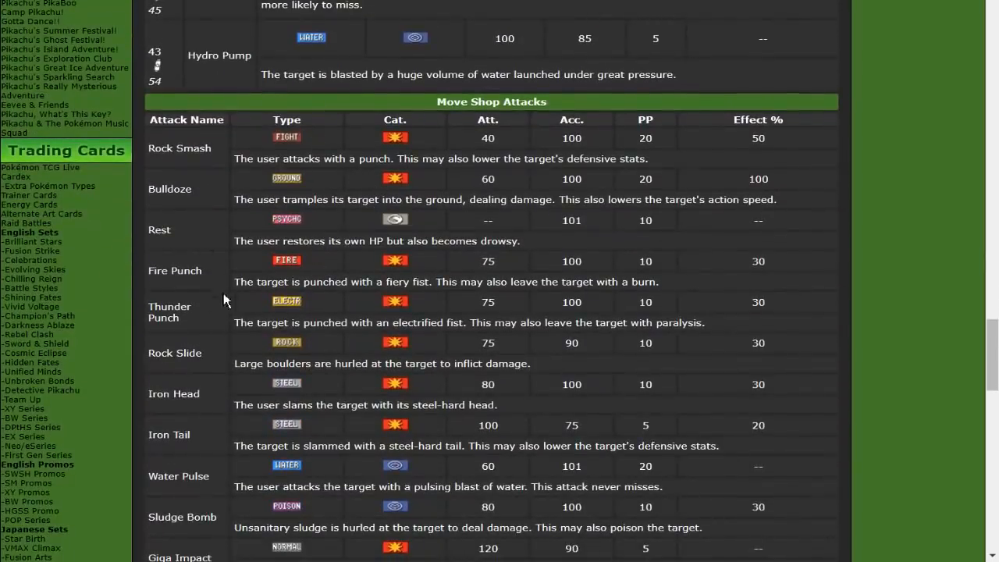
pyautogui.scroll(-3)
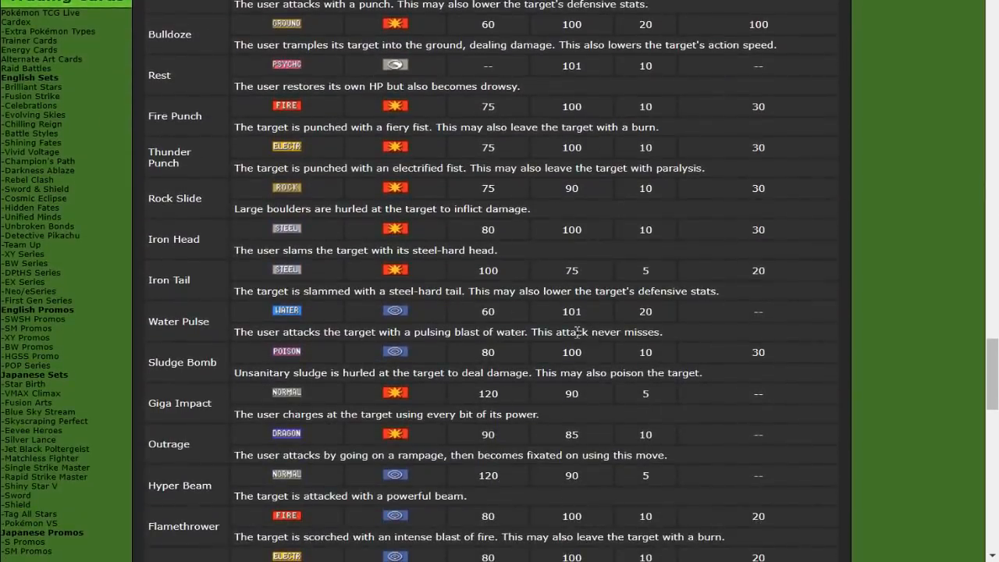
pyautogui.scroll(-3)
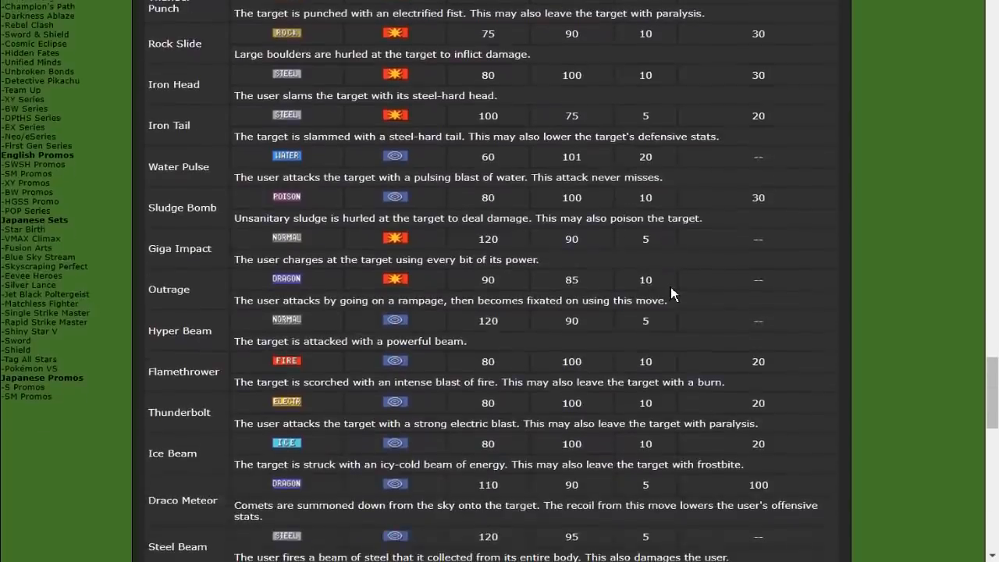
pyautogui.scroll(3)
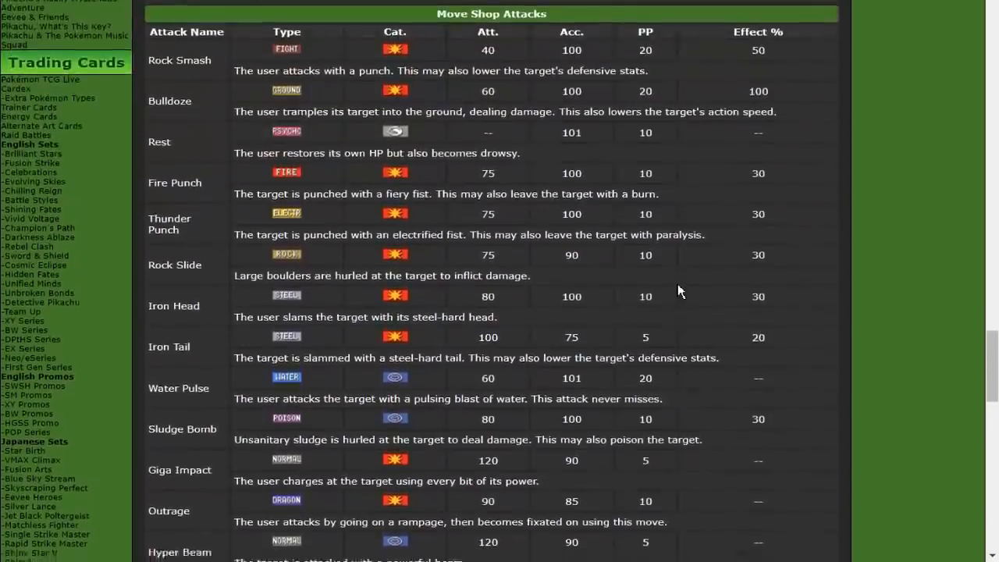
pyautogui.scroll(-3)
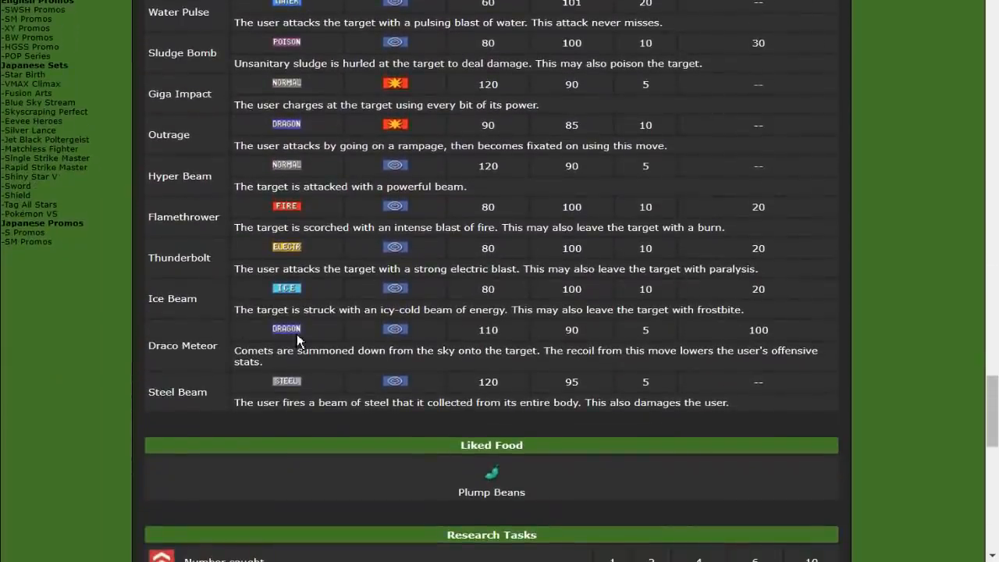
pyautogui.scroll(3)
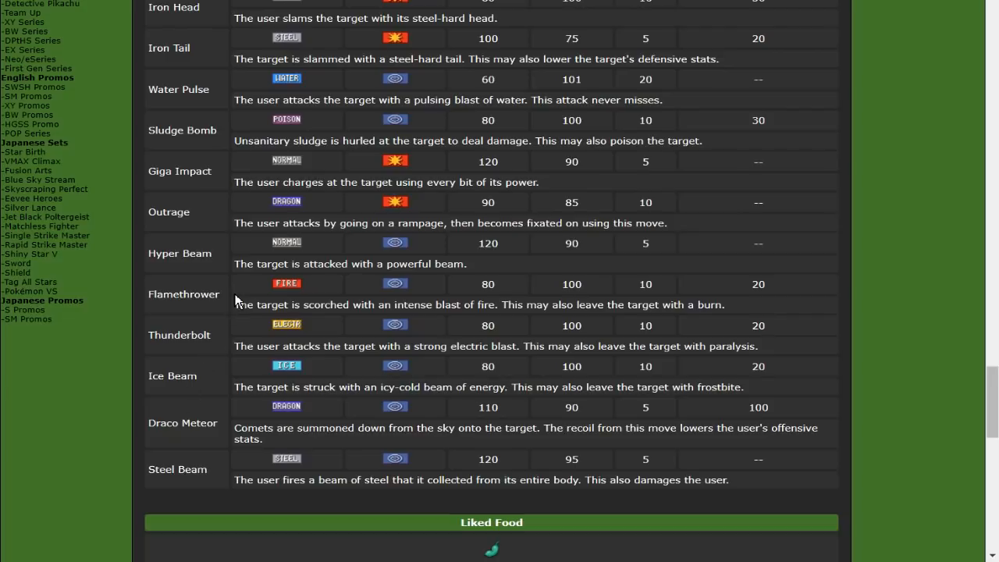
pyautogui.moveTo(328, 78)
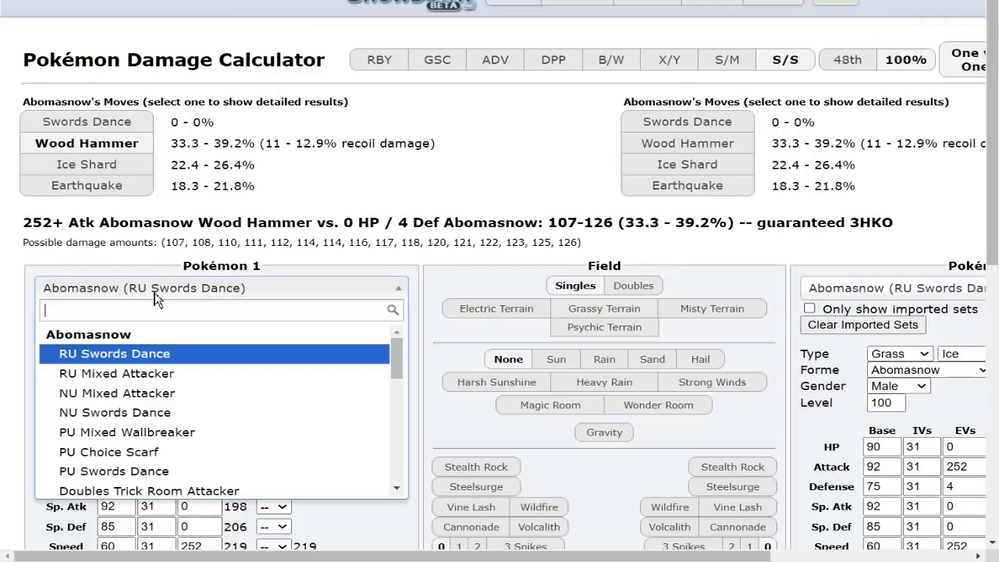
# Load NU Choice Specs Goodra as Dragon/Steel with 100 base Defense versus Choice Scarf Landorus-Therian
pyautogui.write('goodr')
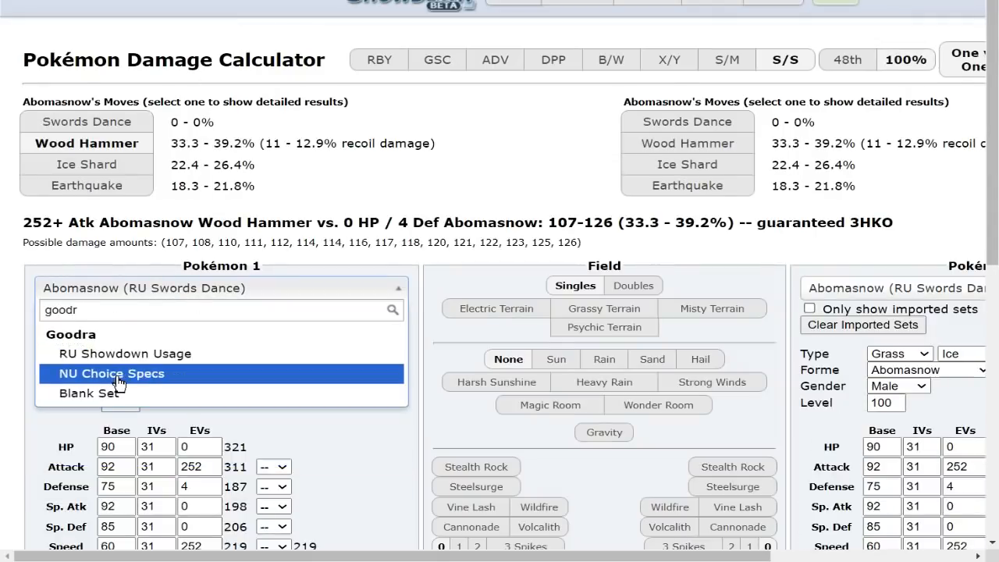
pyautogui.click(112, 374)
pyautogui.write('1')
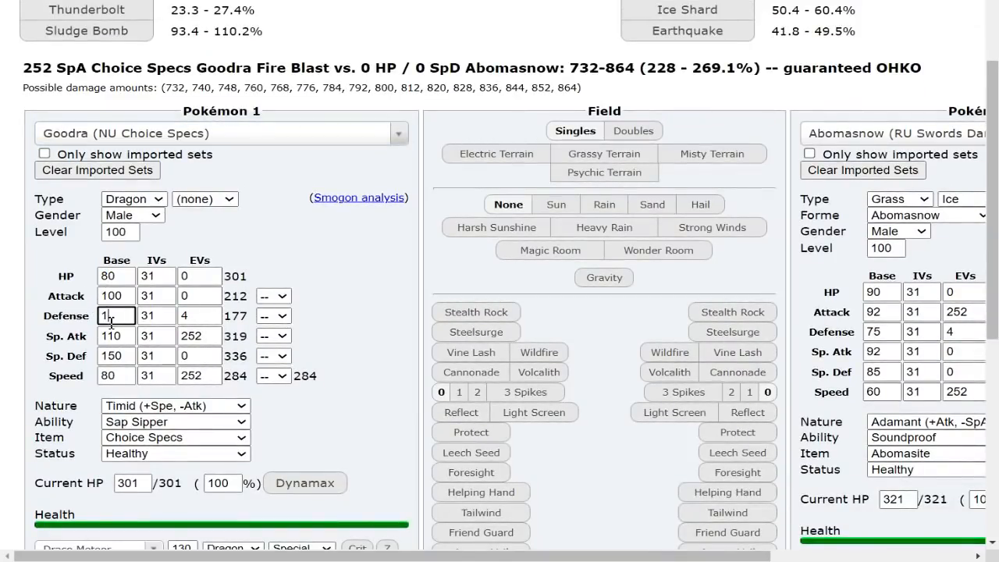
pyautogui.click(204, 198)
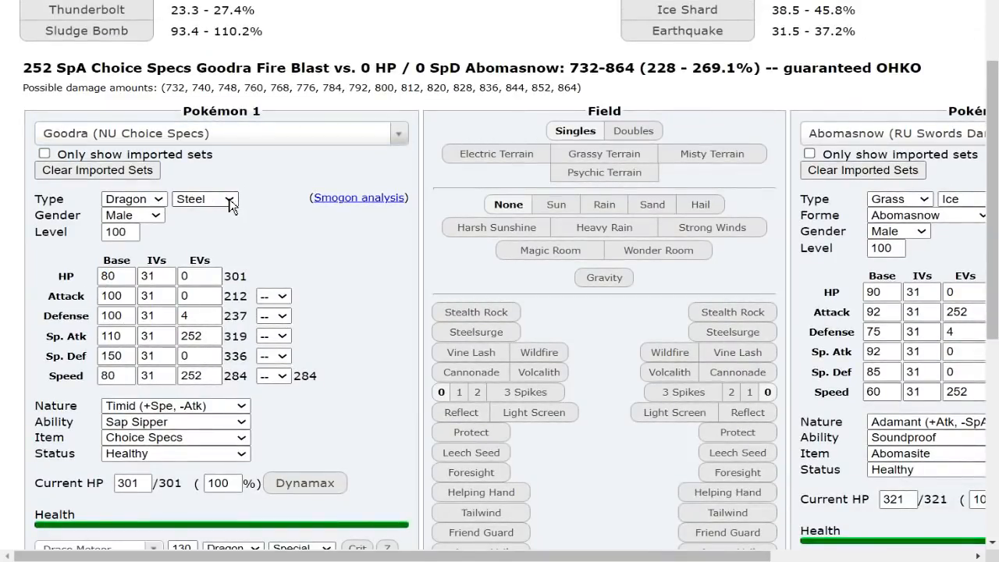
pyautogui.scroll(3)
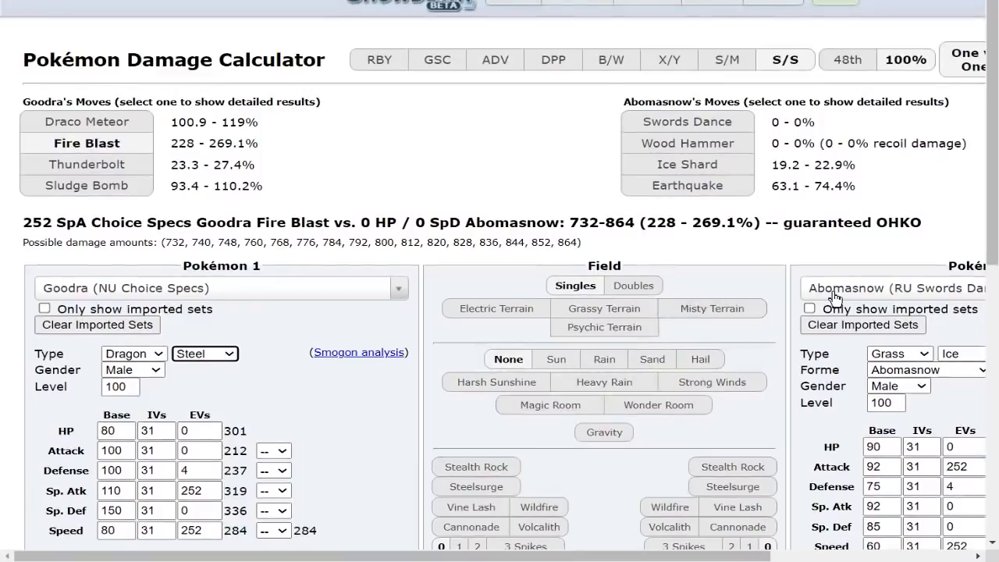
pyautogui.click(890, 288)
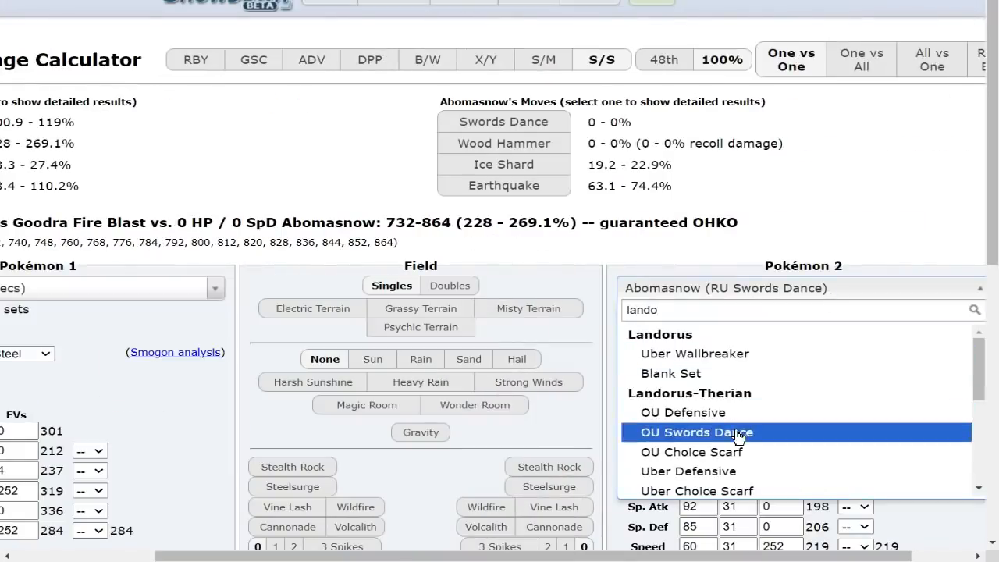
pyautogui.click(695, 431)
pyautogui.write('0')
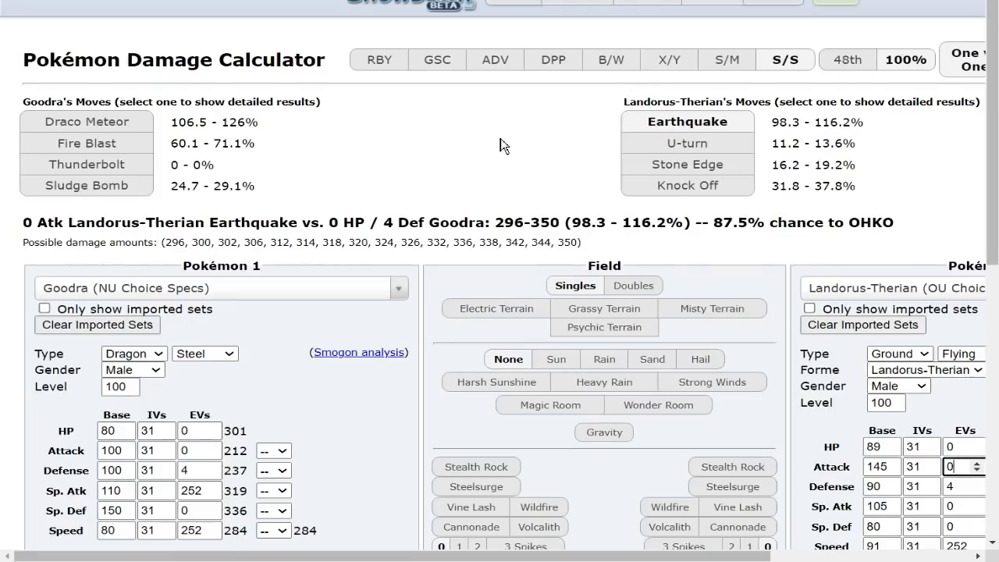
# Give Goodra 252 HP EVs, dropping Landorus-Therian's Earthquake to 81.3–96.1%, a guaranteed 2HKO
pyautogui.scroll(-3)
pyautogui.write('252')
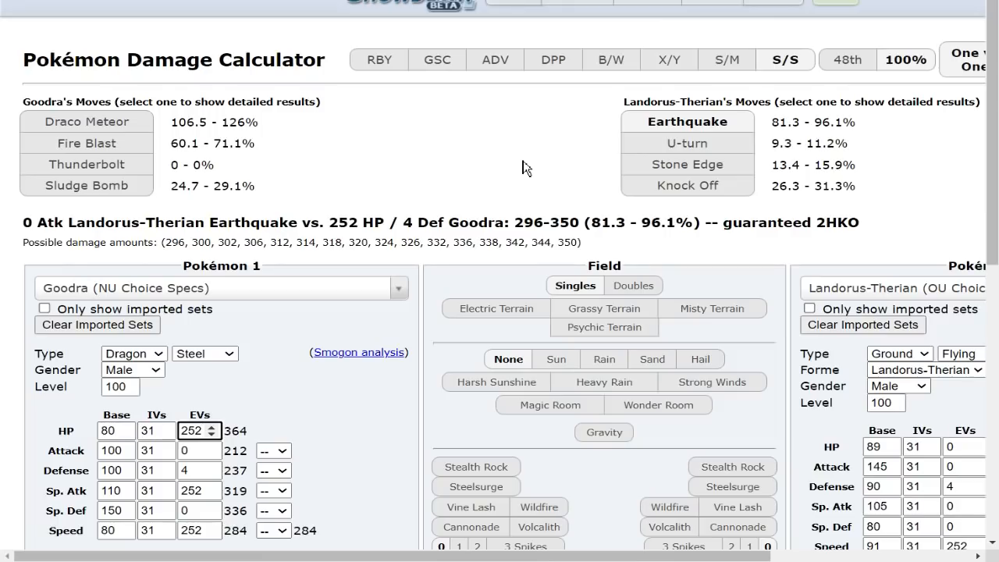
pyautogui.scroll(-3)
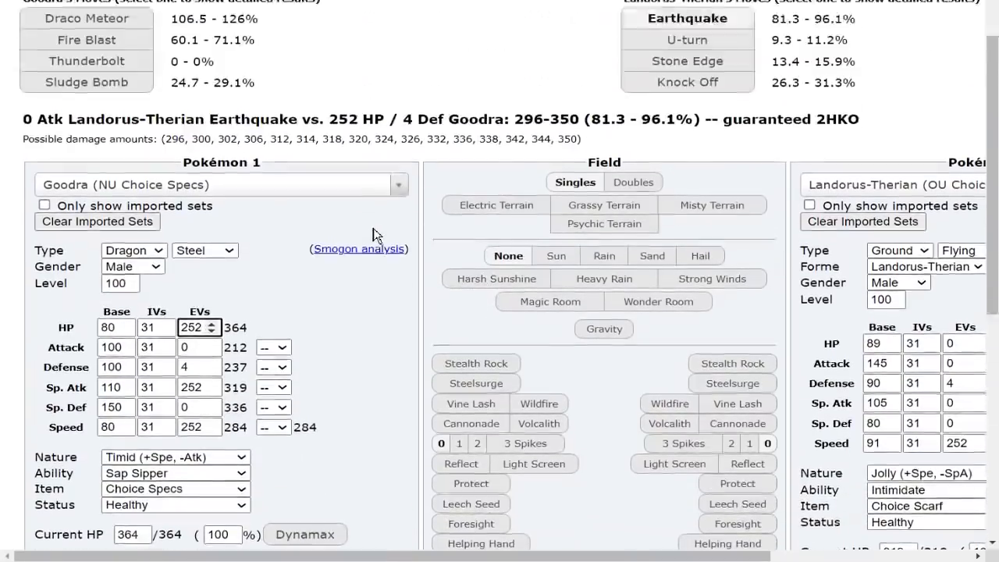
pyautogui.scroll(3)
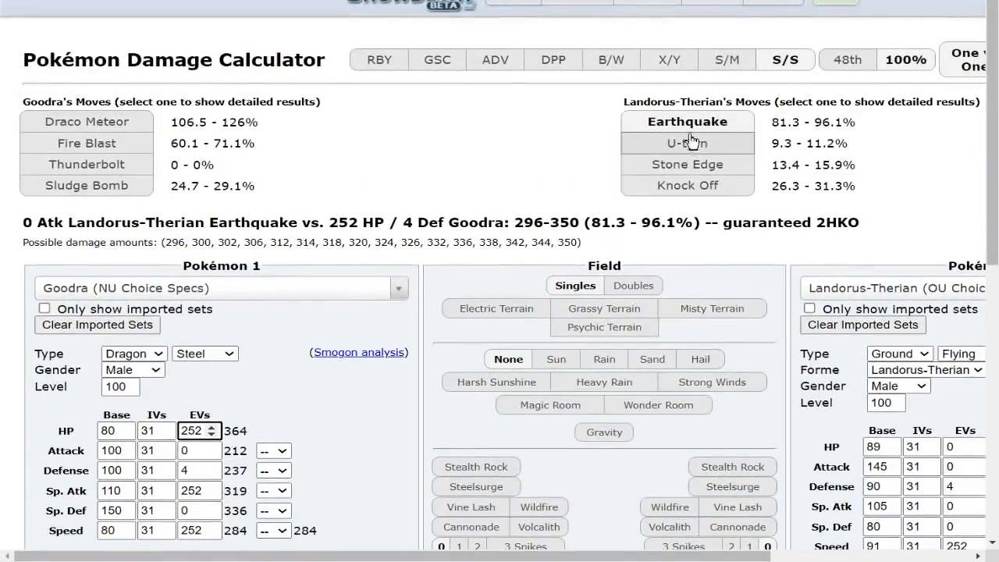
pyautogui.moveTo(434, 140)
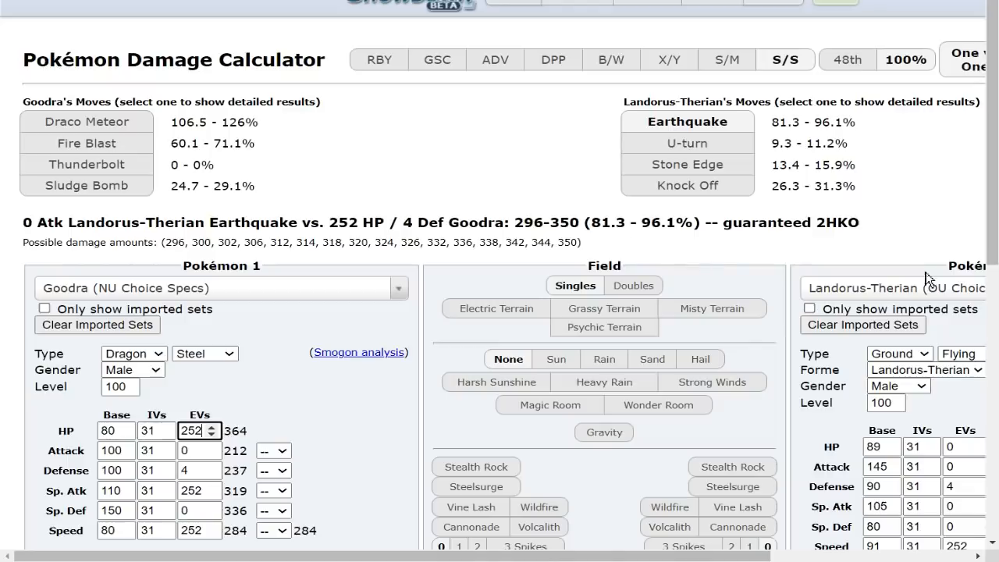
pyautogui.scroll(-3)
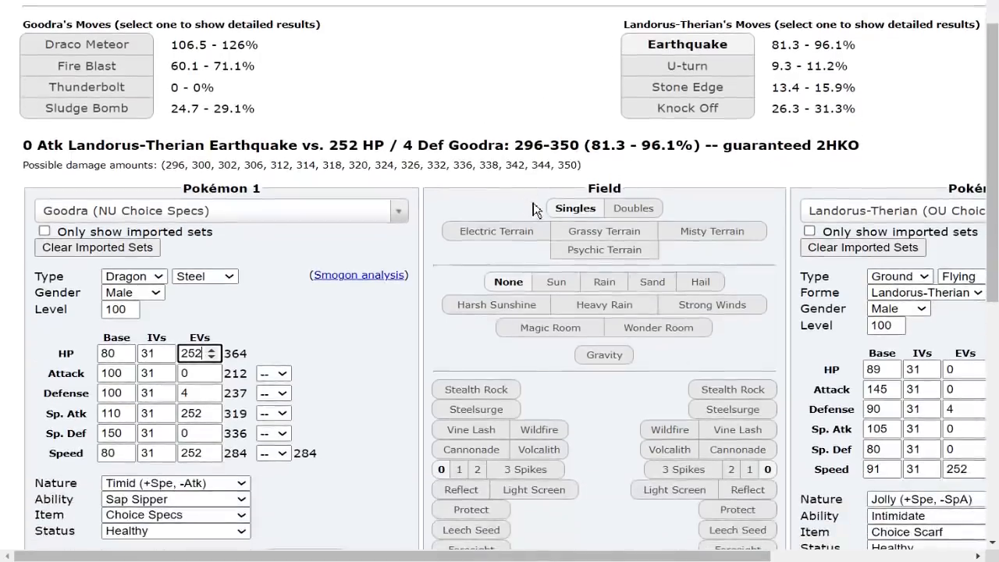
pyautogui.scroll(3)
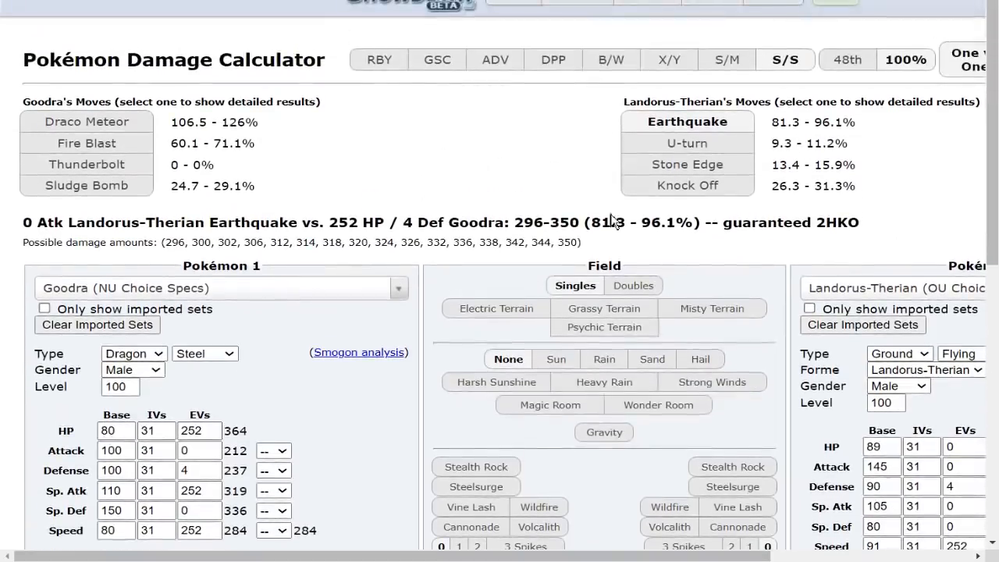
pyautogui.moveTo(546, 187)
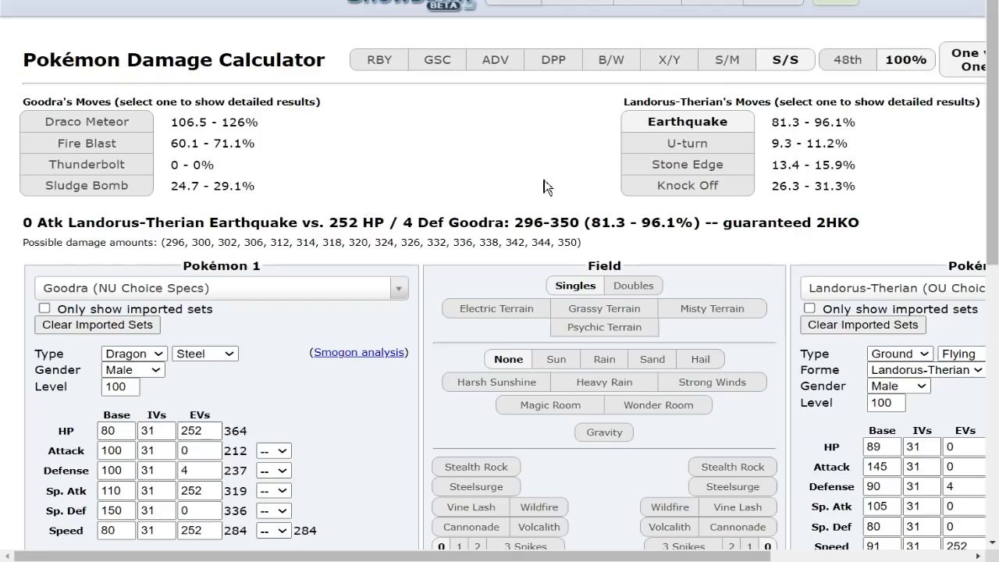
pyautogui.moveTo(859, 137)
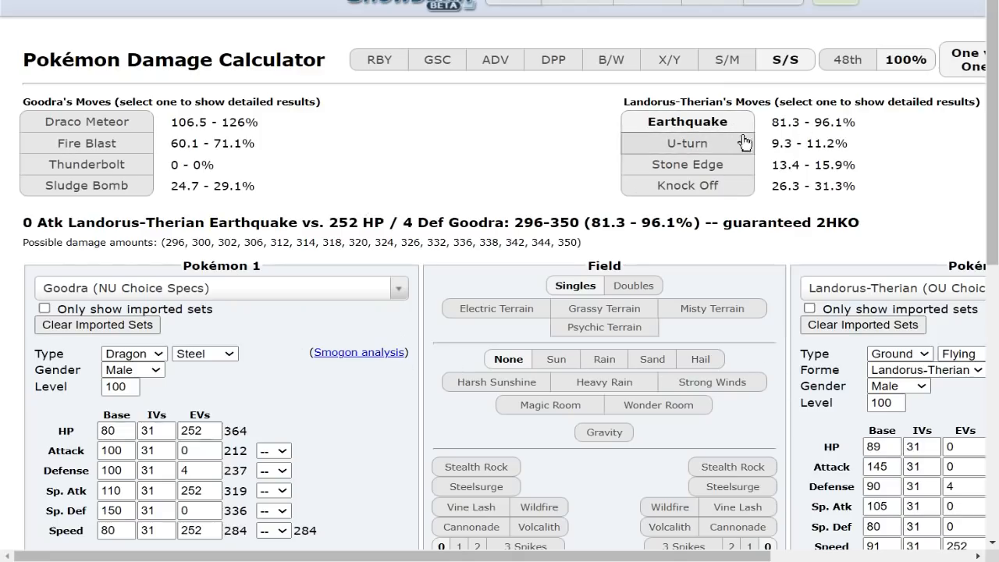
pyautogui.moveTo(788, 220)
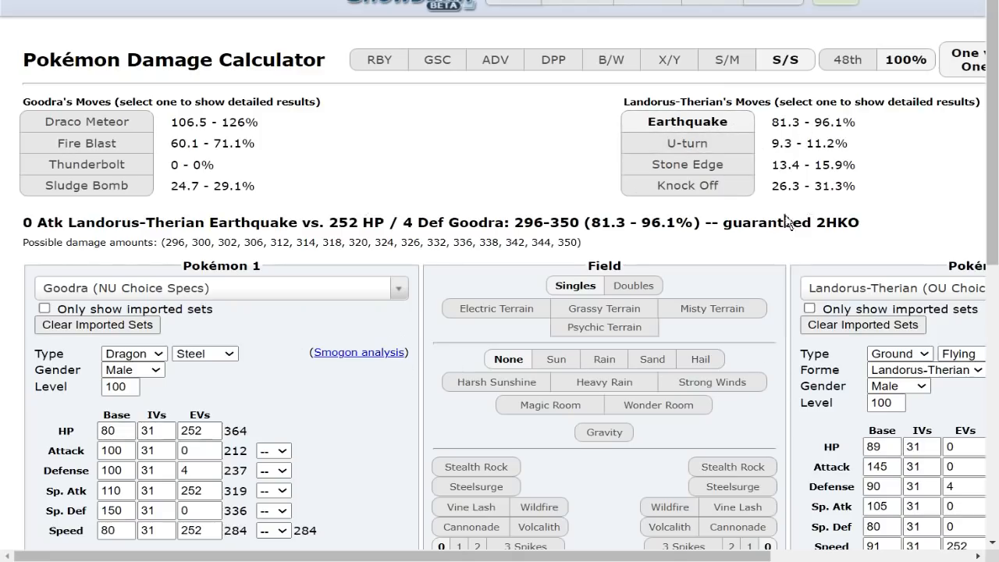
pyautogui.scroll(-3)
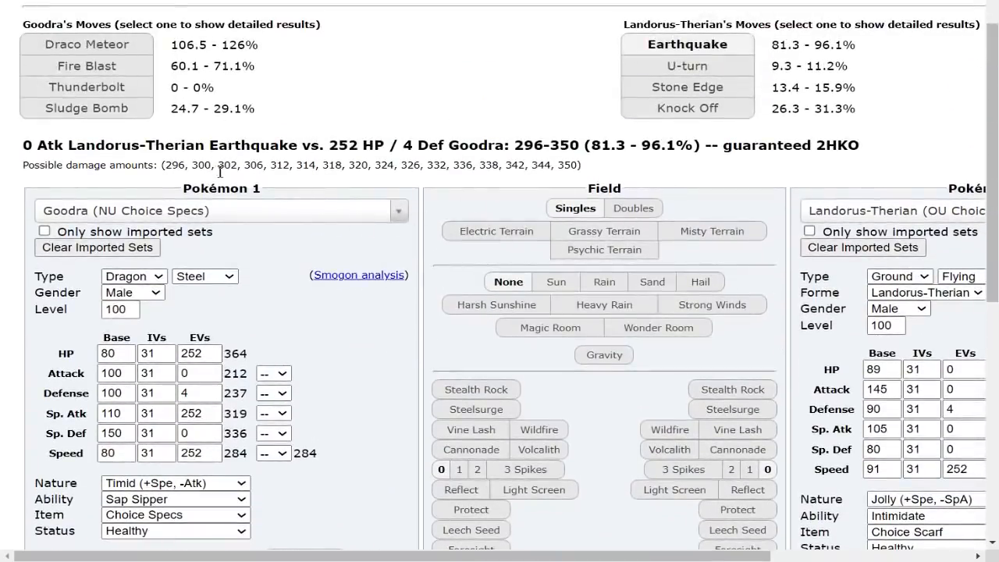
# Set Landorus-Therian to 252 Attack EVs, give Goodra +1 Defense, and apply Grassy Terrain
pyautogui.click(957, 389)
pyautogui.write('252')
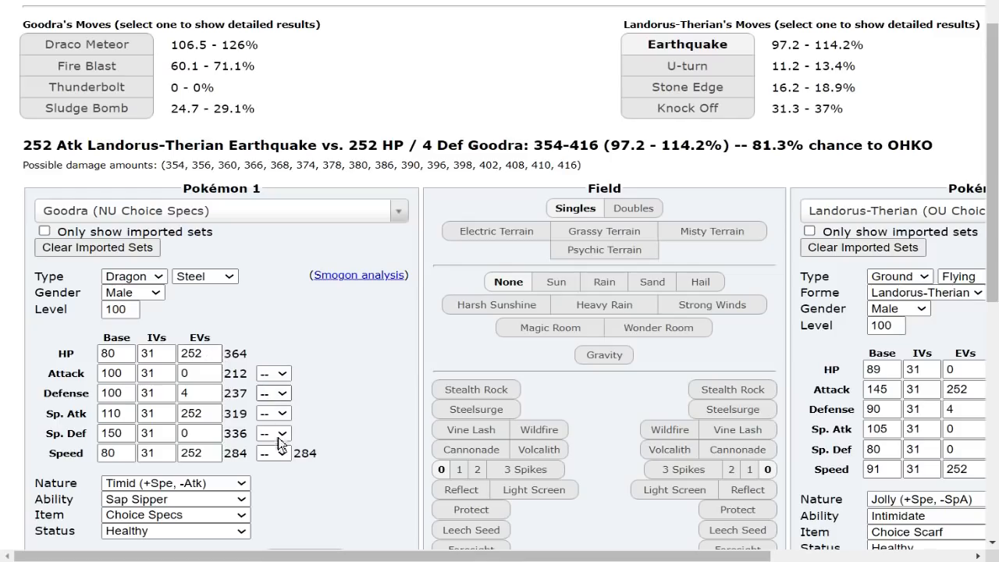
pyautogui.click(273, 393)
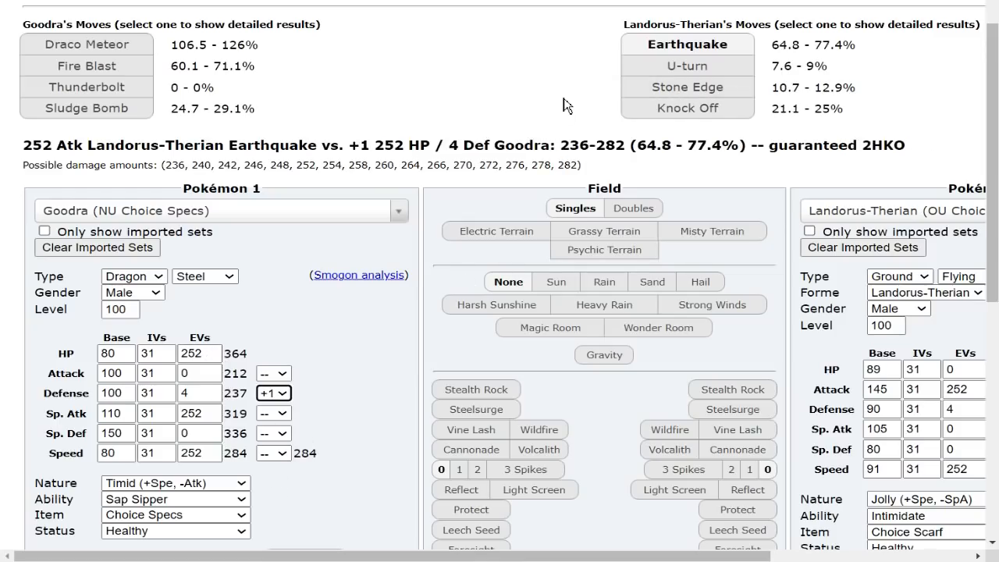
pyautogui.moveTo(783, 44)
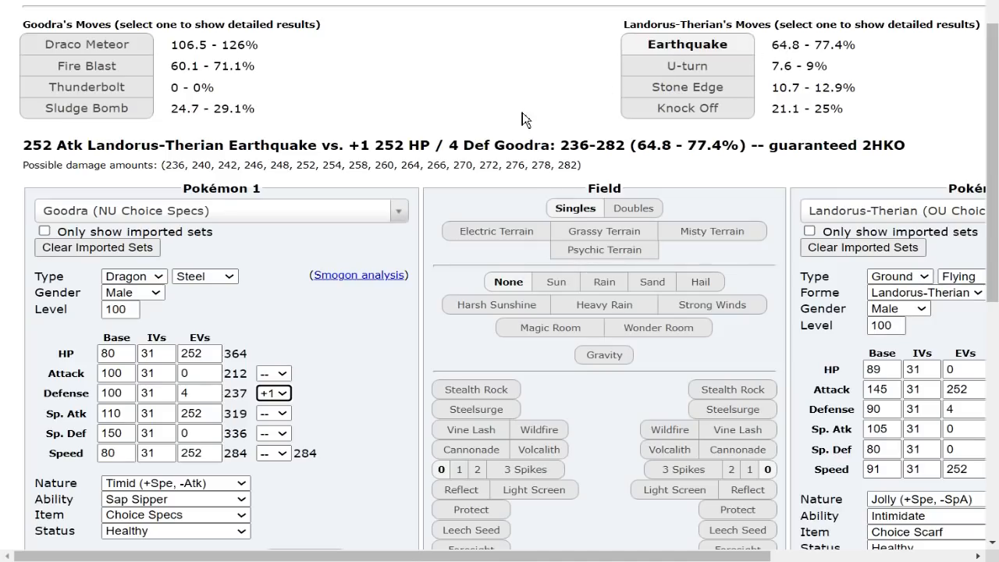
pyautogui.moveTo(652, 282)
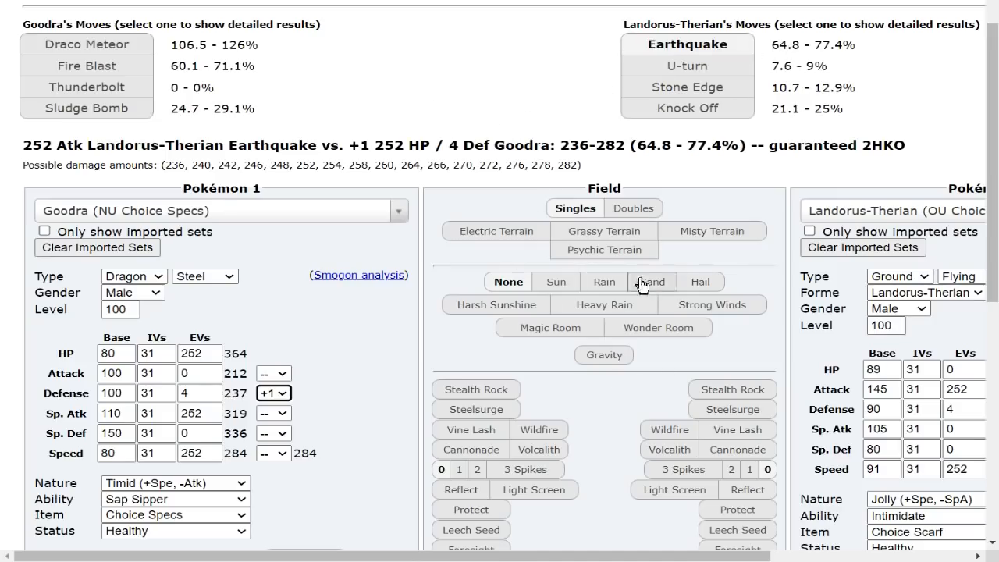
pyautogui.click(603, 230)
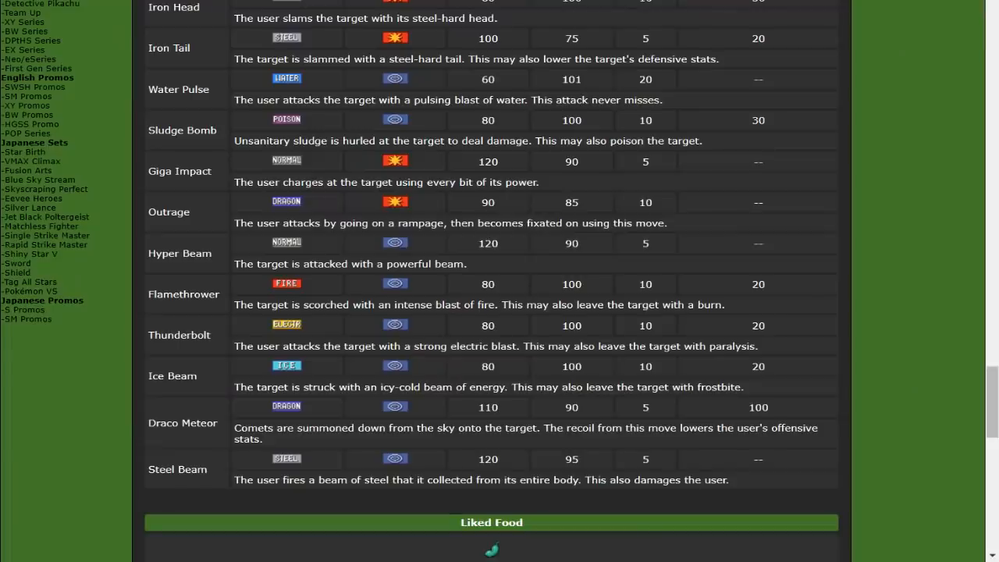
# Scroll through Serebii's attack list once more
pyautogui.scroll(3)
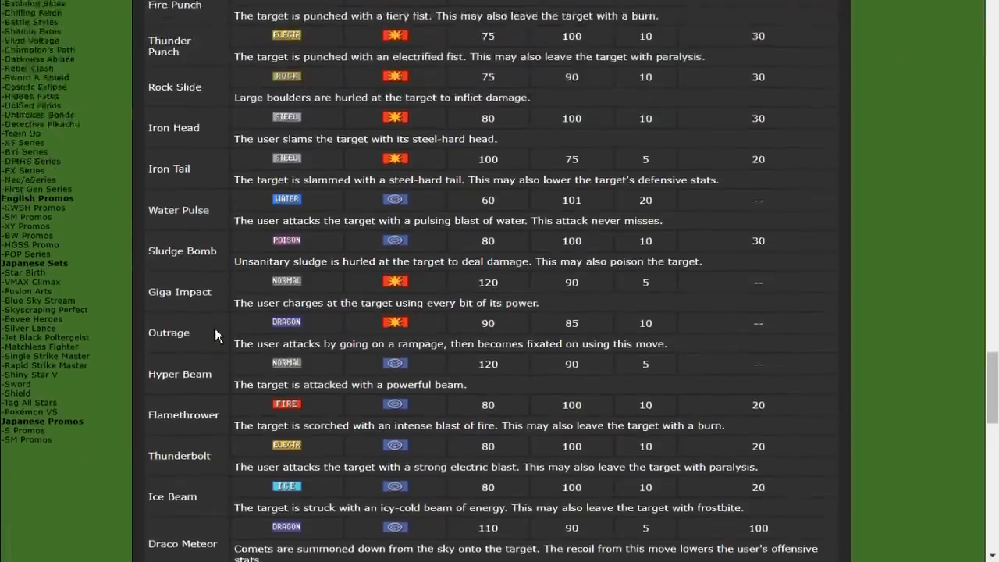
pyautogui.scroll(-3)
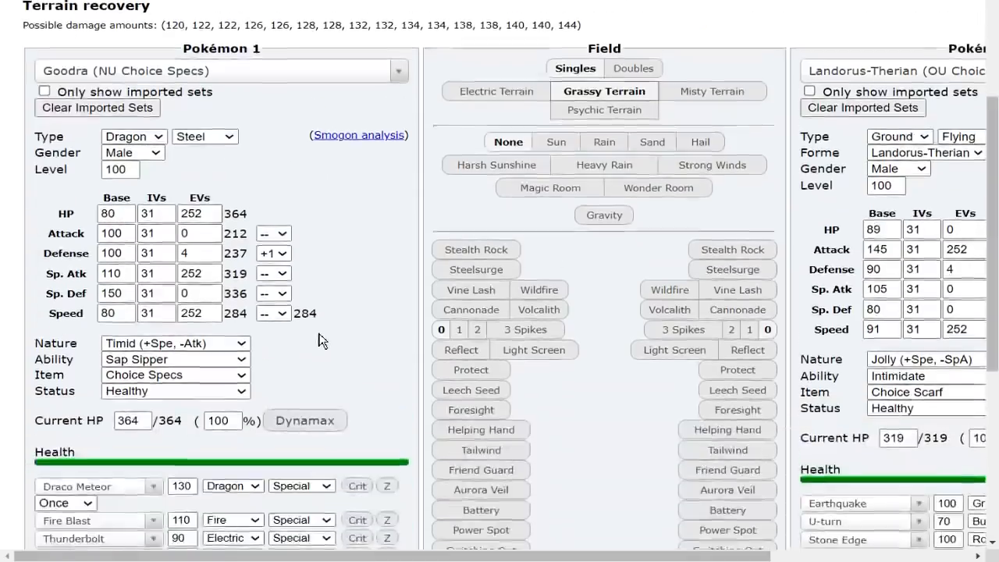
# Switch Goodra's opponent to Choice Specs Latios to check Draco Meteor damage
pyautogui.scroll(3)
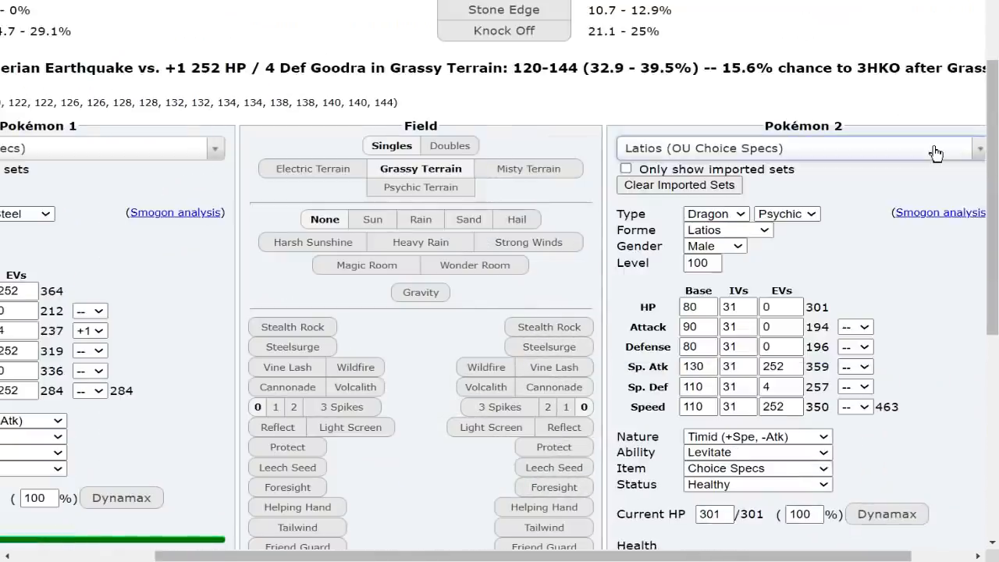
pyautogui.scroll(3)
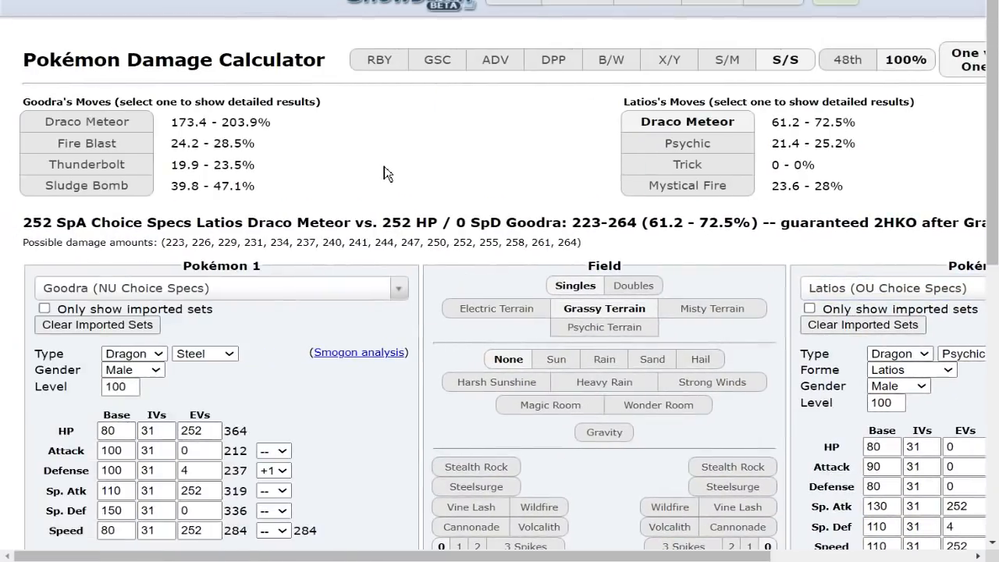
pyautogui.moveTo(712, 102)
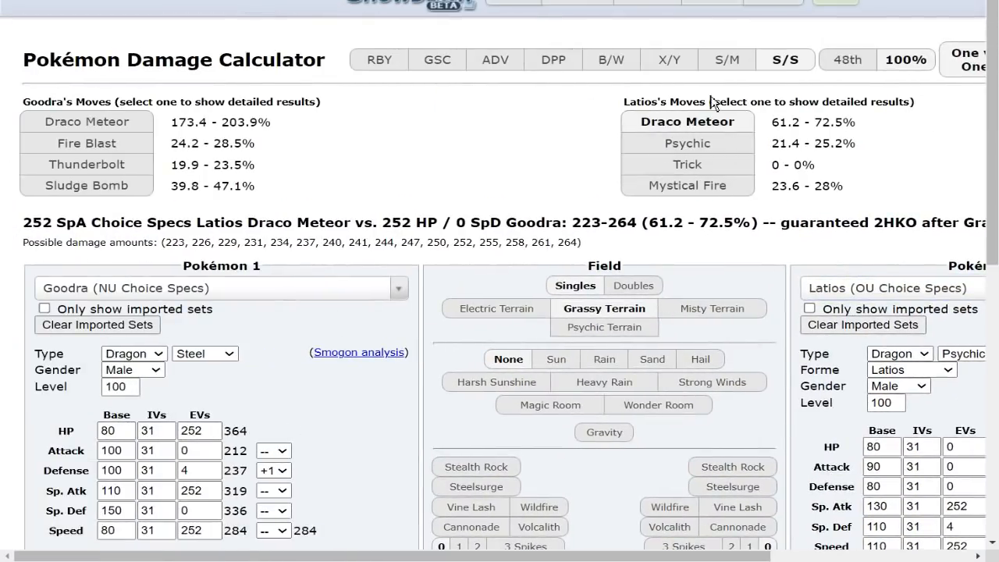
pyautogui.click(886, 288)
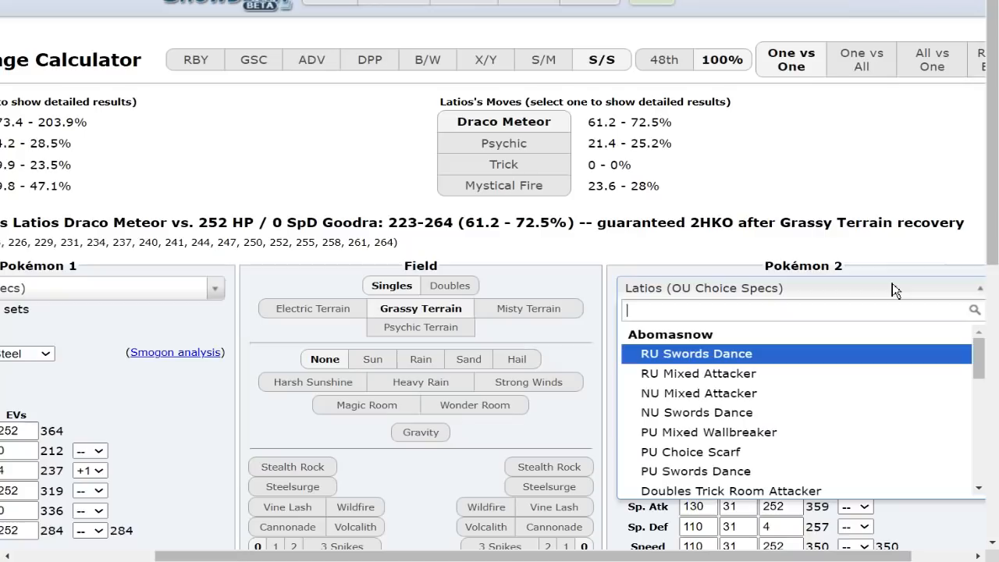
# Set the opponent to Tapu Lele's OU Choice Specs set and view Moonblast's detailed results
pyautogui.write('tapu lel')
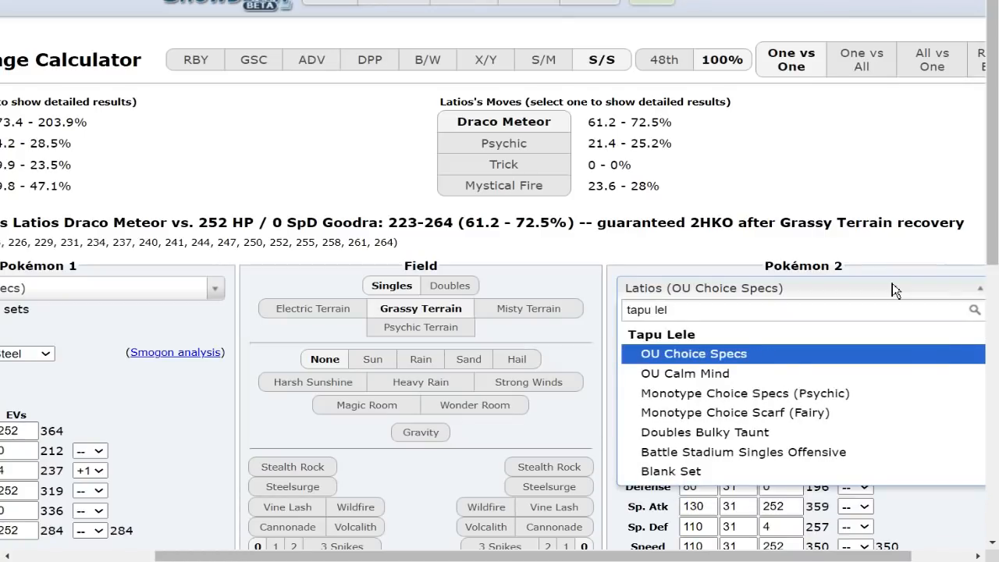
pyautogui.click(694, 354)
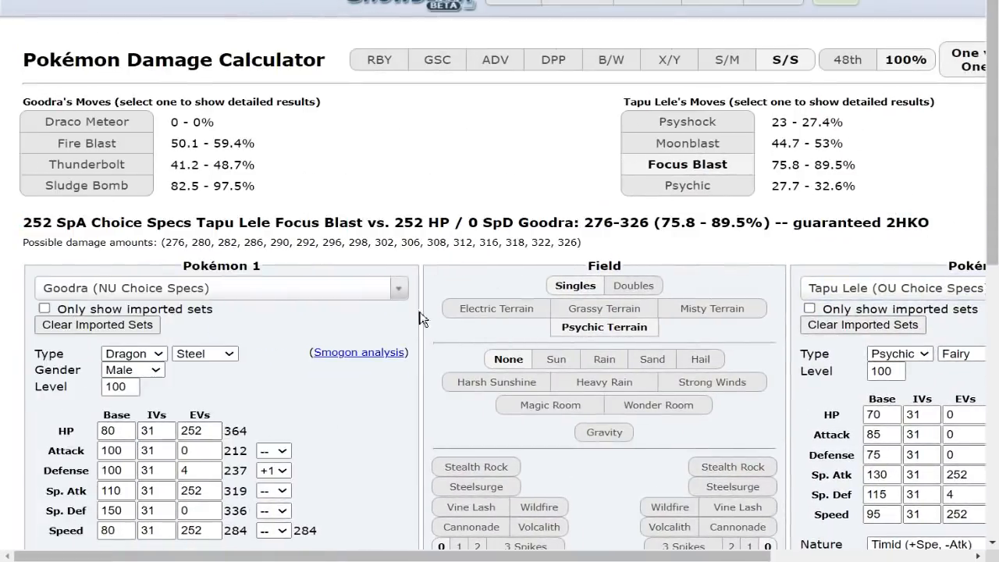
pyautogui.scroll(-3)
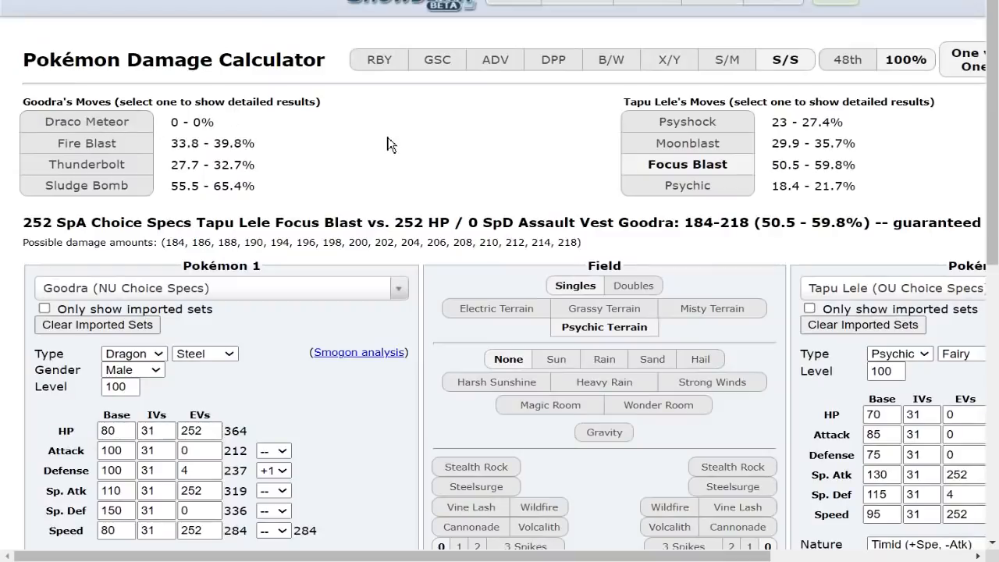
pyautogui.moveTo(742, 129)
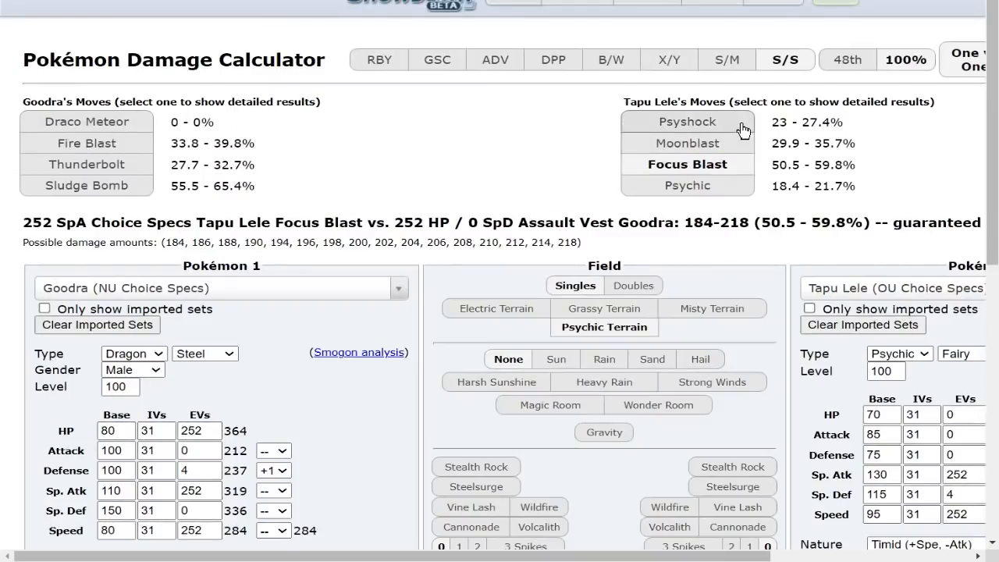
pyautogui.click(687, 143)
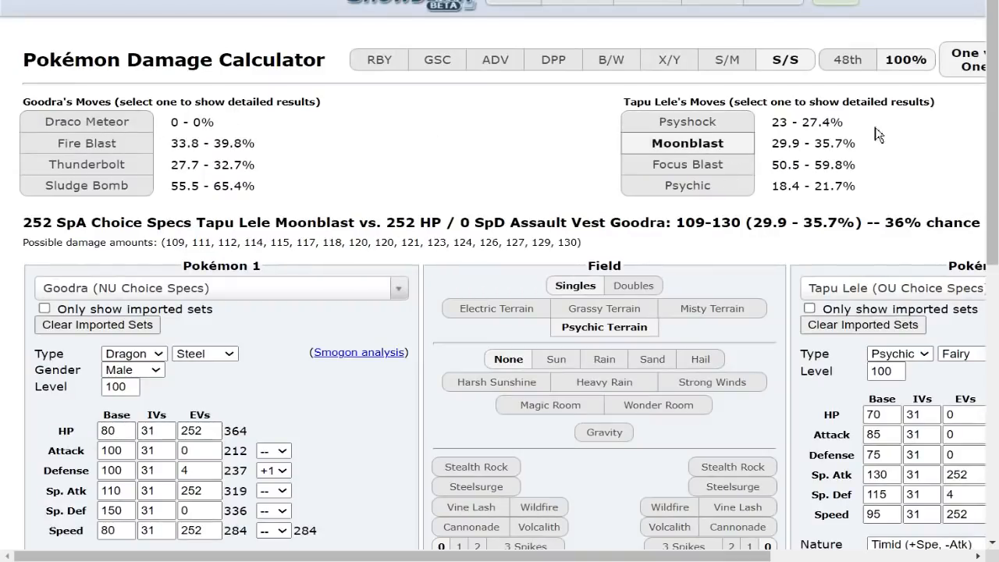
# Give Goodra an attack-boosting, speed-lowering nature and swap in Flash Cannon and Iron Head
pyautogui.scroll(-3)
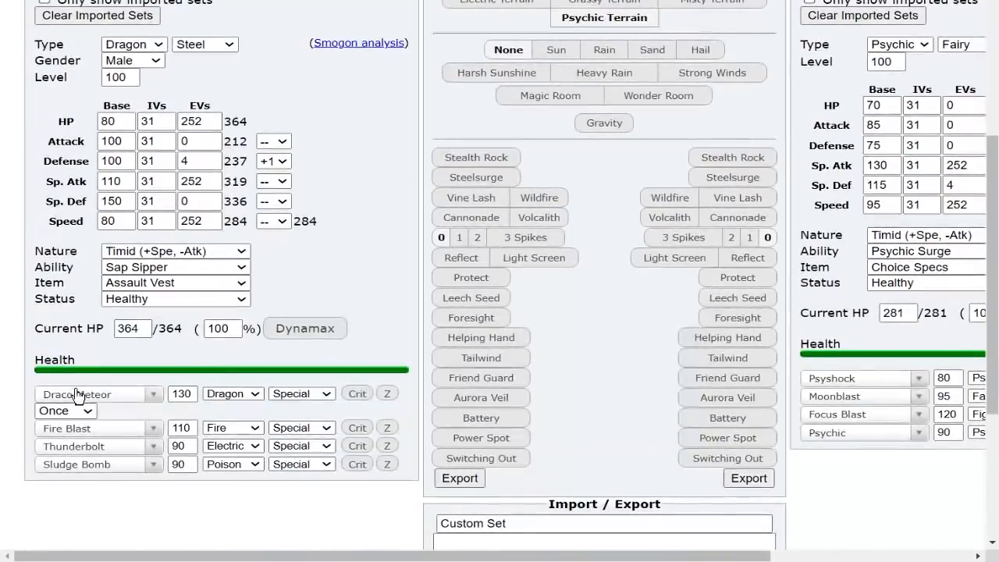
pyautogui.click(175, 250)
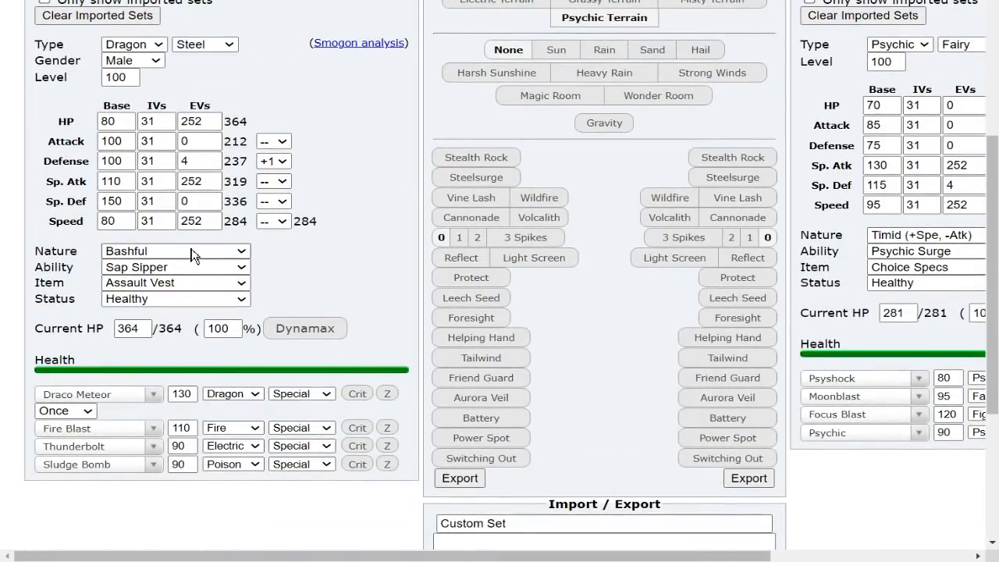
pyautogui.click(175, 250)
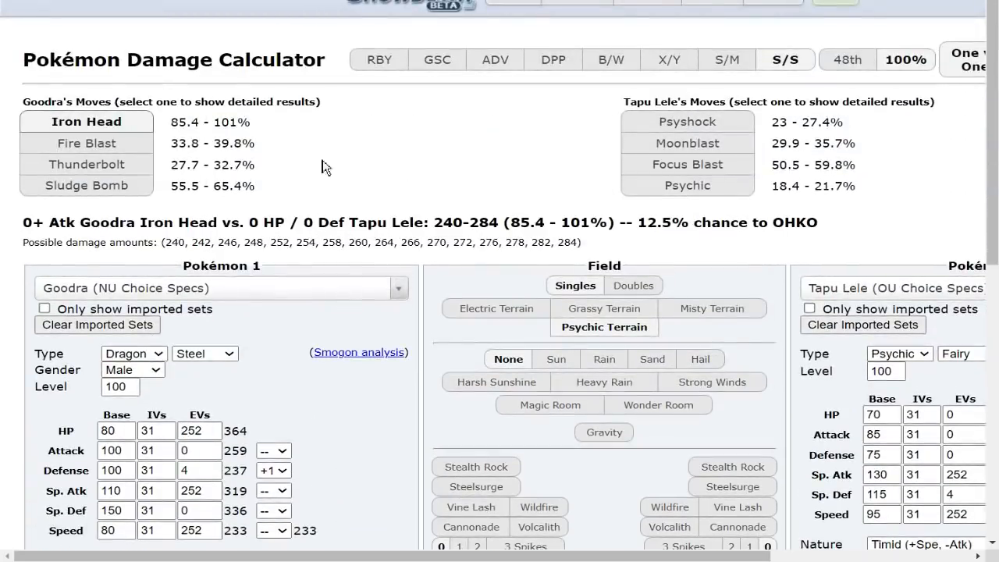
pyautogui.scroll(-3)
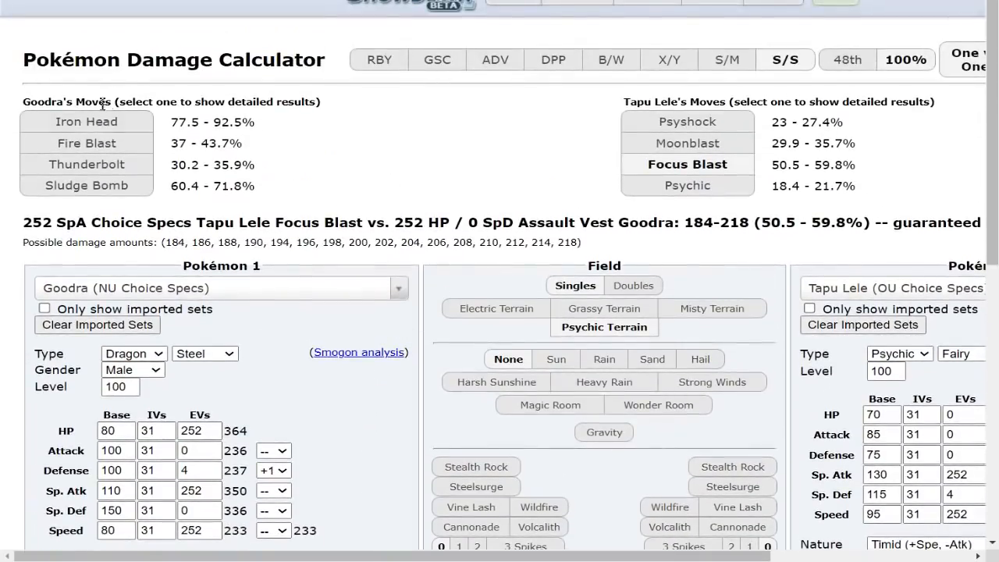
pyautogui.click(86, 121)
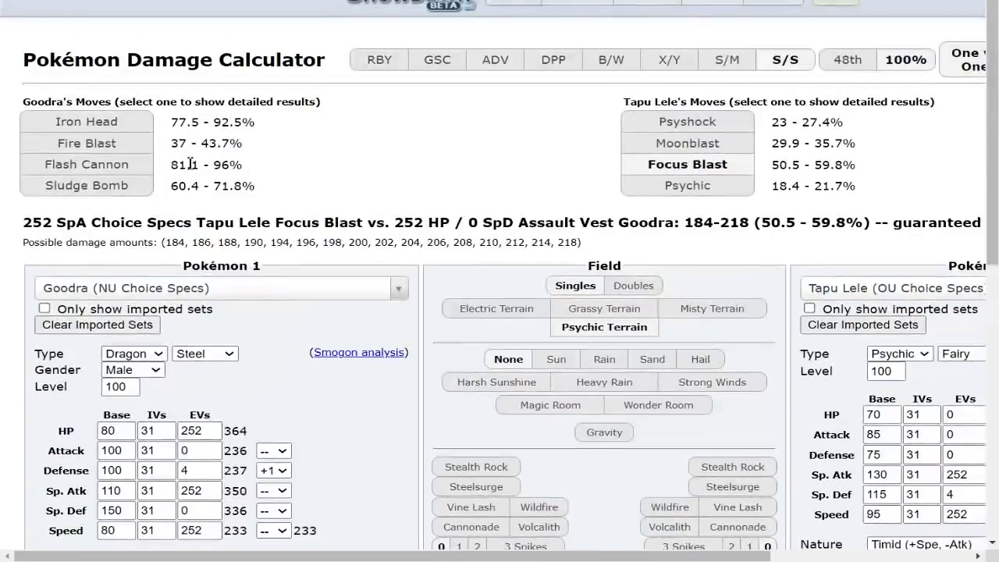
pyautogui.click(86, 164)
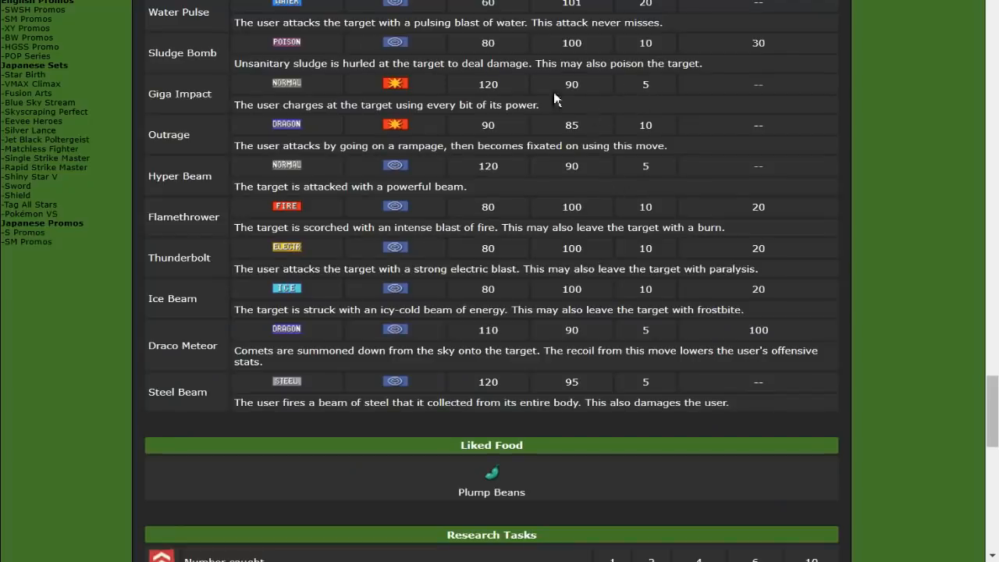
# Scroll through Goodra's Serebii move list and Hisuian weakness chart
pyautogui.scroll(3)
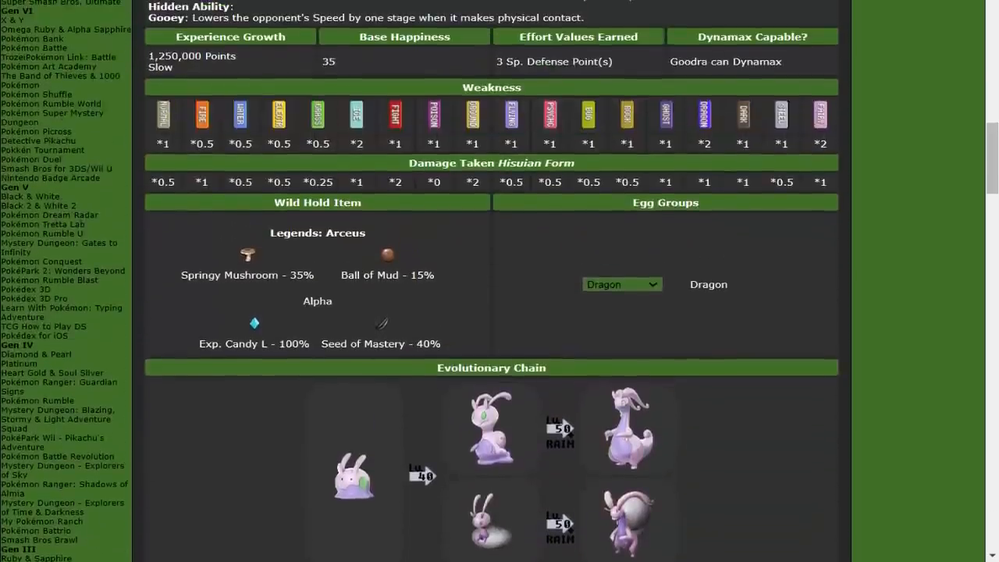
pyautogui.scroll(-3)
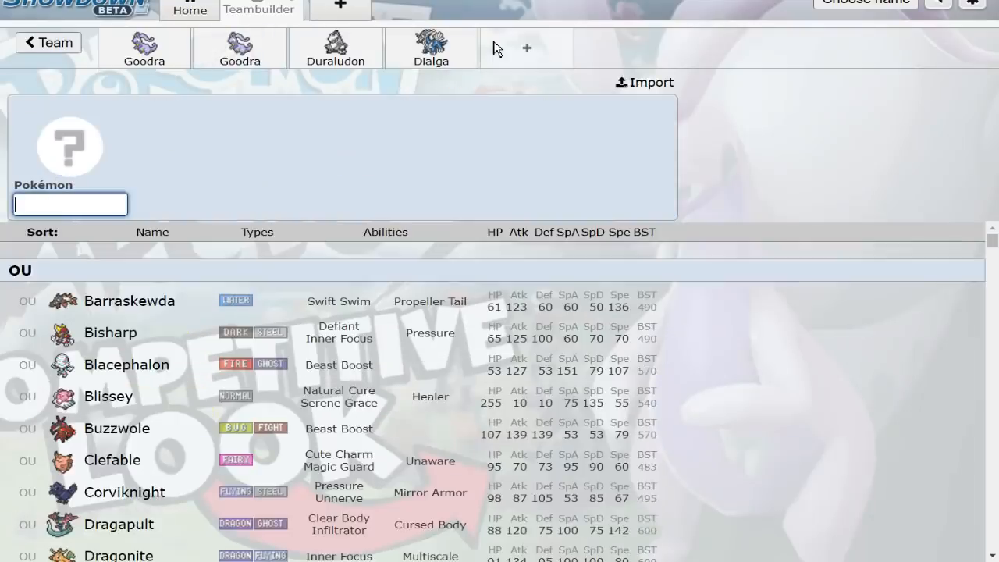
# Pick Sliggoo via 'sli', then add Sliggoo-Hisui holding Eviolite via 'ev'
pyautogui.write('sli')
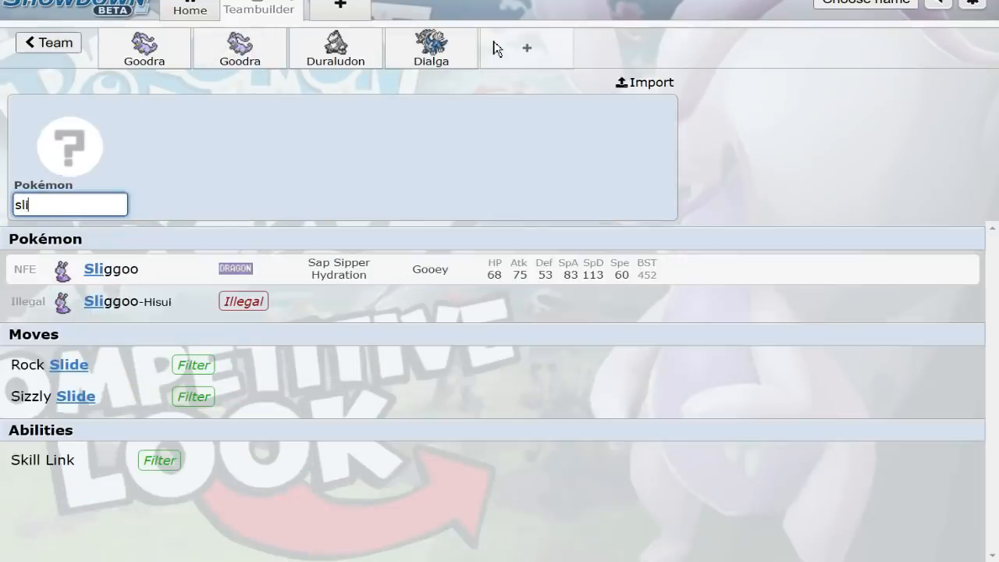
pyautogui.click(111, 269)
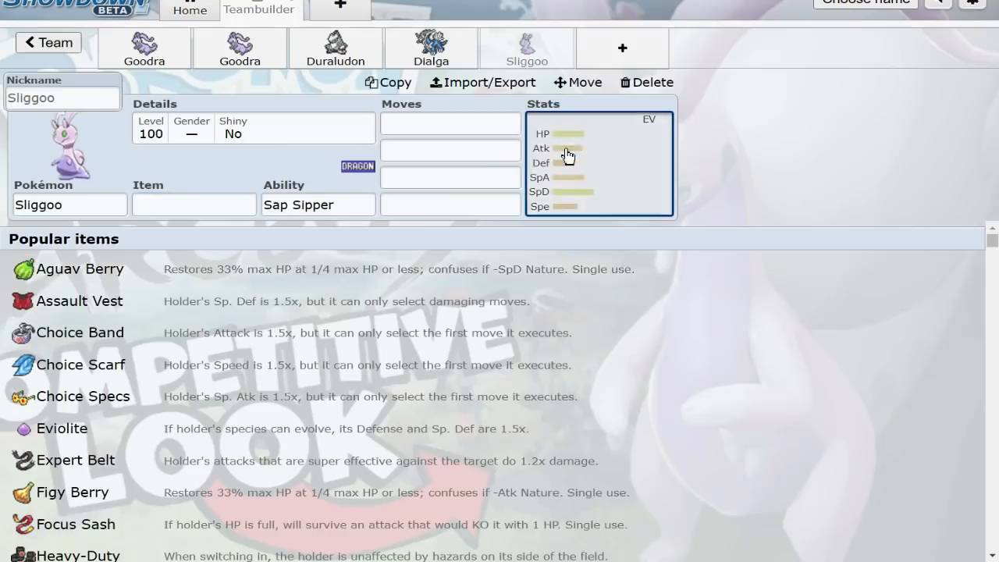
pyautogui.click(599, 161)
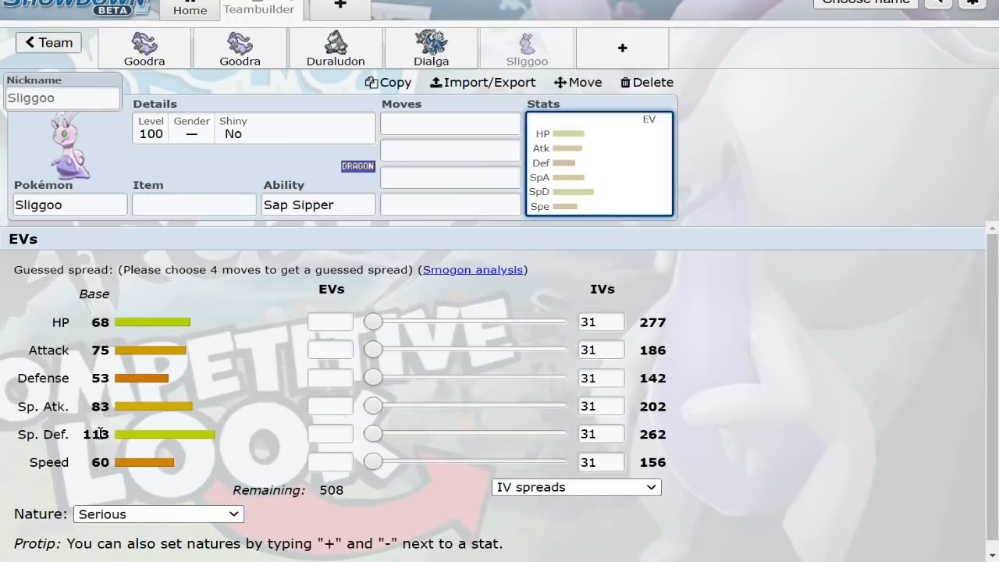
pyautogui.moveTo(622, 48)
pyautogui.write('sli')
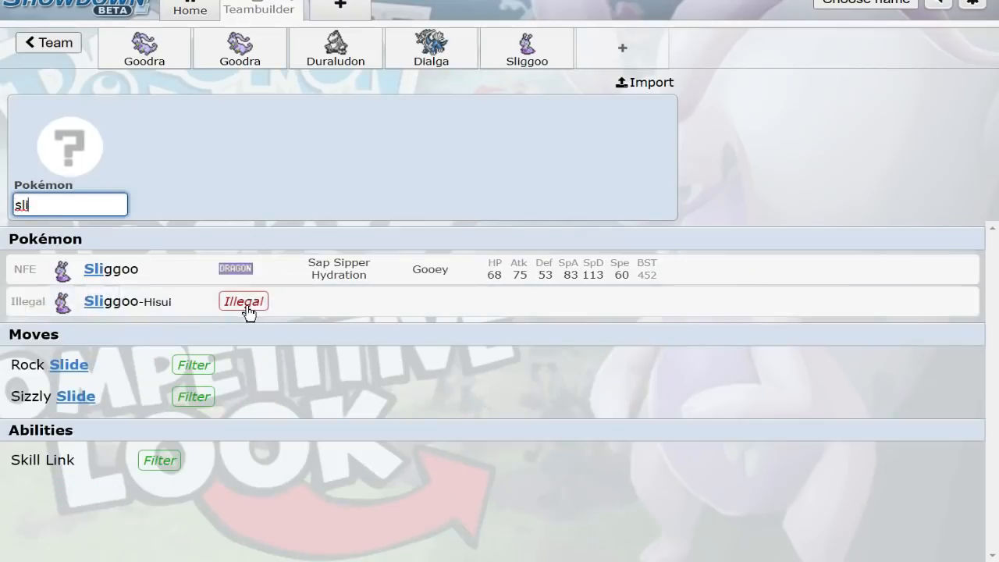
pyautogui.click(111, 269)
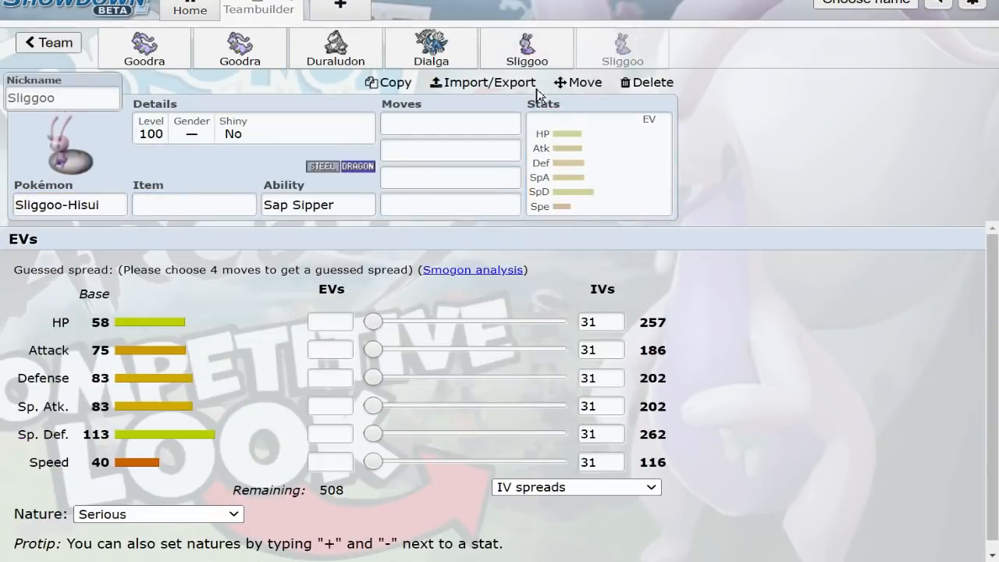
pyautogui.write('ev')
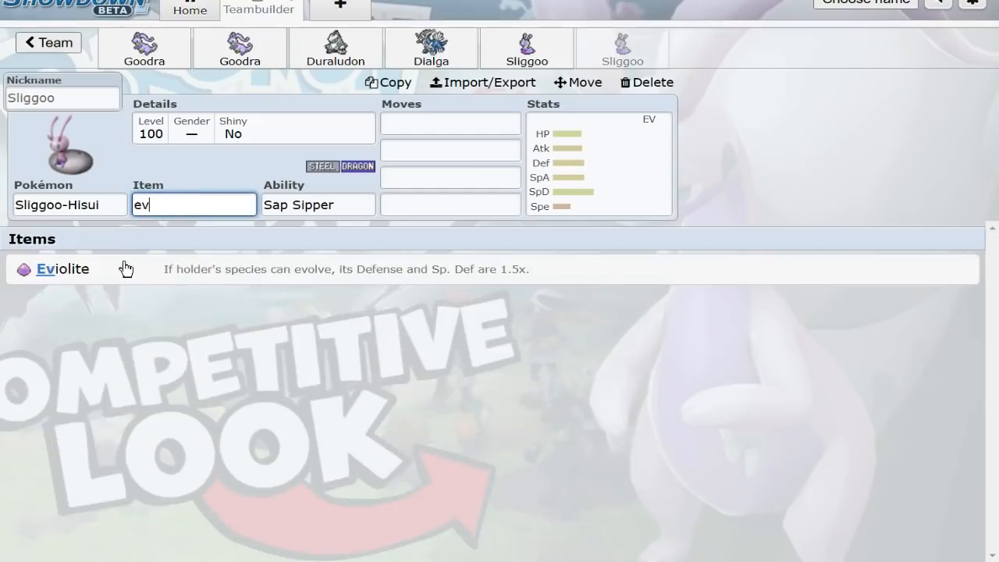
pyautogui.click(62, 268)
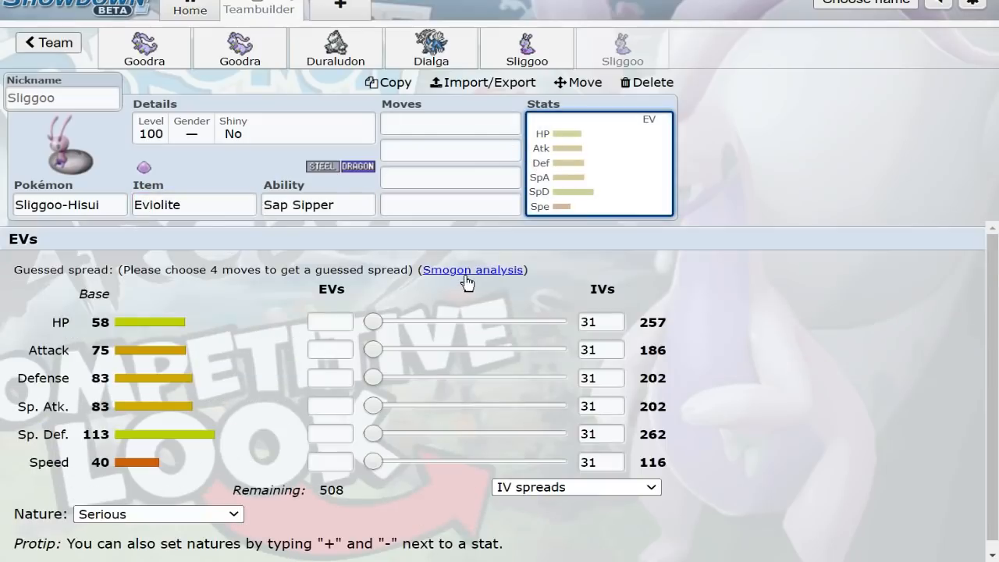
pyautogui.moveTo(326, 483)
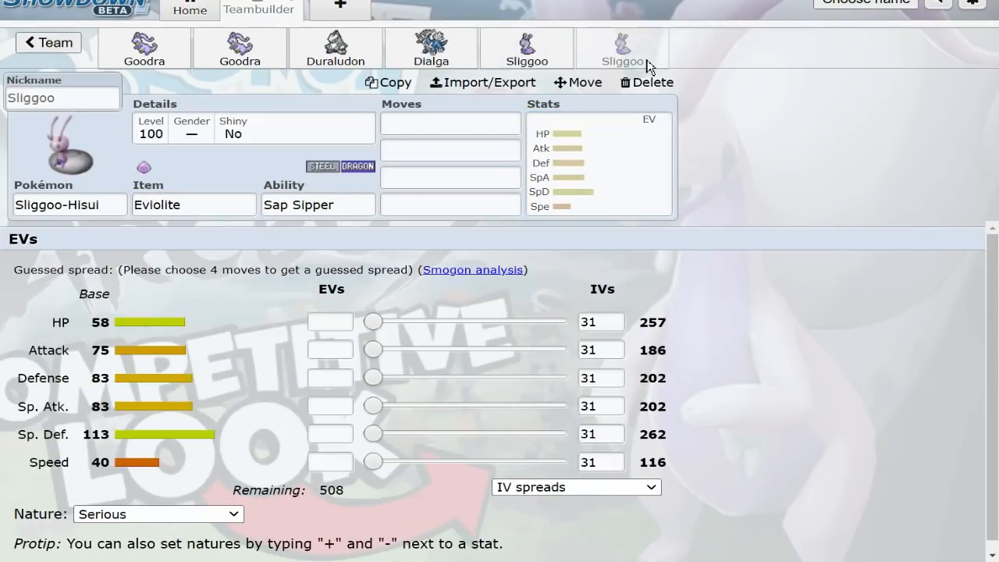
# Max Hisuian Sliggoo's HP and Defense EVs
pyautogui.moveTo(373, 322); pyautogui.dragTo(555, 321)
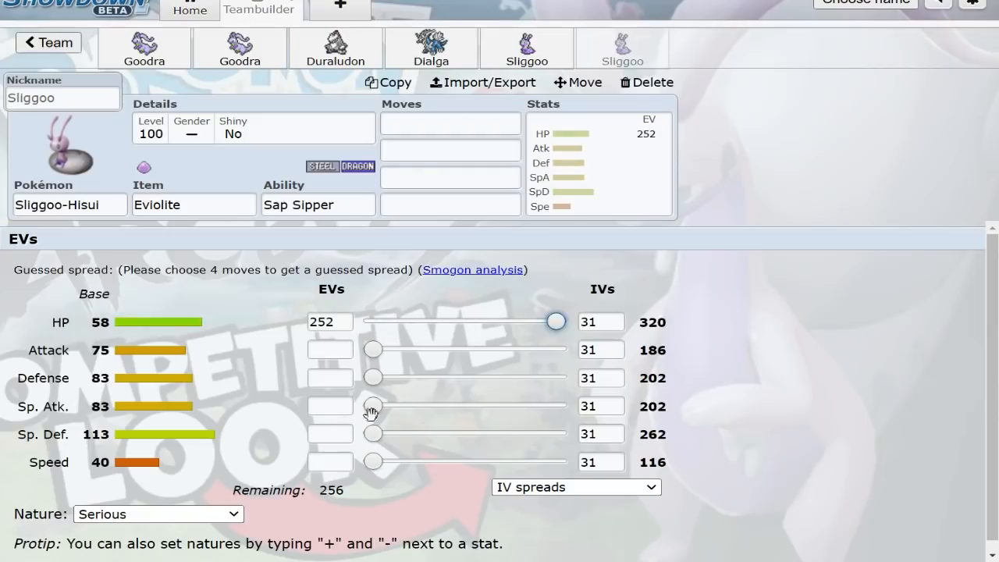
pyautogui.moveTo(373, 377); pyautogui.dragTo(555, 378)
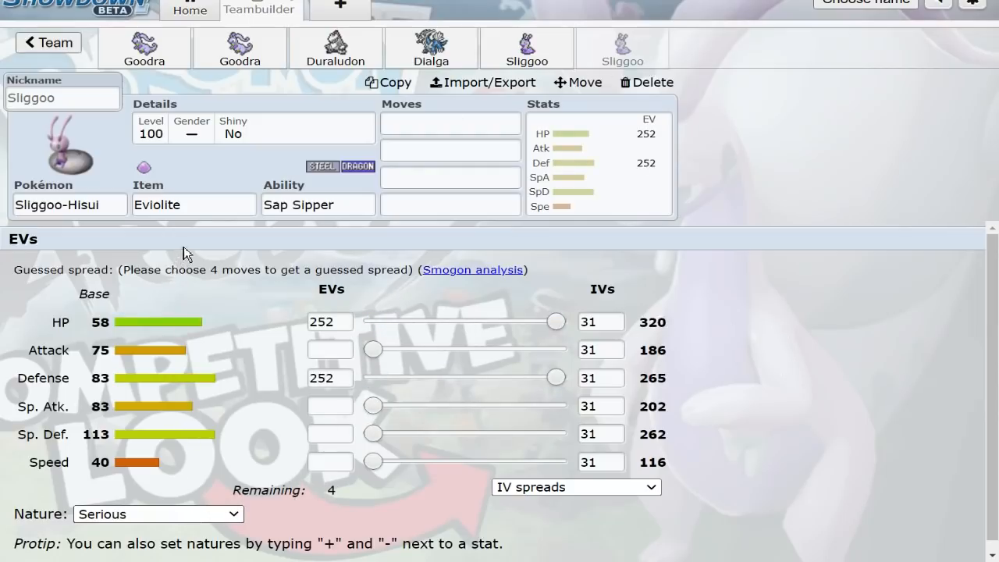
pyautogui.moveTo(188, 294)
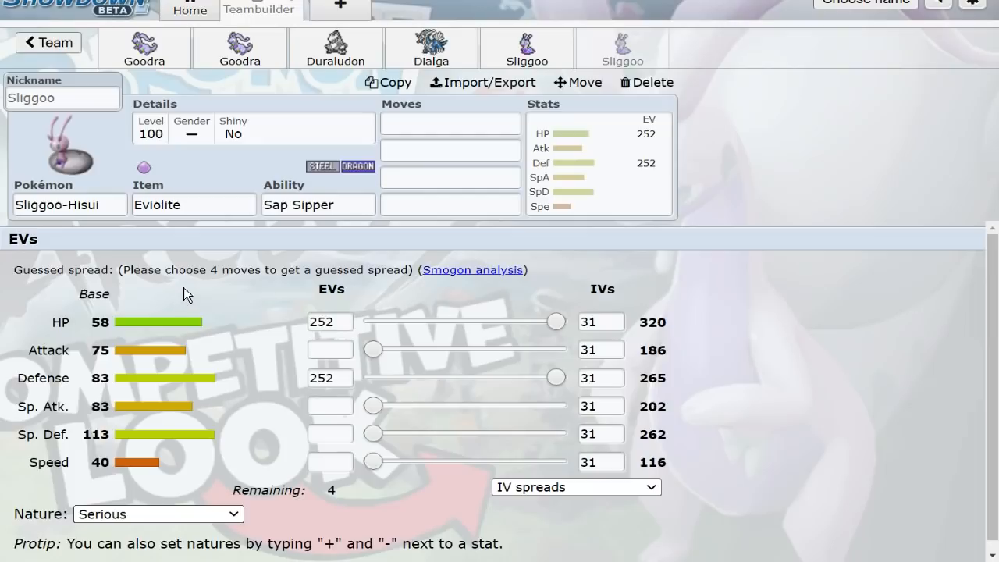
pyautogui.moveTo(197, 360)
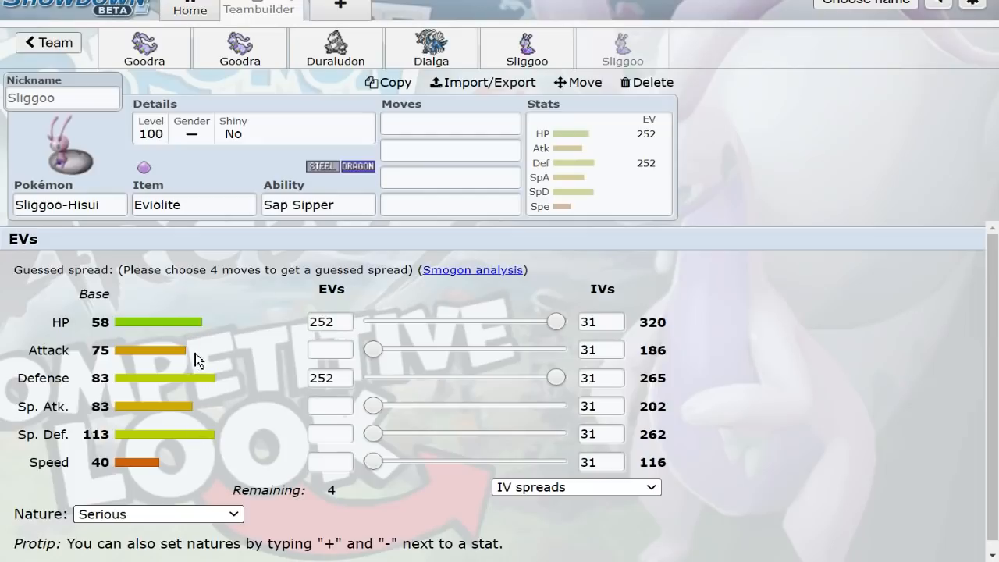
pyautogui.click(157, 514)
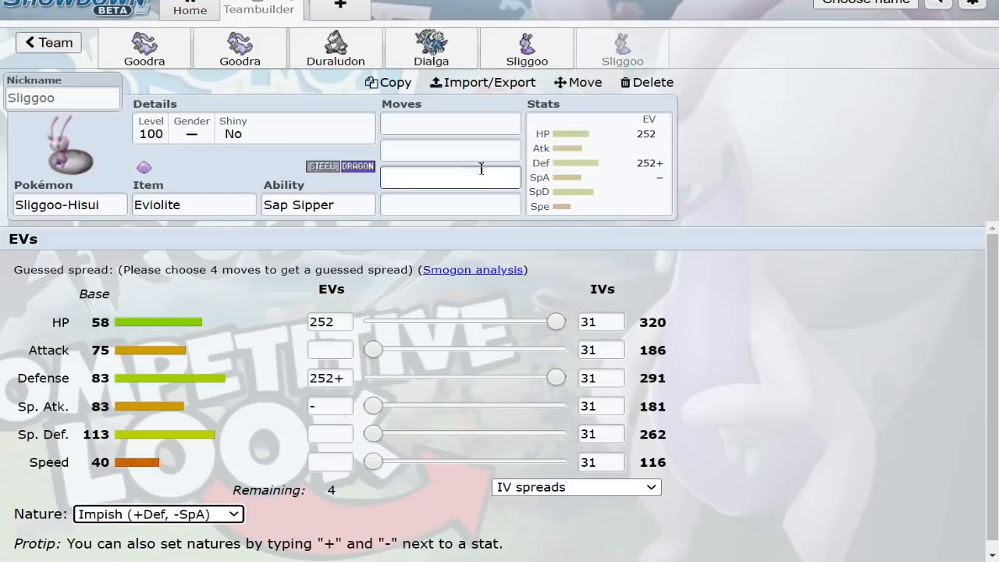
# Enter Curse and Sleep Talk as moves and type 'iro' in the fourth slot
pyautogui.write('cur')
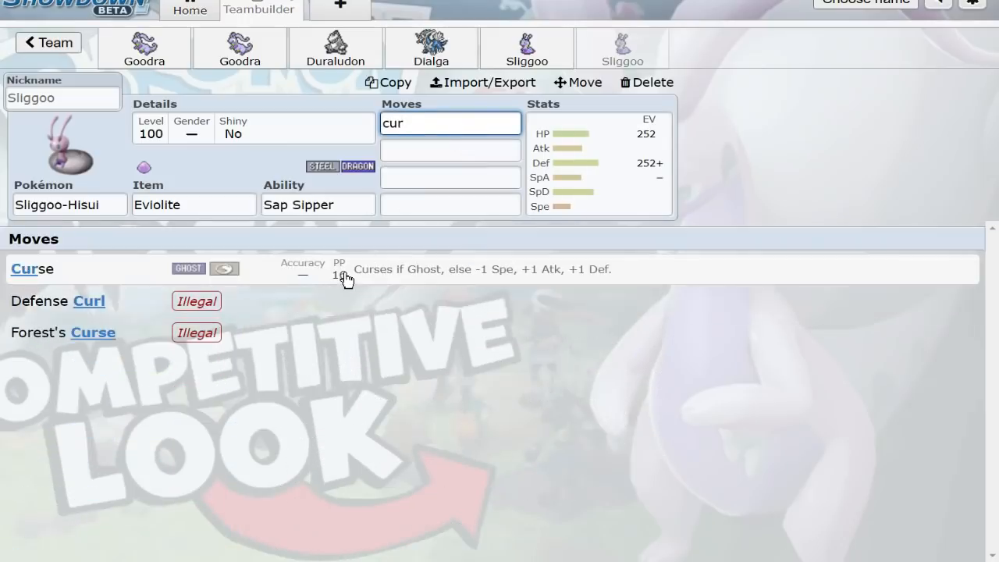
pyautogui.write('slee')
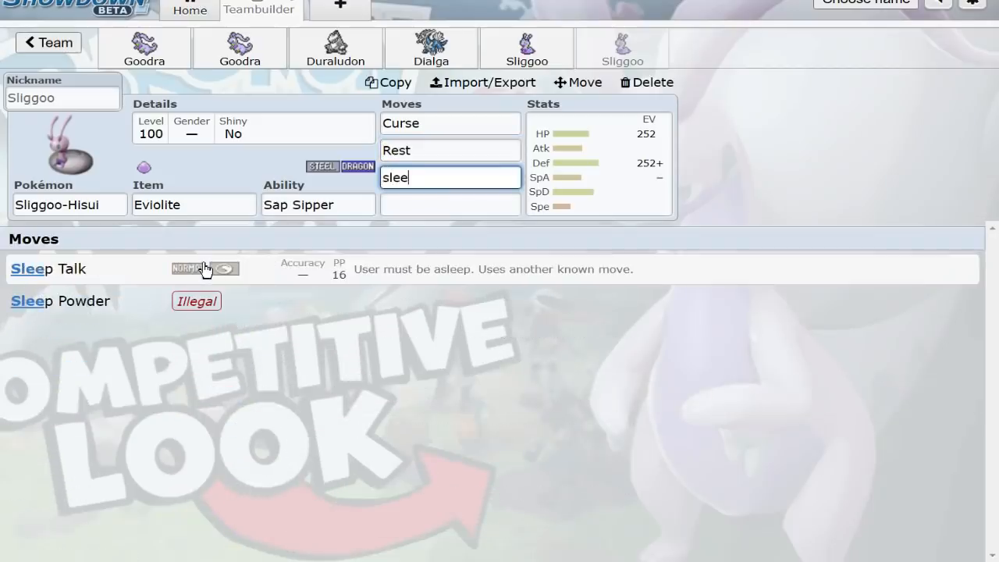
pyautogui.click(48, 268)
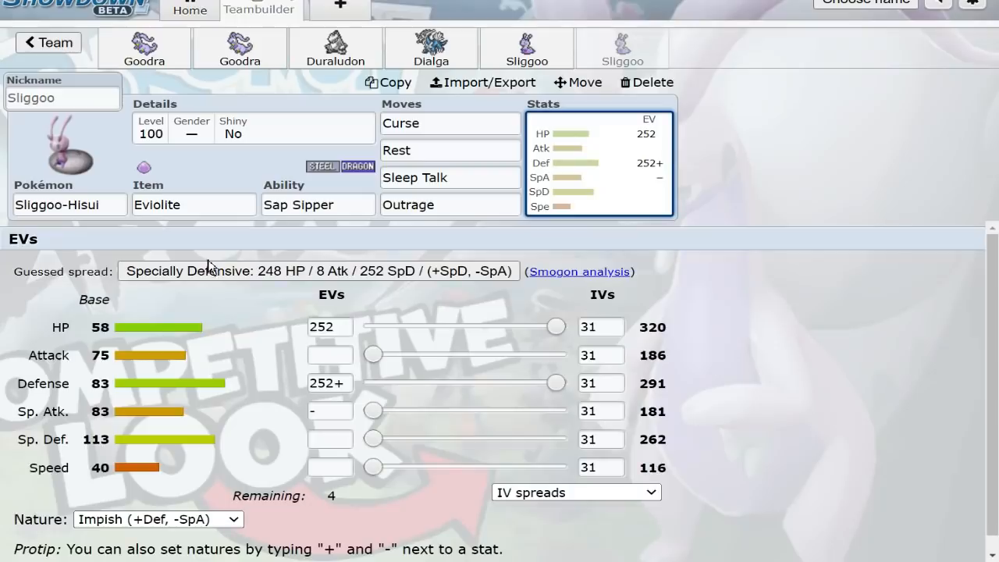
pyautogui.write('iro')
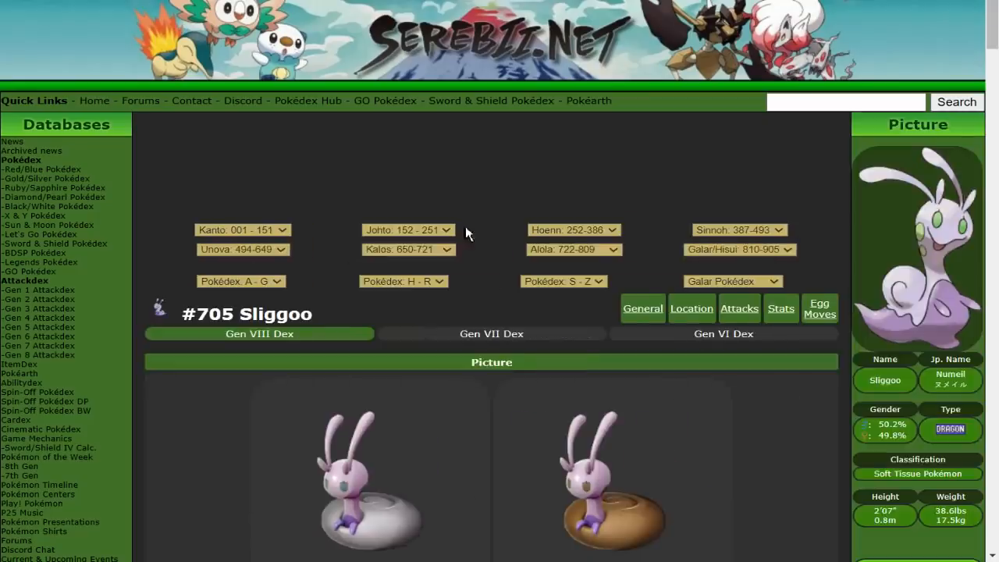
# Scroll Serebii's Sliggoo page to the Hisuian Form level-up move table
pyautogui.scroll(-3)
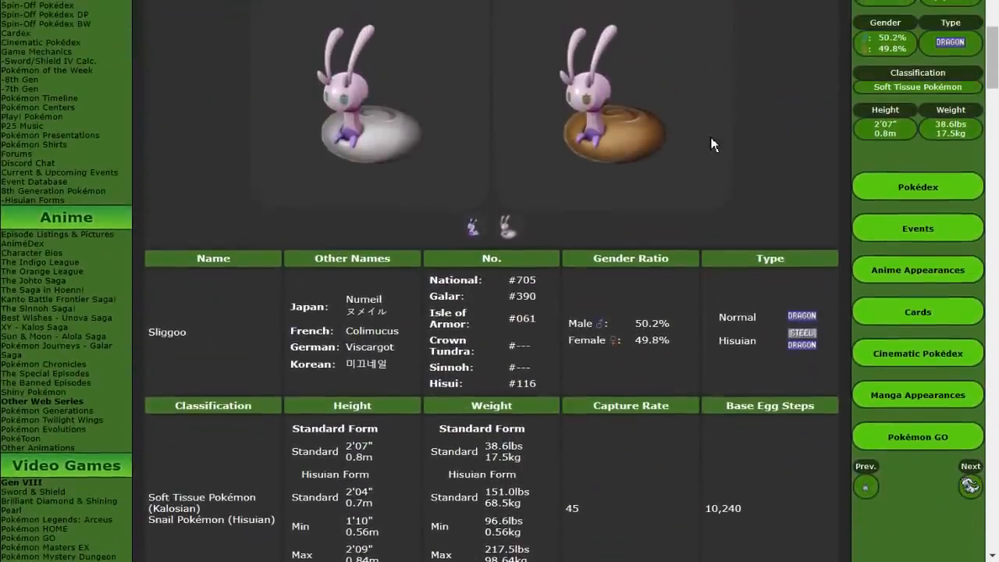
pyautogui.scroll(-3)
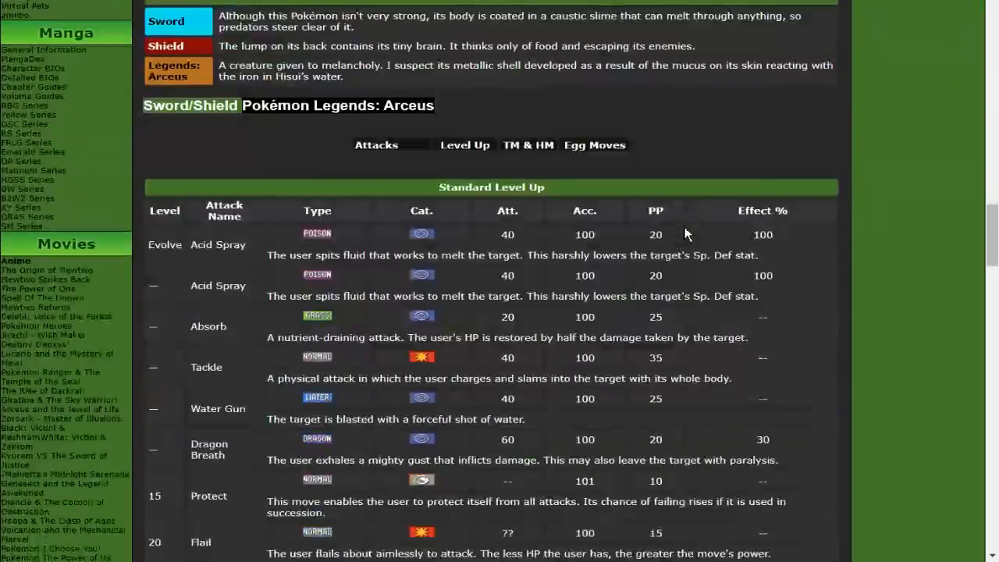
pyautogui.scroll(-3)
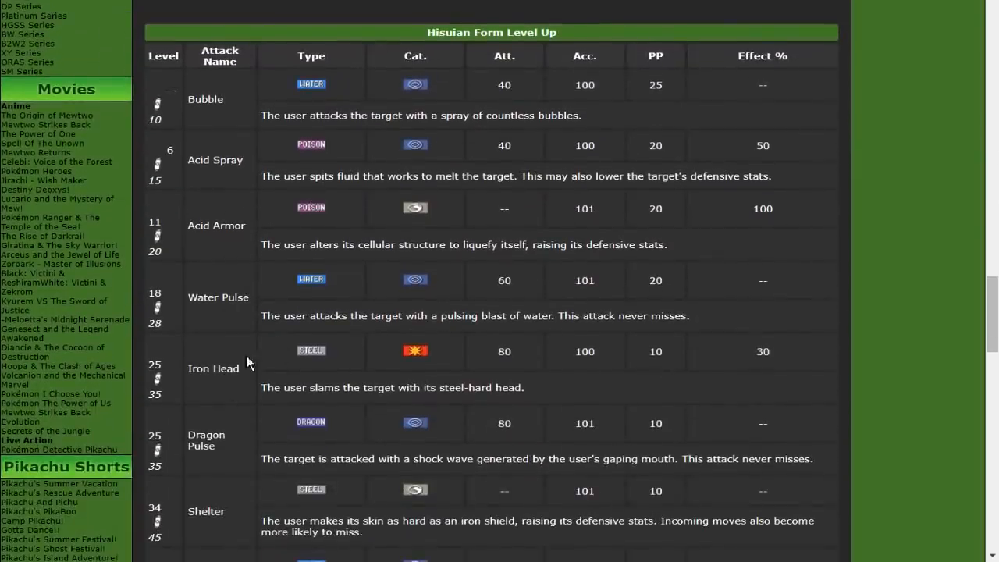
pyautogui.scroll(3)
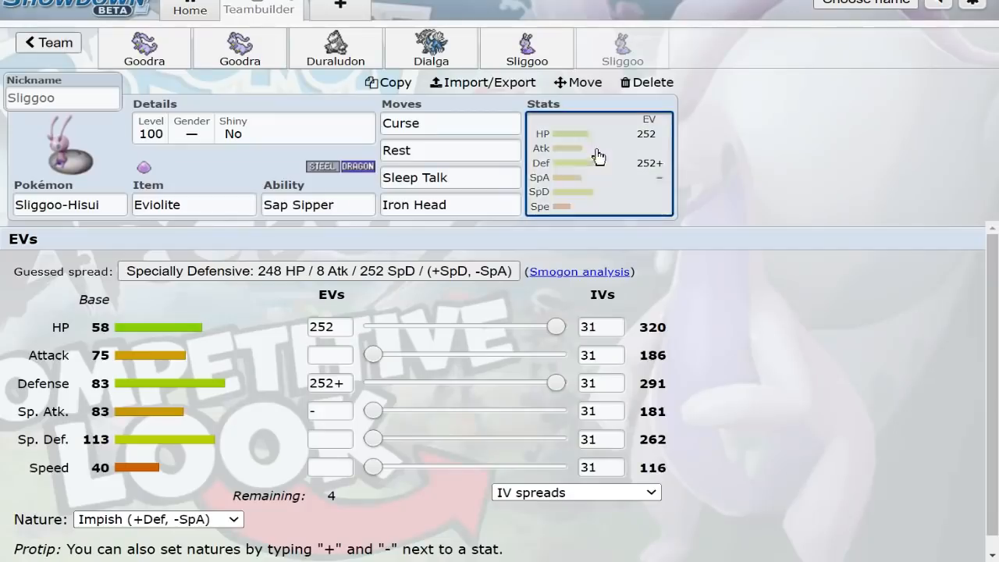
pyautogui.moveTo(218, 391)
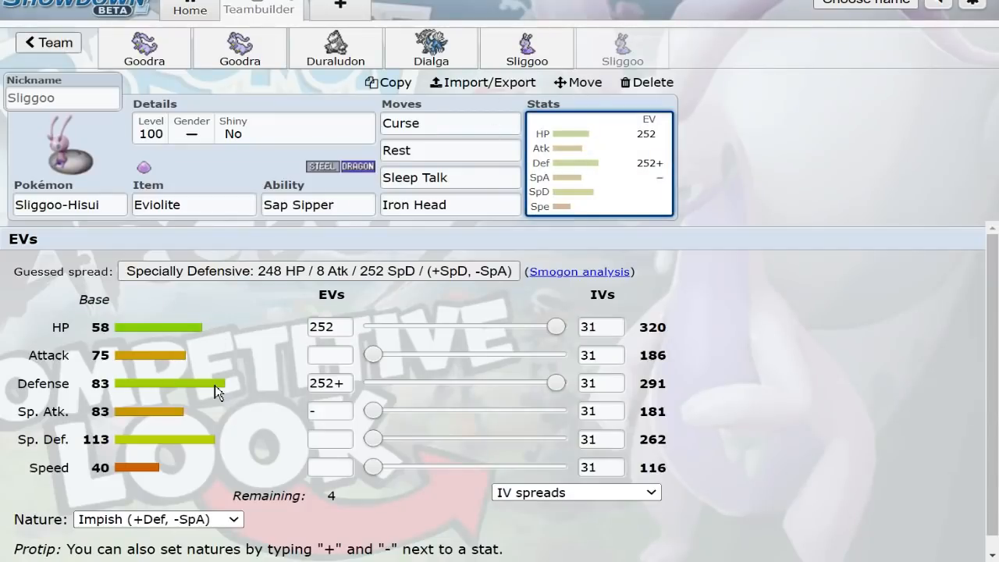
pyautogui.moveTo(273, 324)
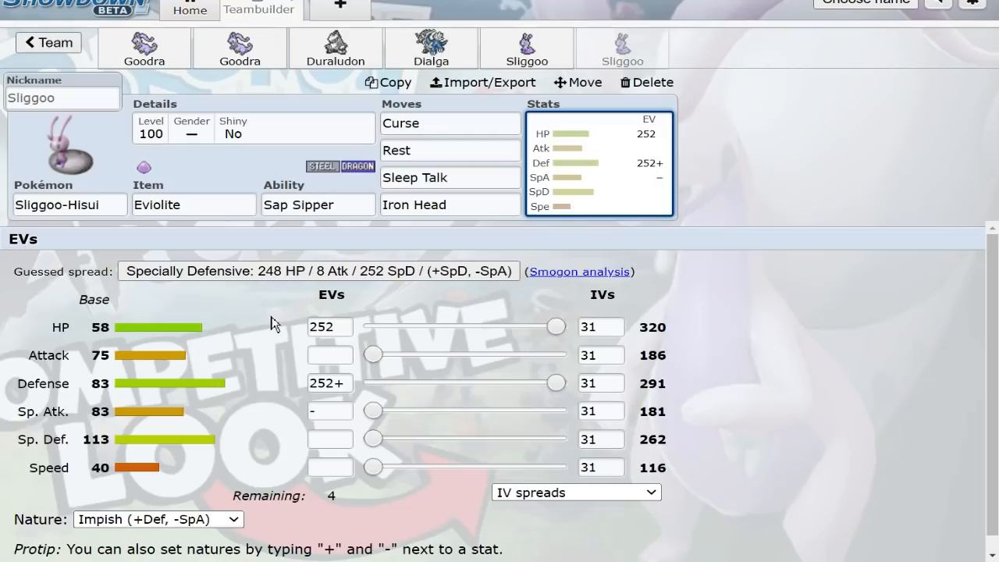
pyautogui.moveTo(739, 217)
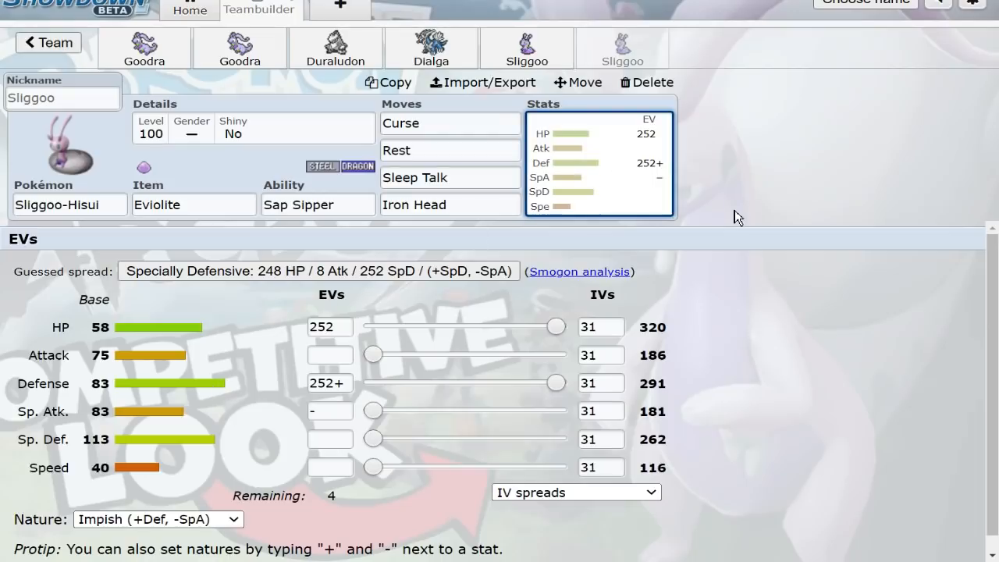
pyautogui.moveTo(354, 189)
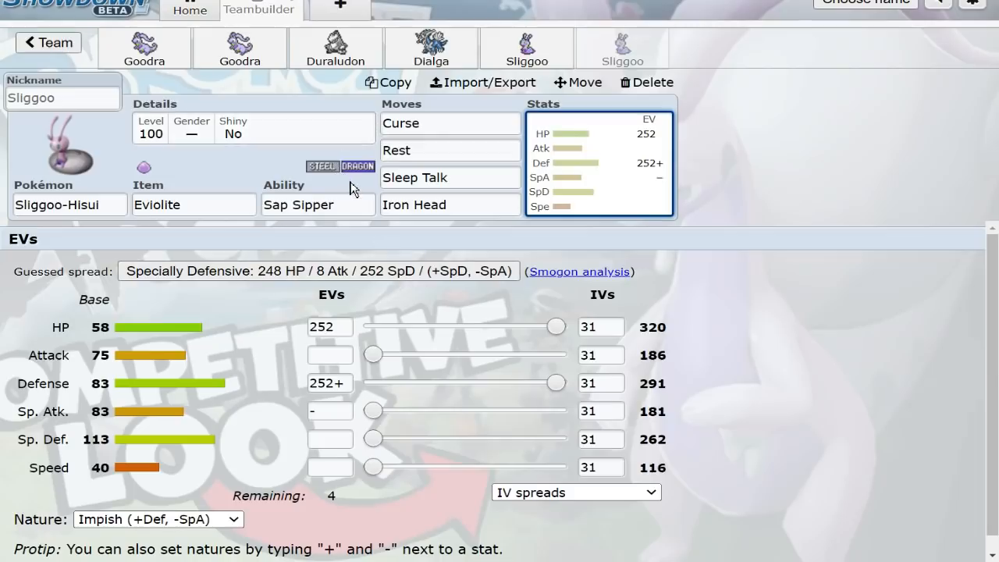
pyautogui.moveTo(800, 332)
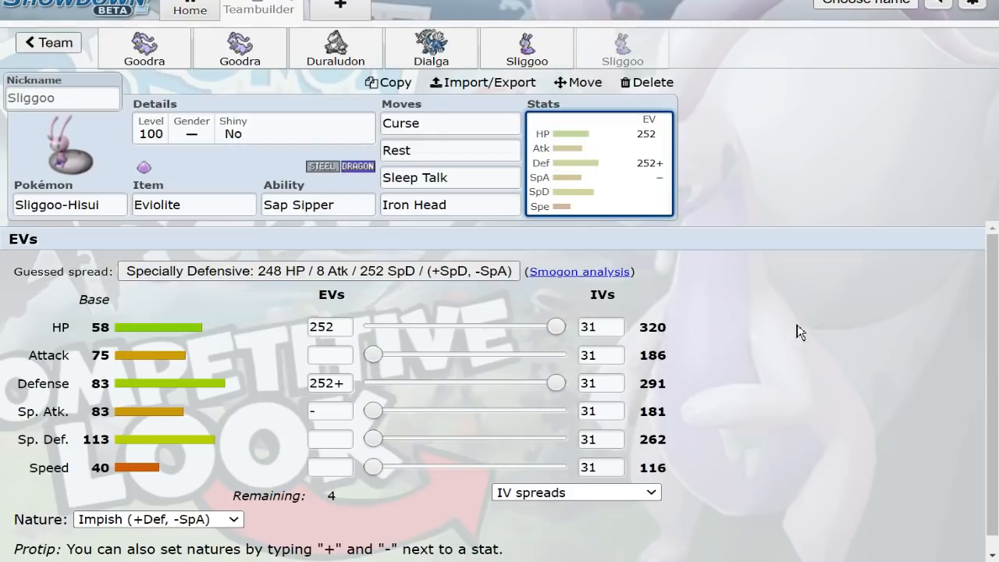
pyautogui.moveTo(642, 318)
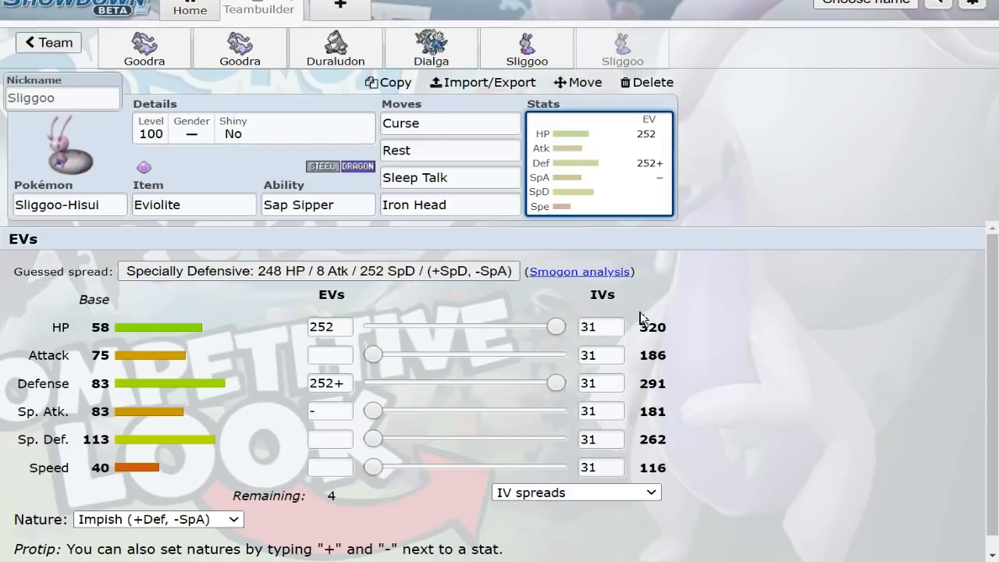
pyautogui.moveTo(820, 294)
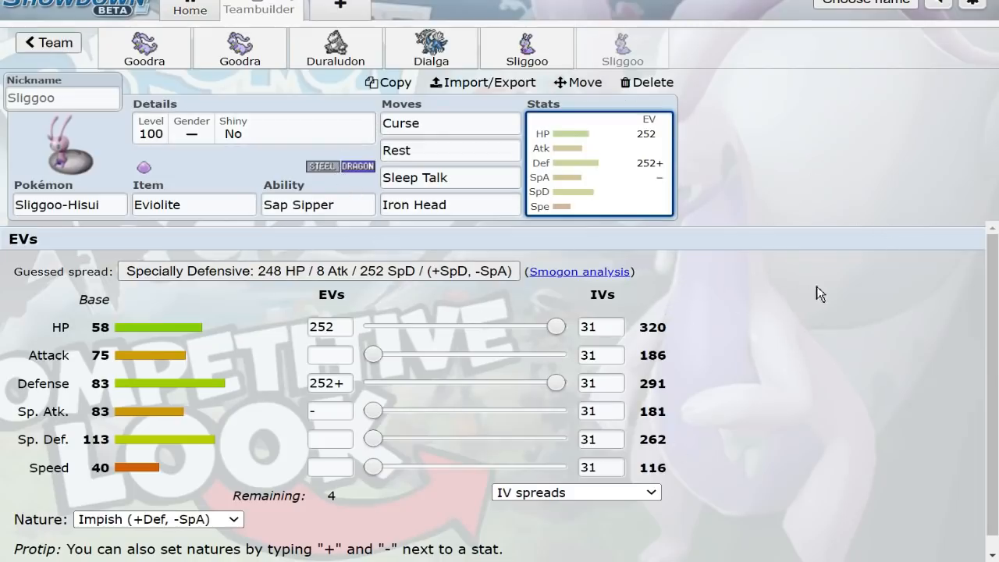
pyautogui.moveTo(880, 291)
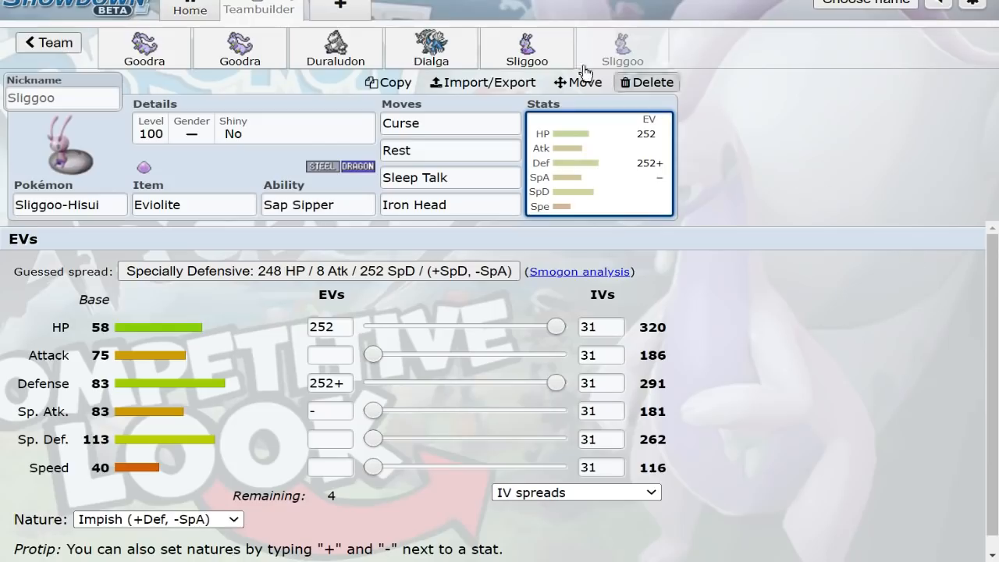
# Switch to the second Goodra in the team bar
pyautogui.click(239, 47)
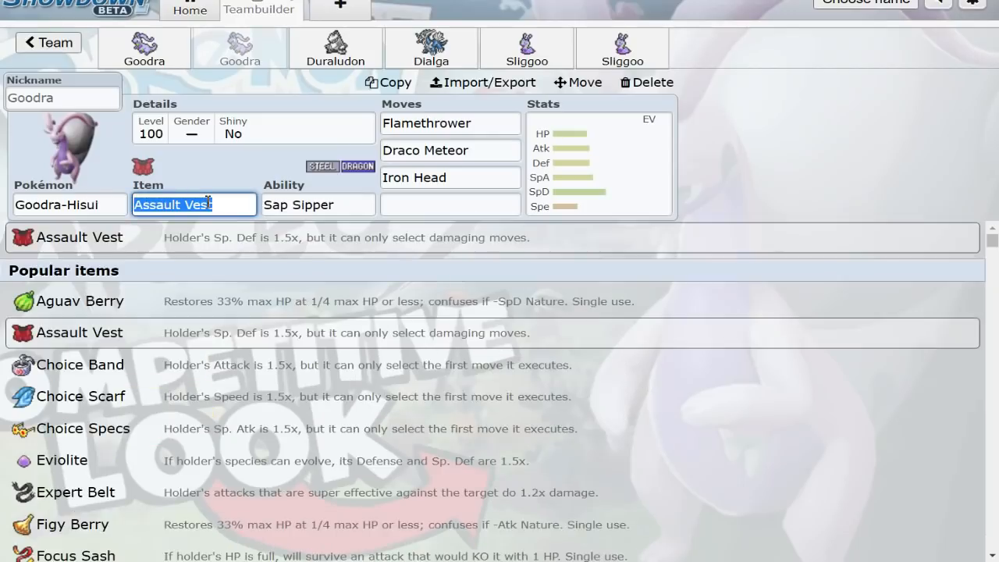
# Give Hisuian Goodra Leftovers, Substitute, Thunderbolt over Draco Meteor, and 252 Special Attack EVs
pyautogui.click(450, 205)
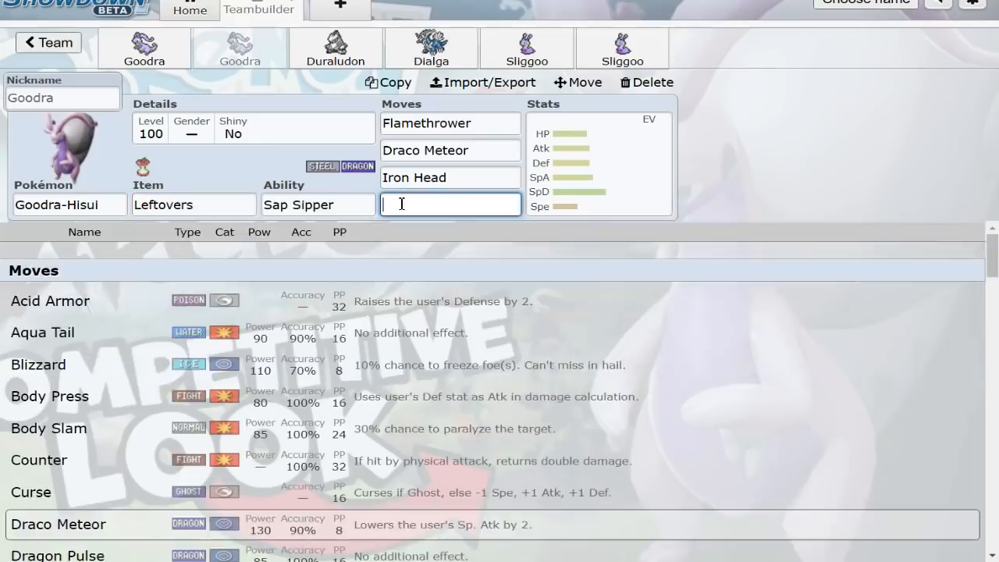
pyautogui.write('Substitute')
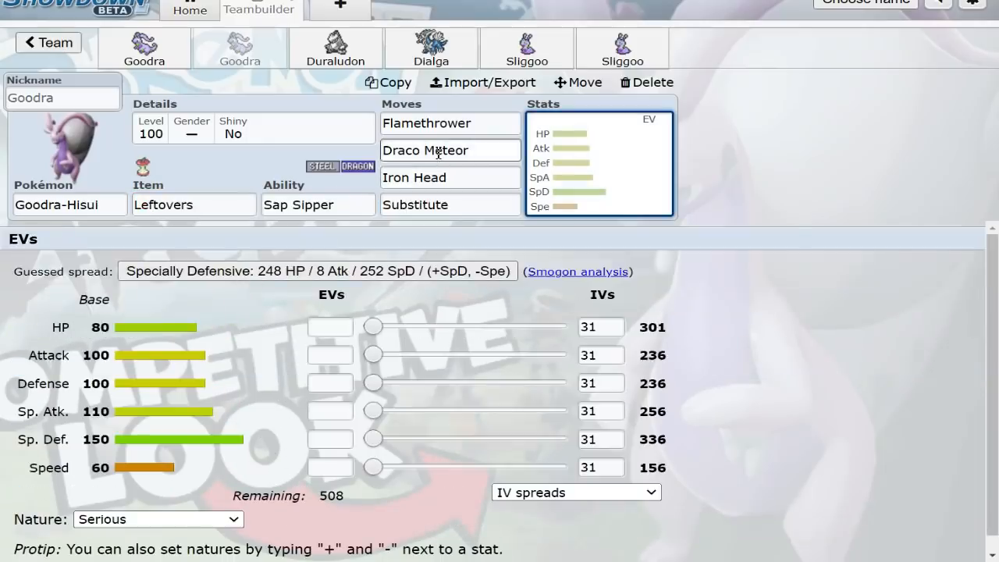
pyautogui.click(450, 178)
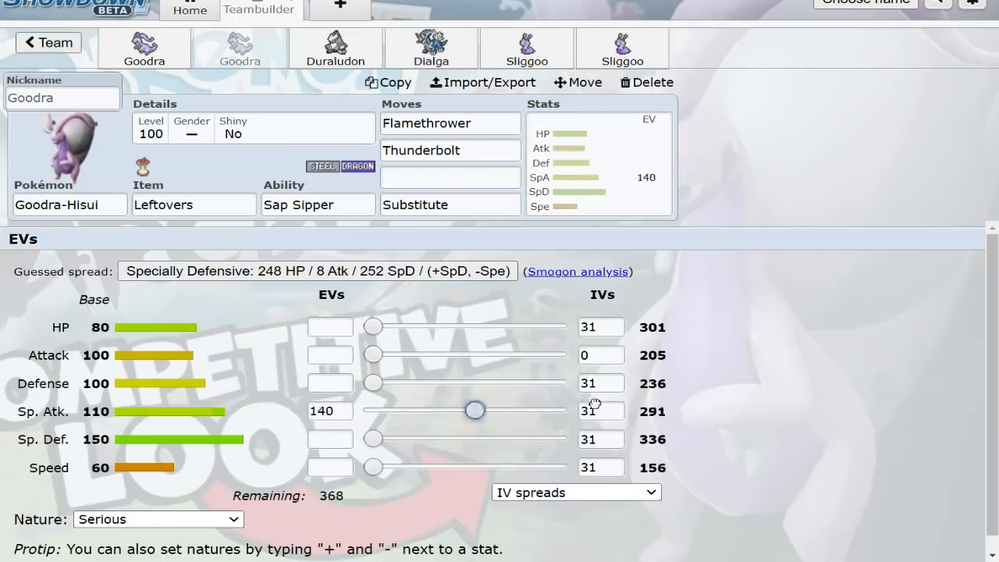
pyautogui.click(156, 519)
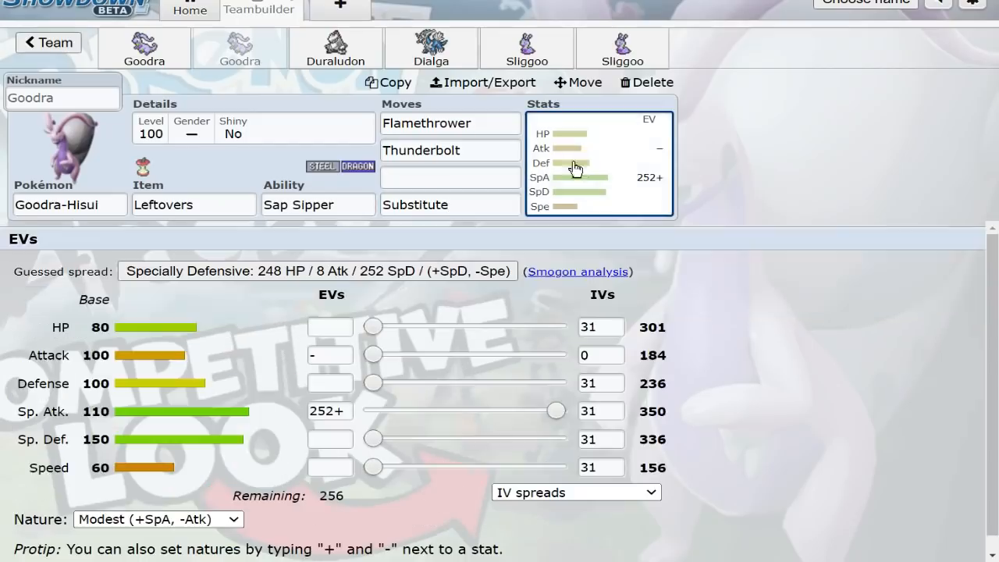
pyautogui.moveTo(568, 239)
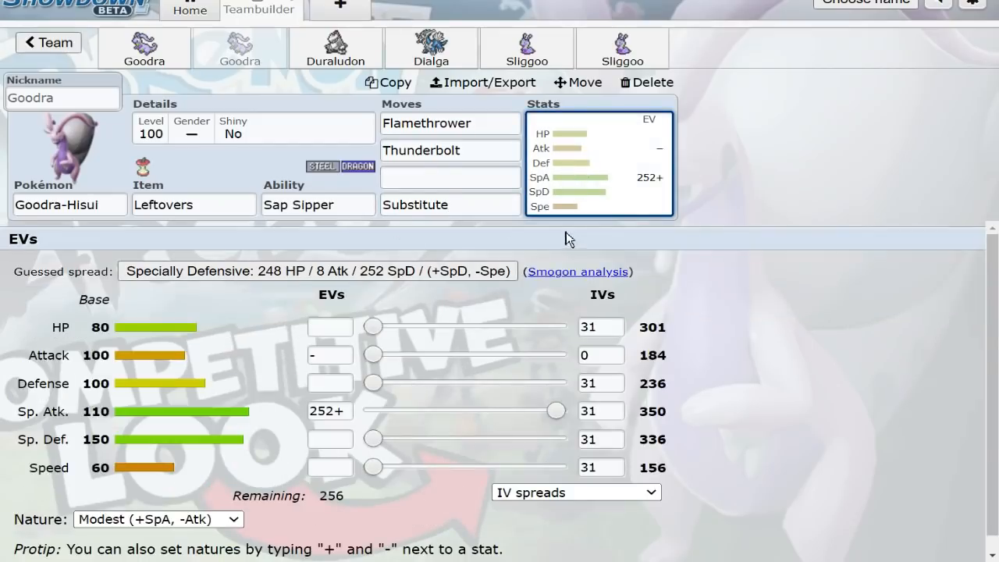
pyautogui.moveTo(748, 285)
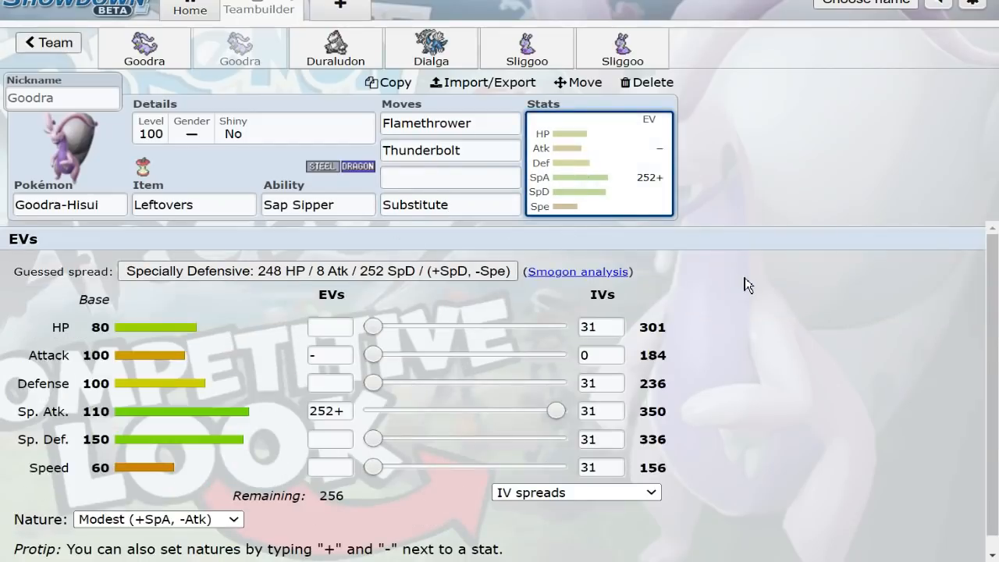
pyautogui.click(450, 177)
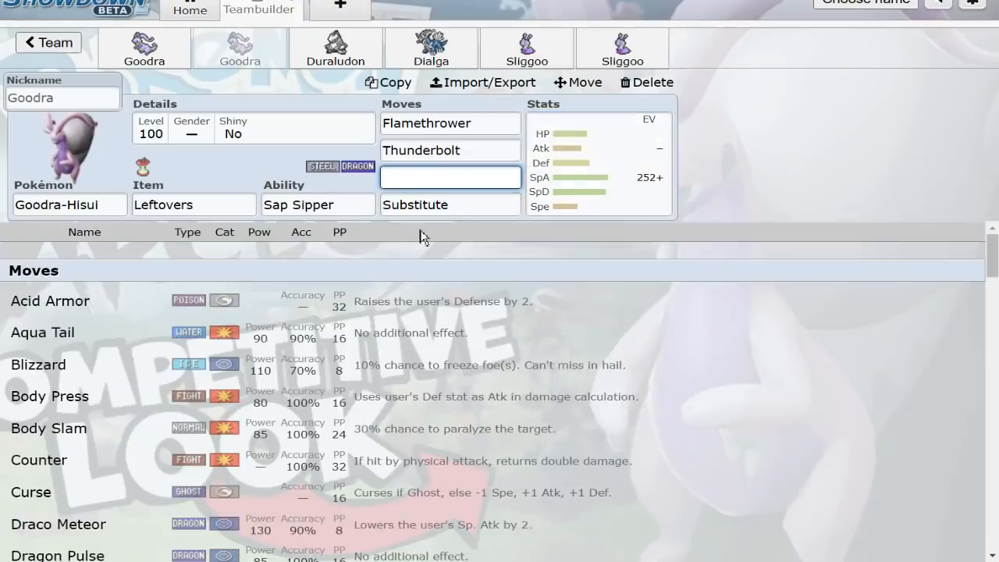
# Scroll Serebii's Pokédex page past Hisuian Form Level Up to the Move Shop Attacks table
pyautogui.scroll(-3)
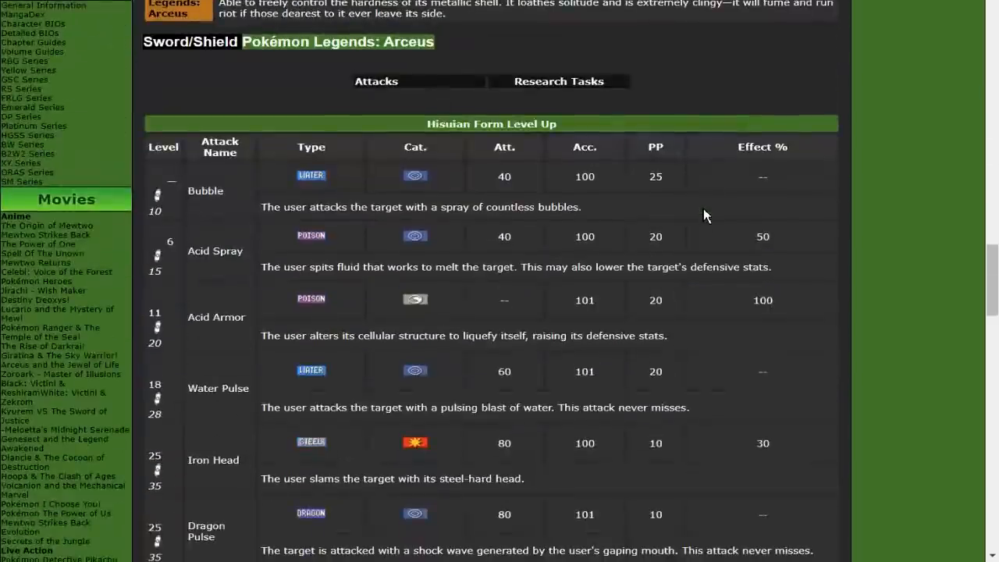
pyautogui.scroll(-3)
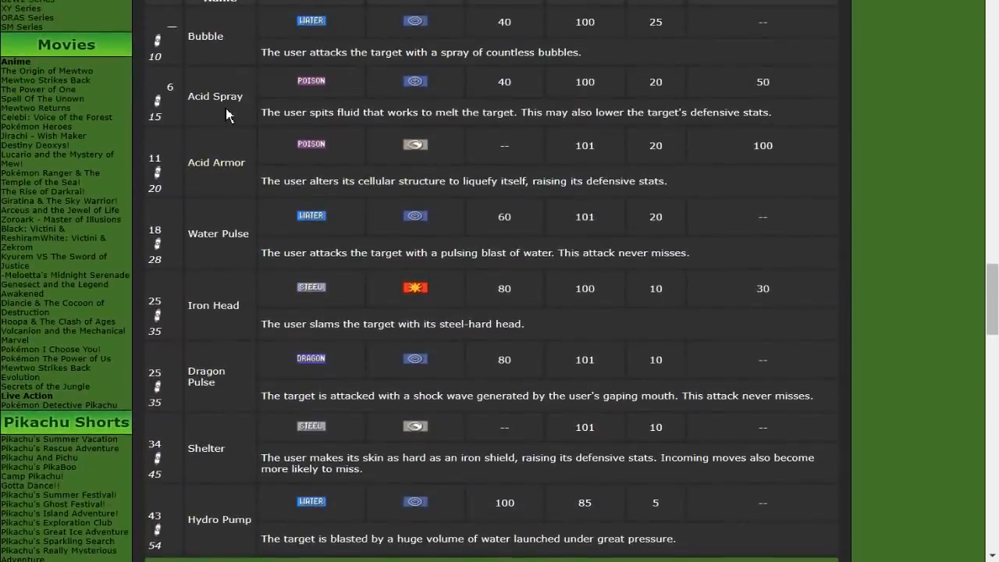
pyautogui.scroll(-3)
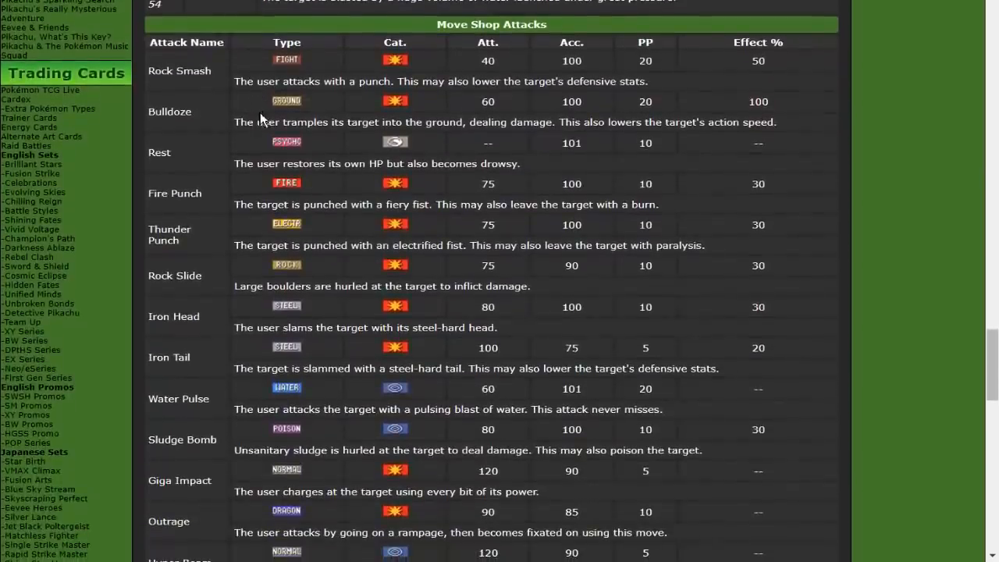
pyautogui.scroll(-3)
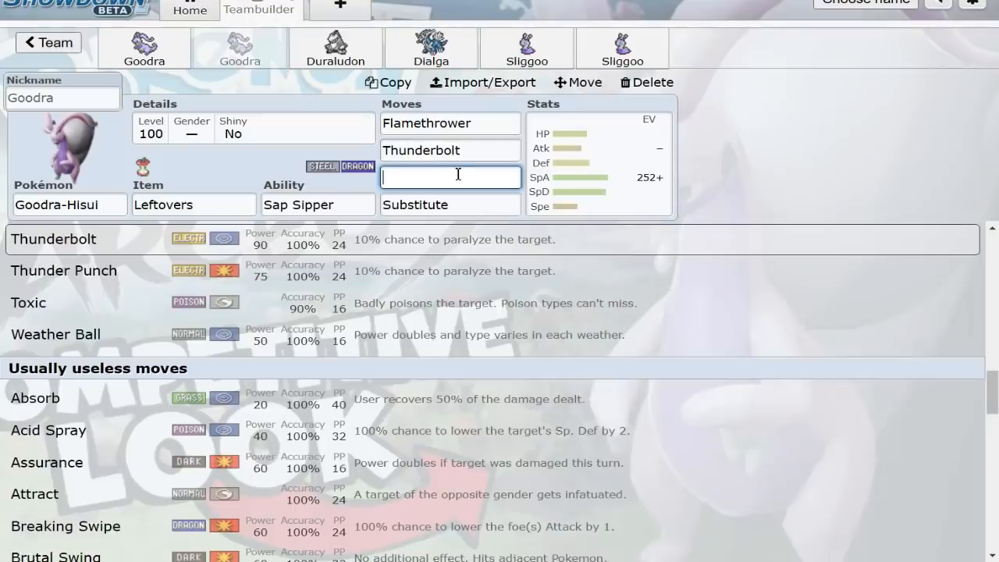
# Complete Hisuian Goodra's moves with Body Press and Substitute alongside Flamethrower and Thunderbolt
pyautogui.write('bo')
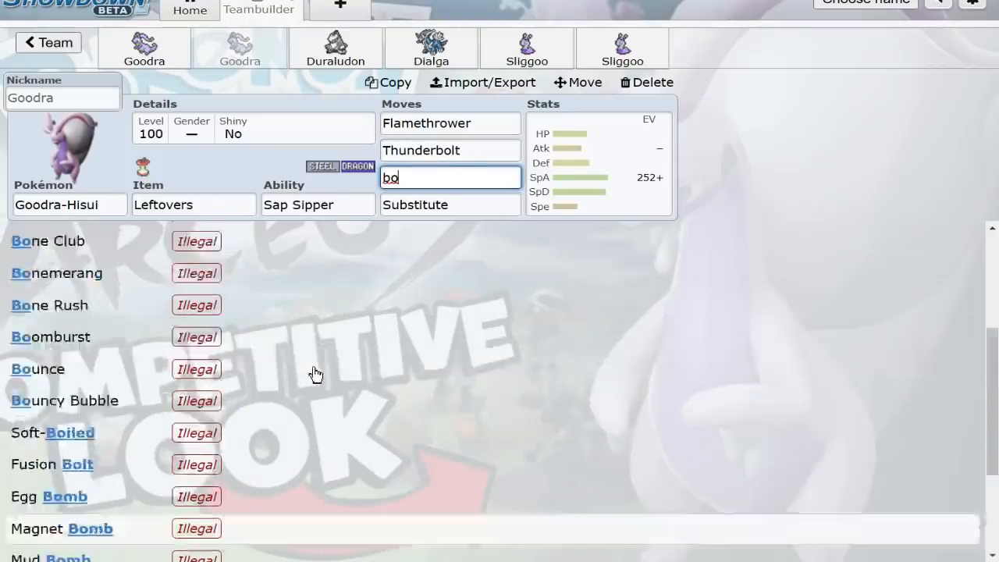
pyautogui.click(450, 177)
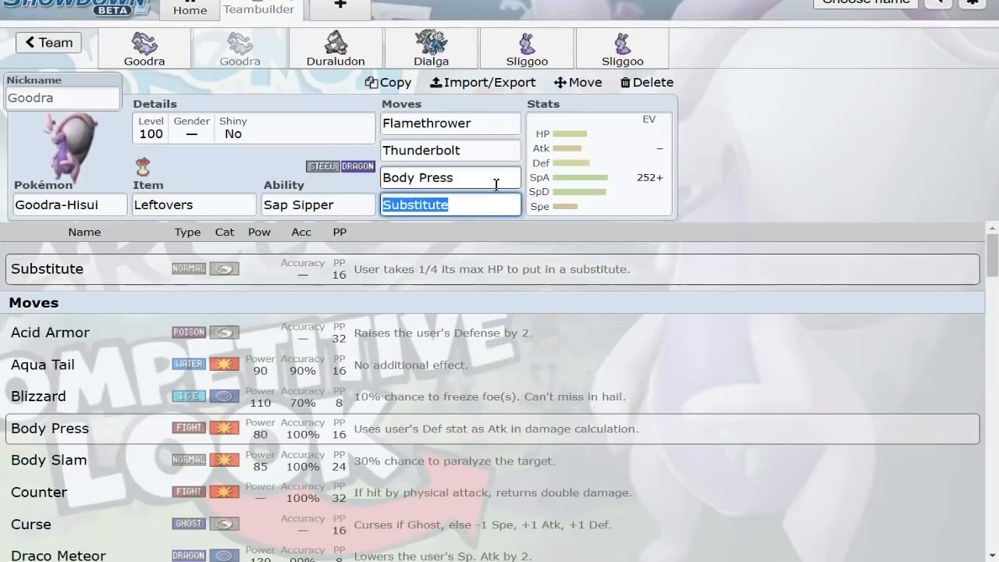
pyautogui.click(450, 177)
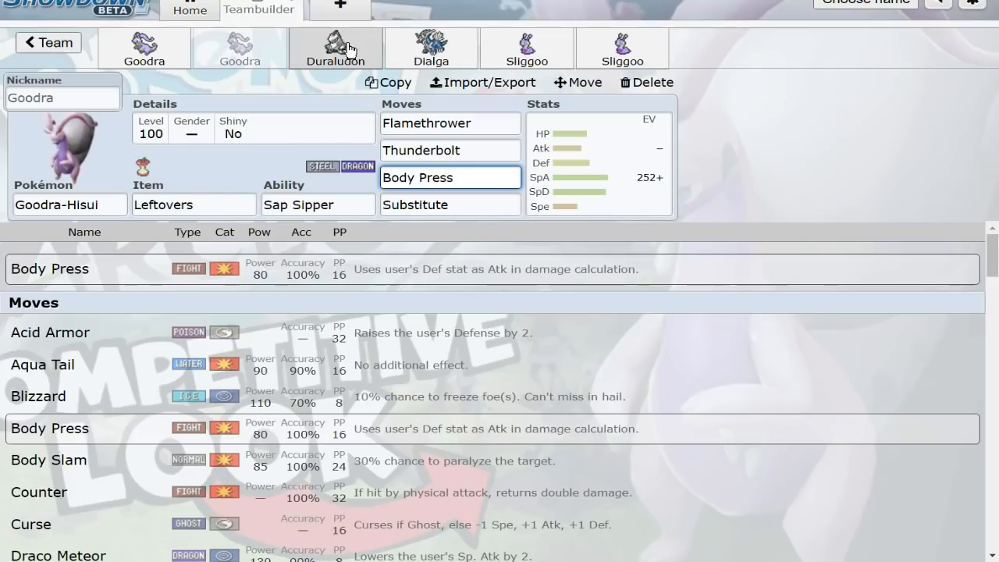
pyautogui.moveTo(549, 162)
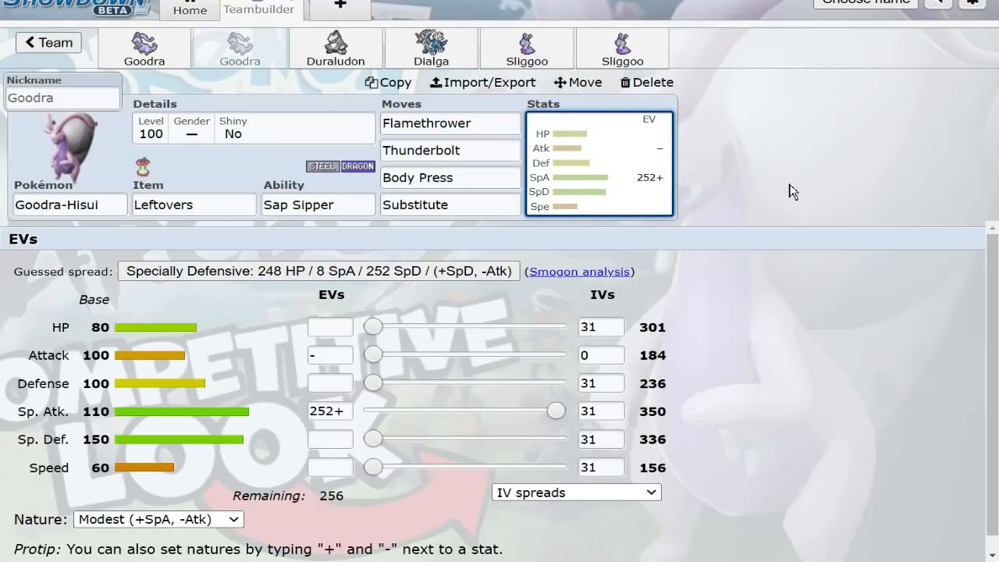
# Open the species list for the Goodra slot and scroll down and back through OU Pokémon
pyautogui.click(69, 205)
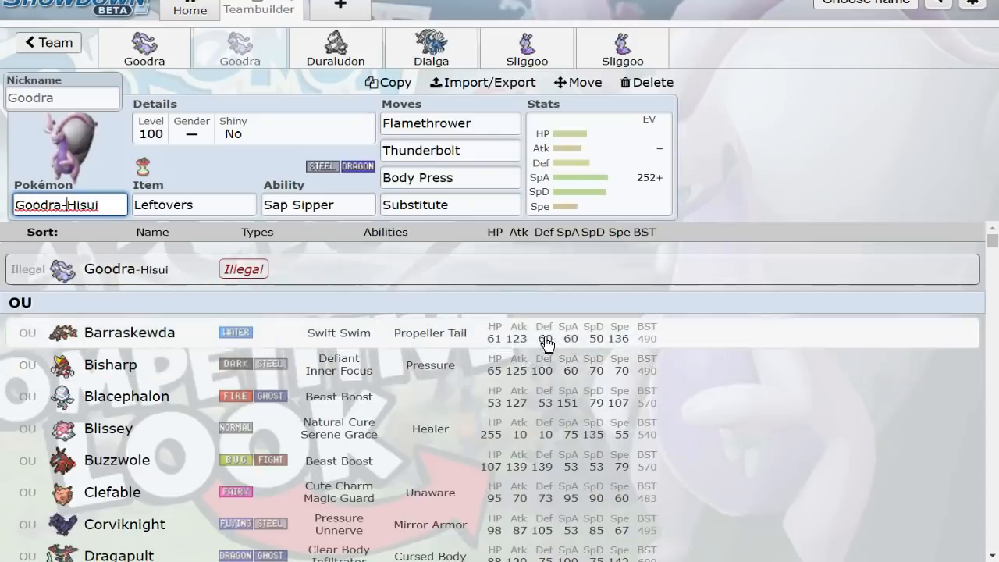
pyautogui.scroll(-3)
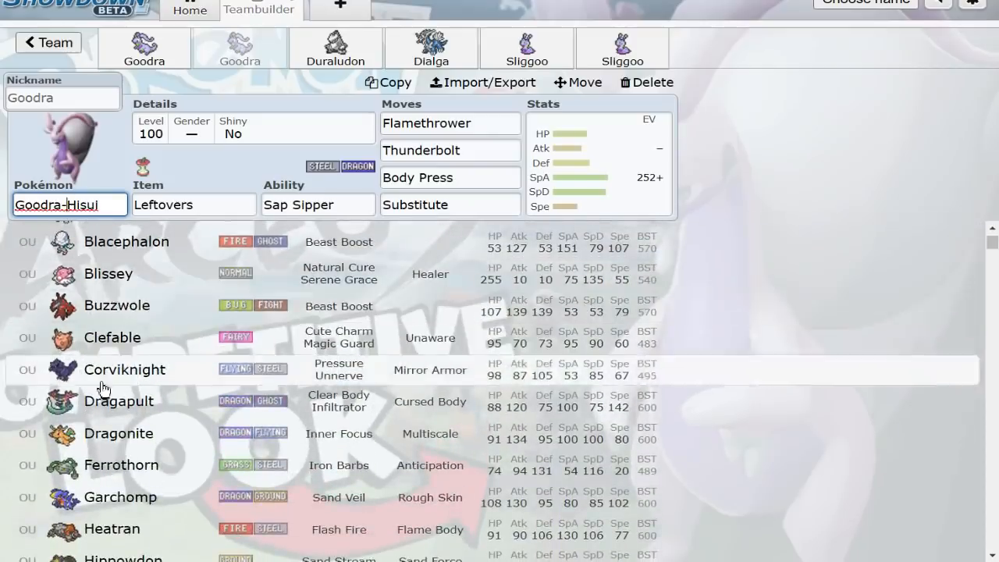
pyautogui.scroll(-3)
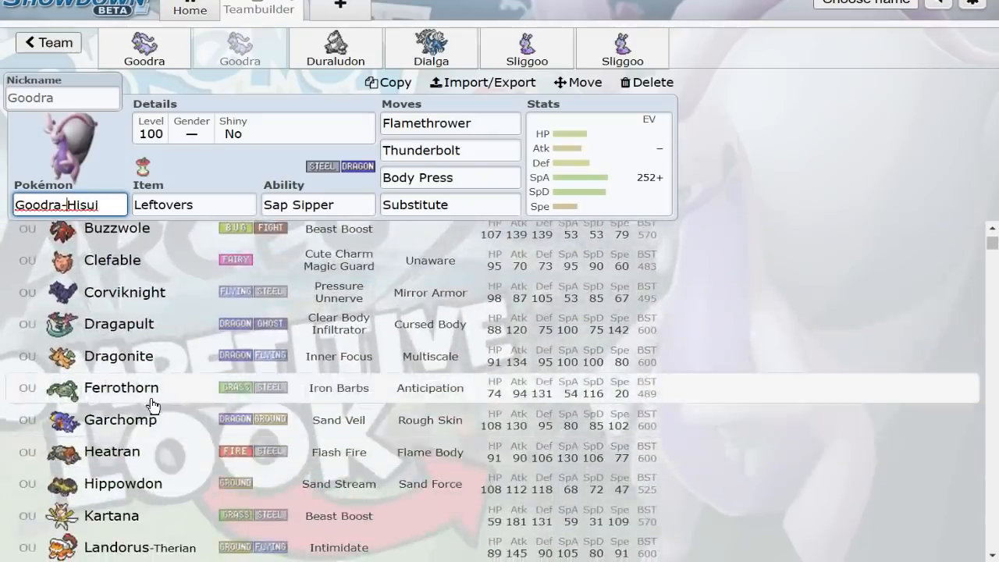
pyautogui.scroll(-3)
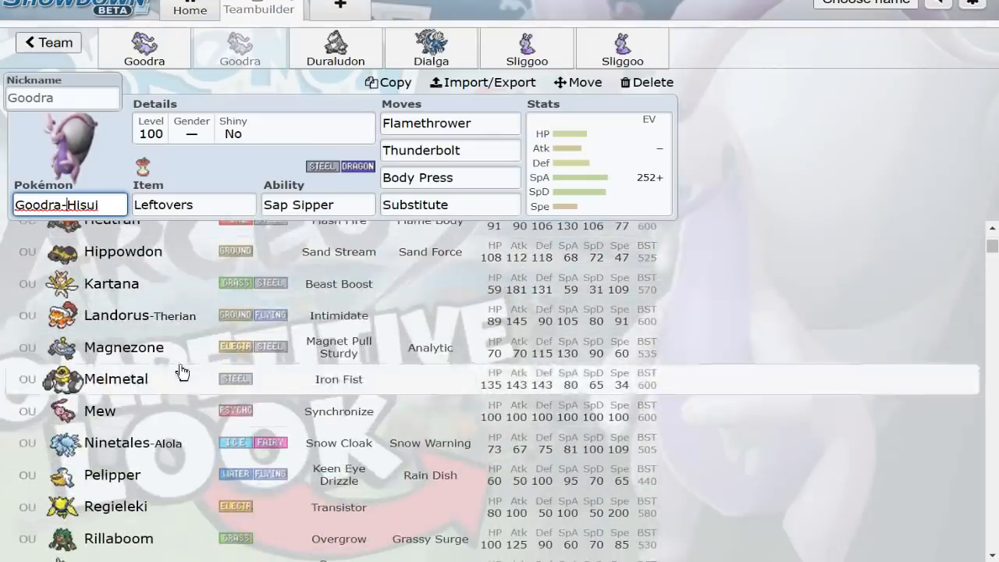
pyautogui.scroll(-3)
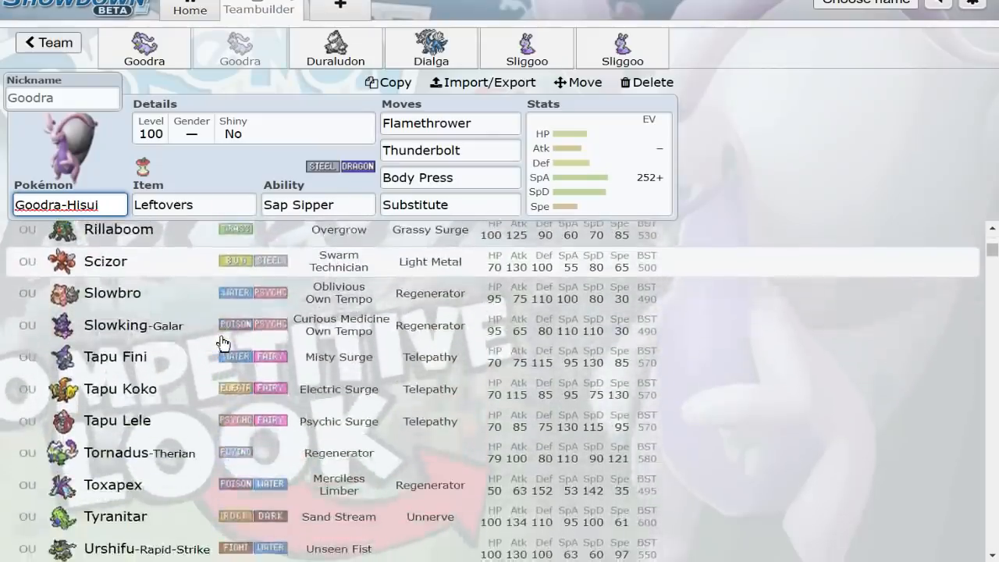
pyautogui.scroll(-3)
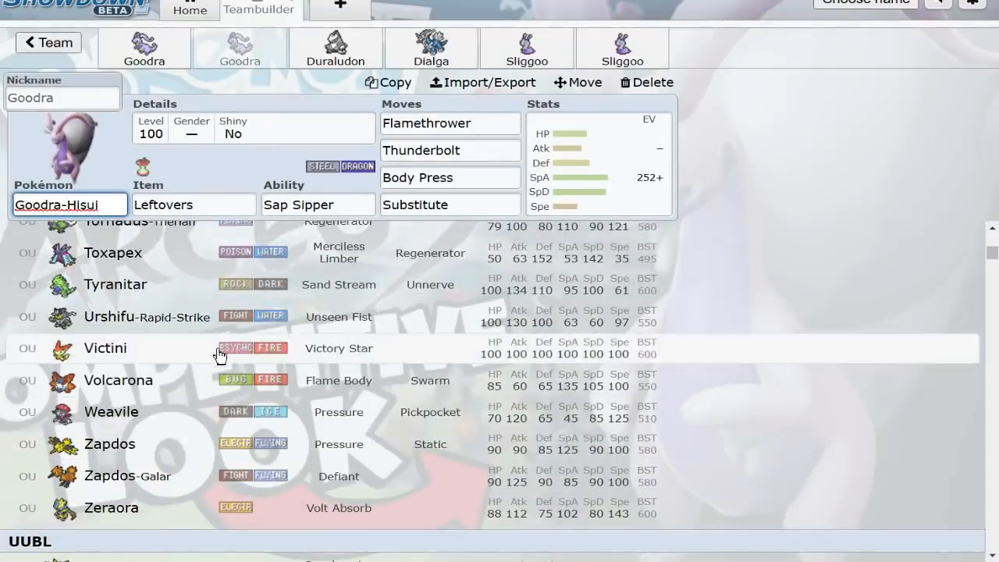
pyautogui.moveTo(121, 492)
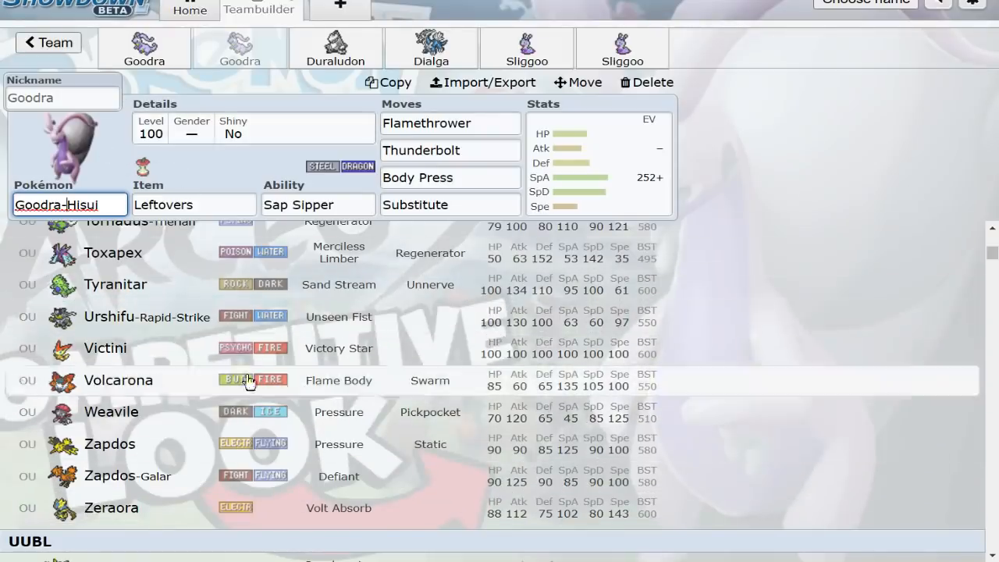
pyautogui.scroll(3)
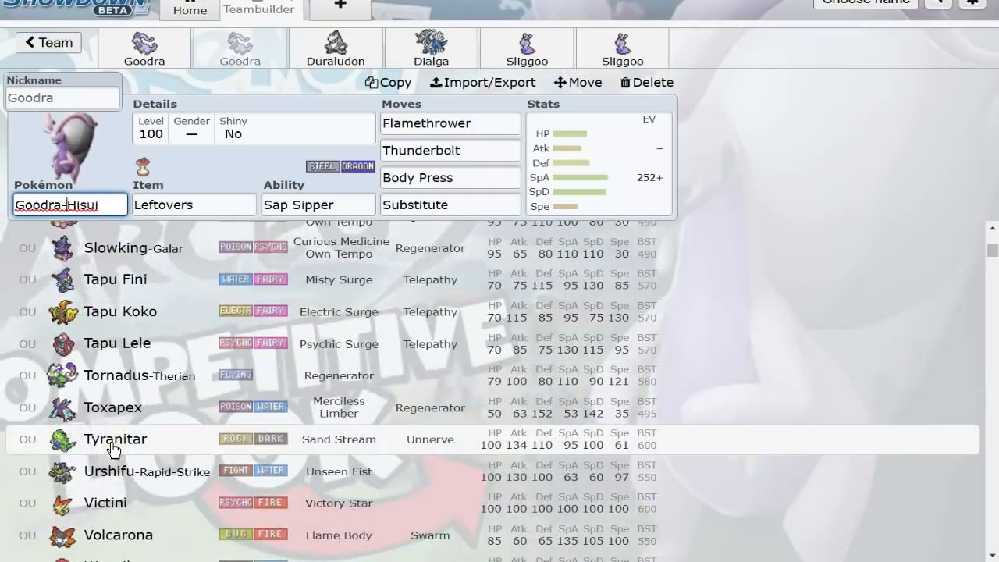
pyautogui.scroll(3)
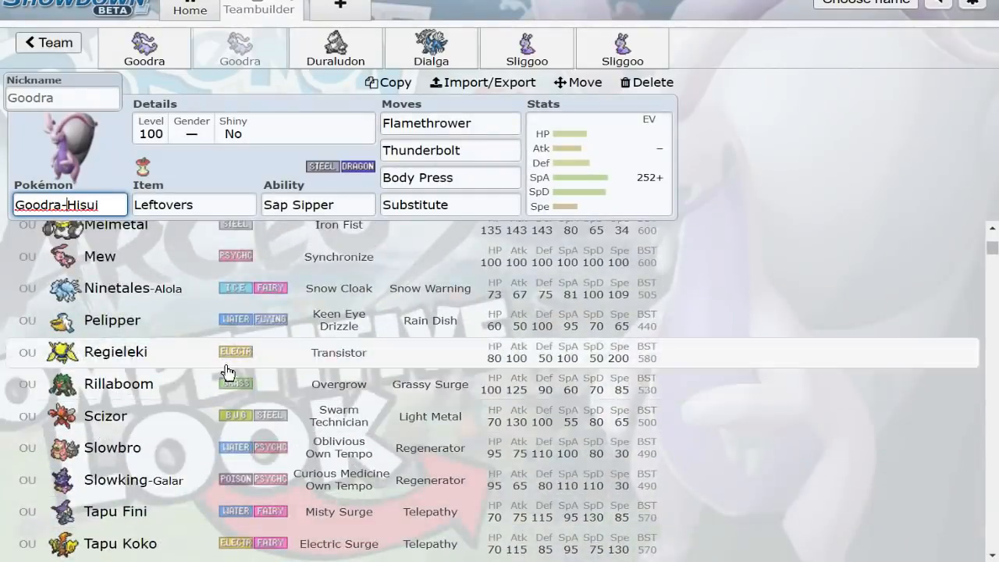
pyautogui.scroll(3)
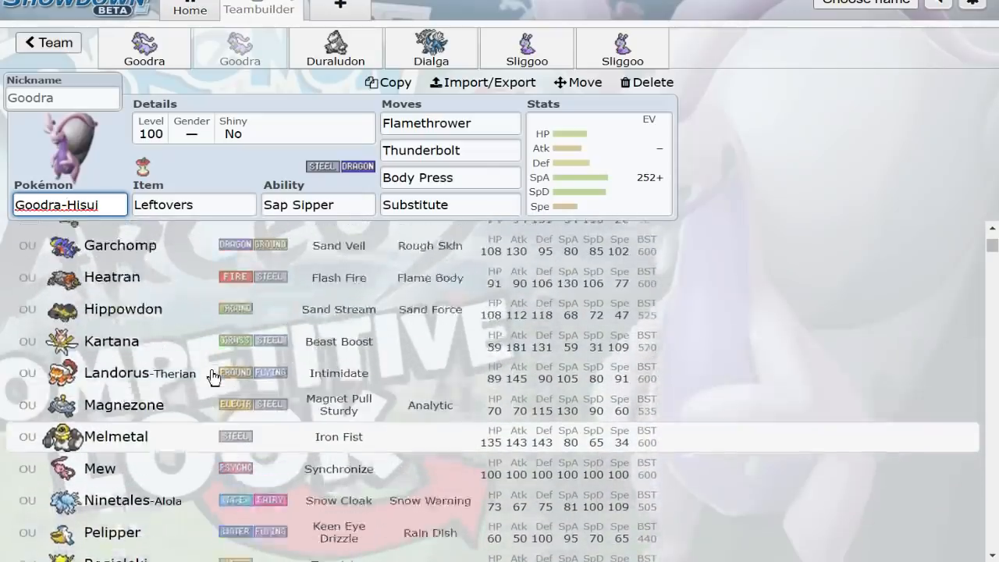
pyautogui.scroll(3)
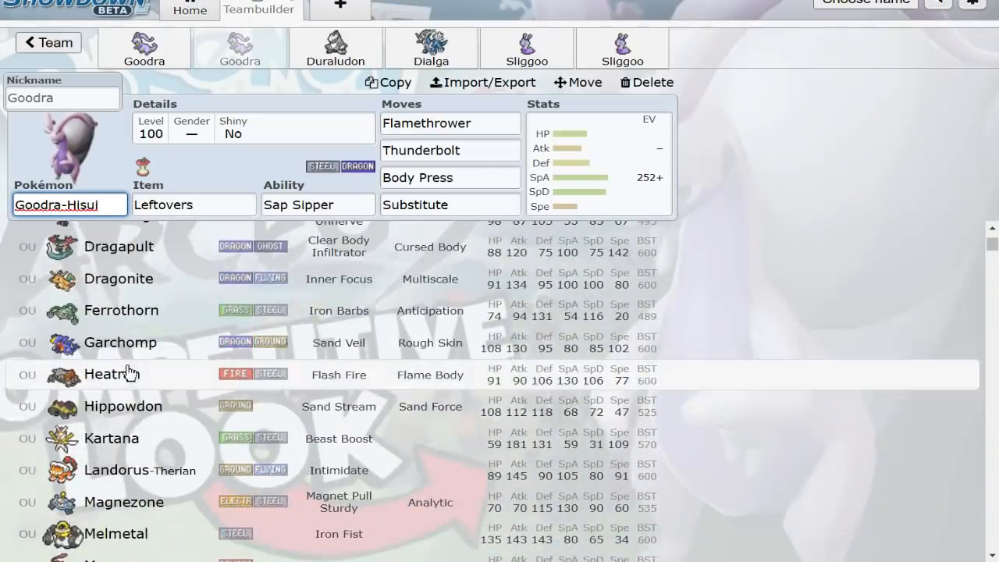
pyautogui.scroll(3)
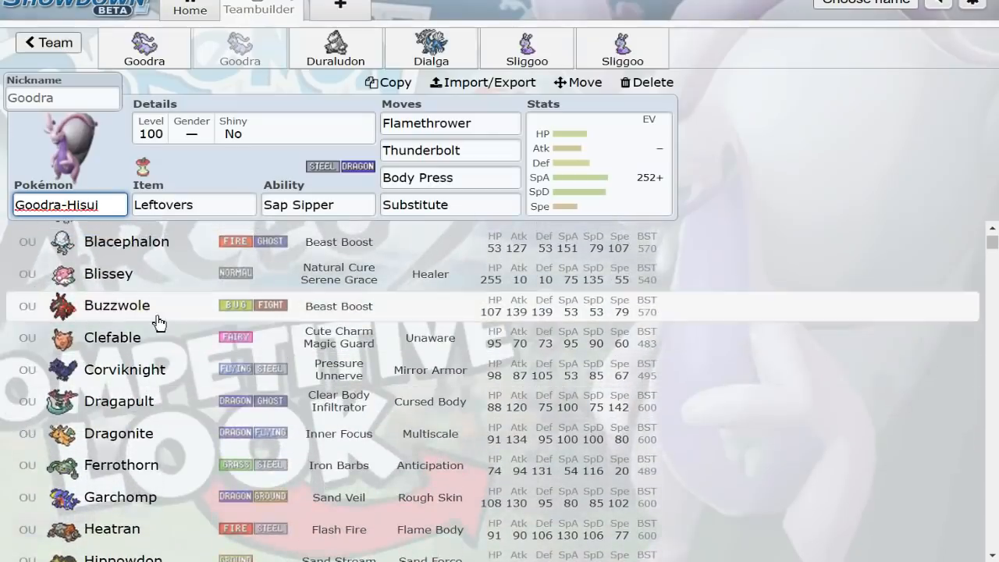
pyautogui.scroll(3)
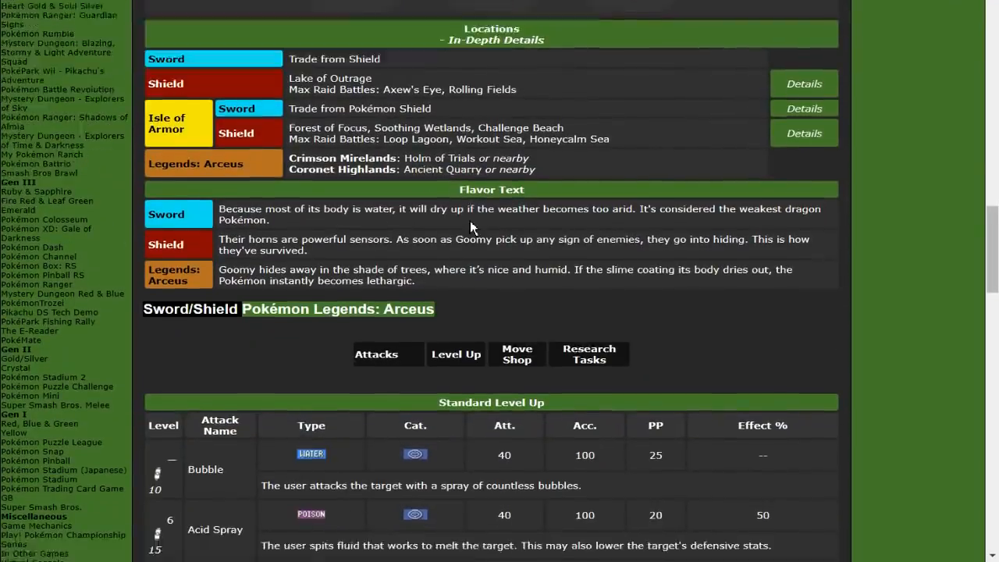
# Scroll Serebii's Goomy page to its flavor text and Standard Level Up moves
pyautogui.scroll(-3)
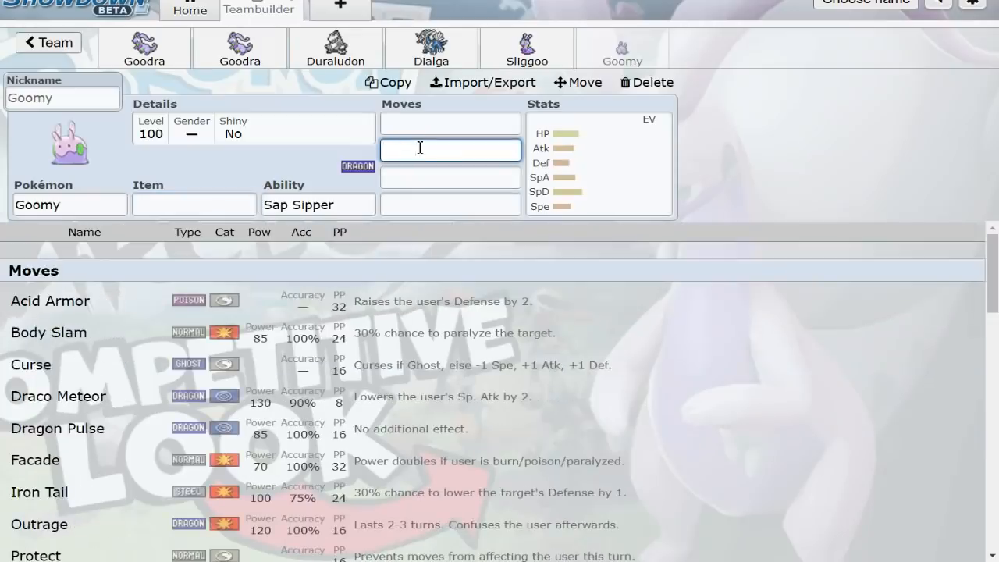
# Browse Goomy's move list and the Sliggoo and Goomy slots, then return to Showdown's home screen
pyautogui.scroll(-3)
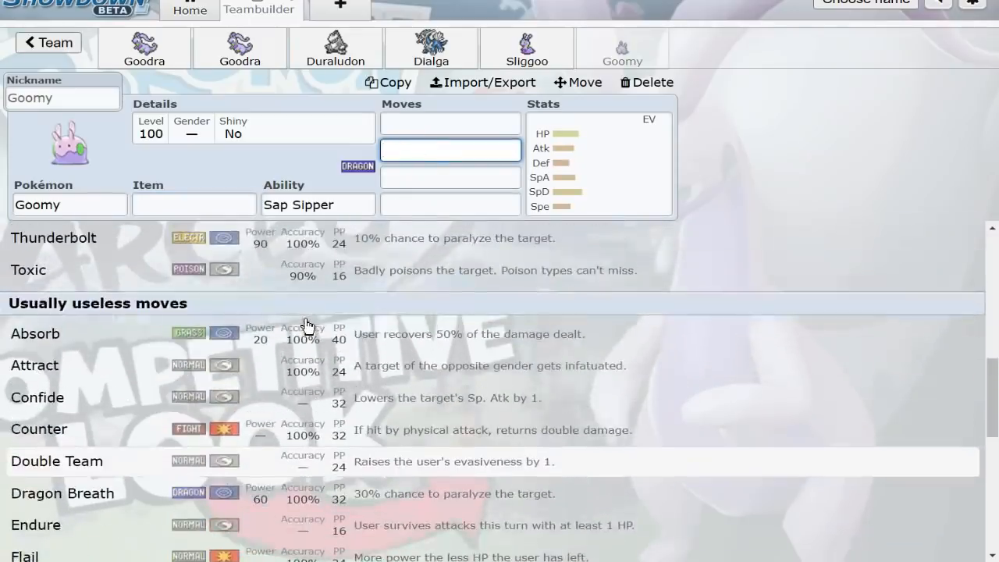
pyautogui.scroll(-3)
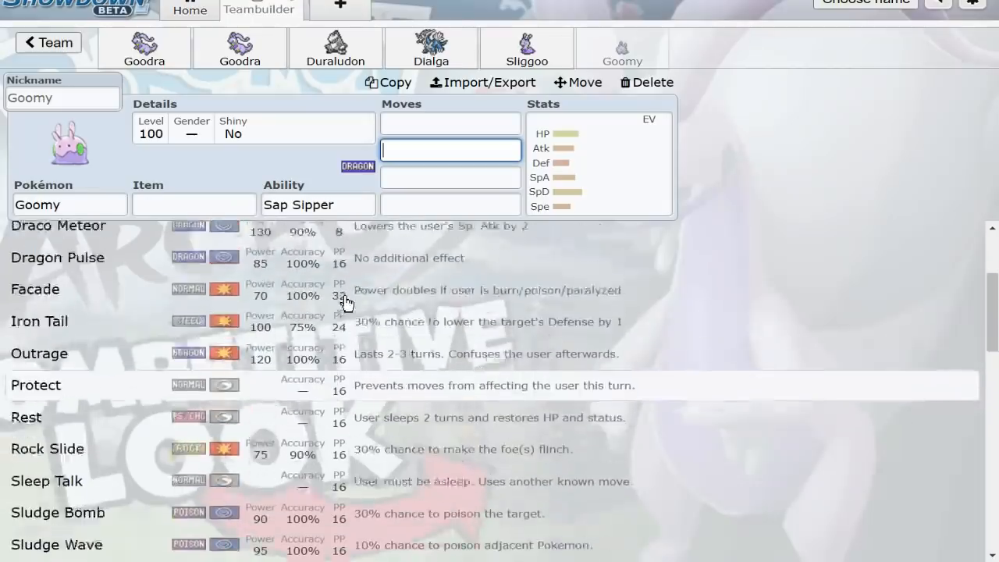
pyautogui.scroll(3)
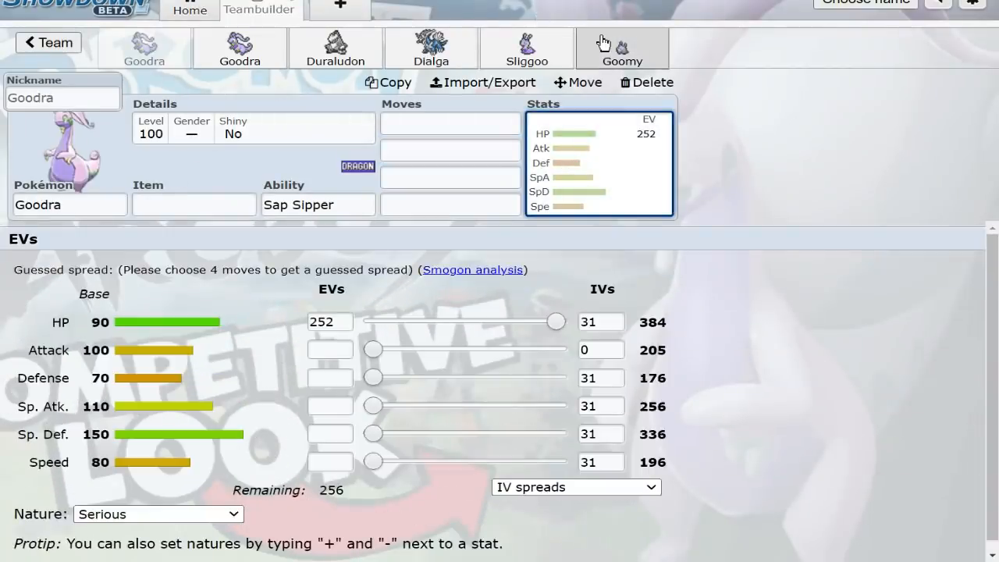
pyautogui.click(526, 48)
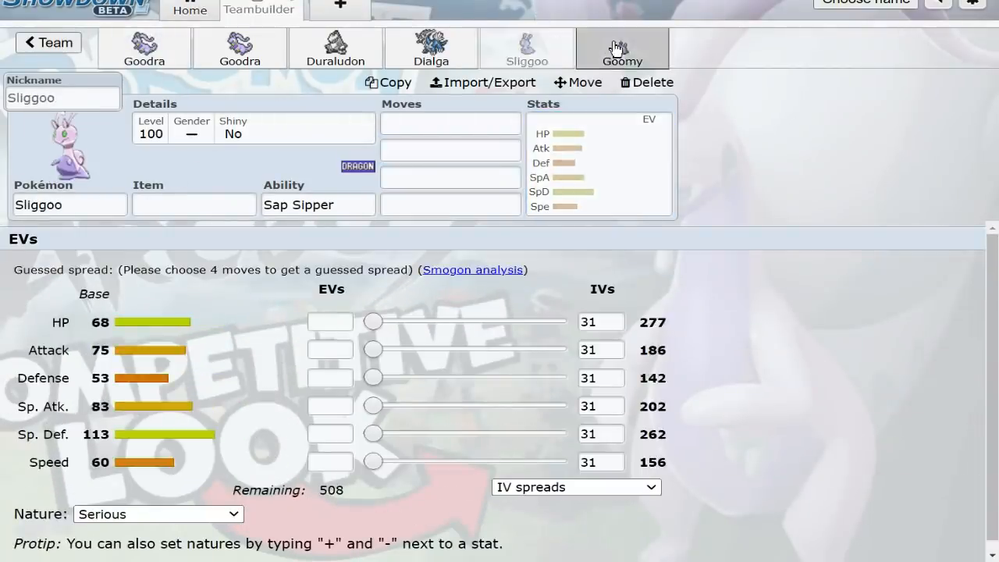
pyautogui.click(623, 48)
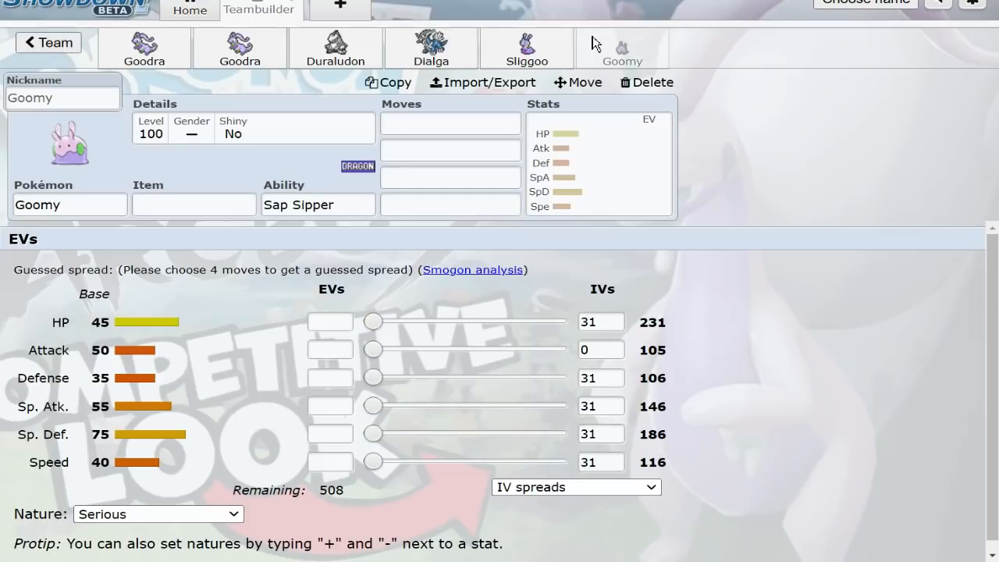
pyautogui.click(189, 9)
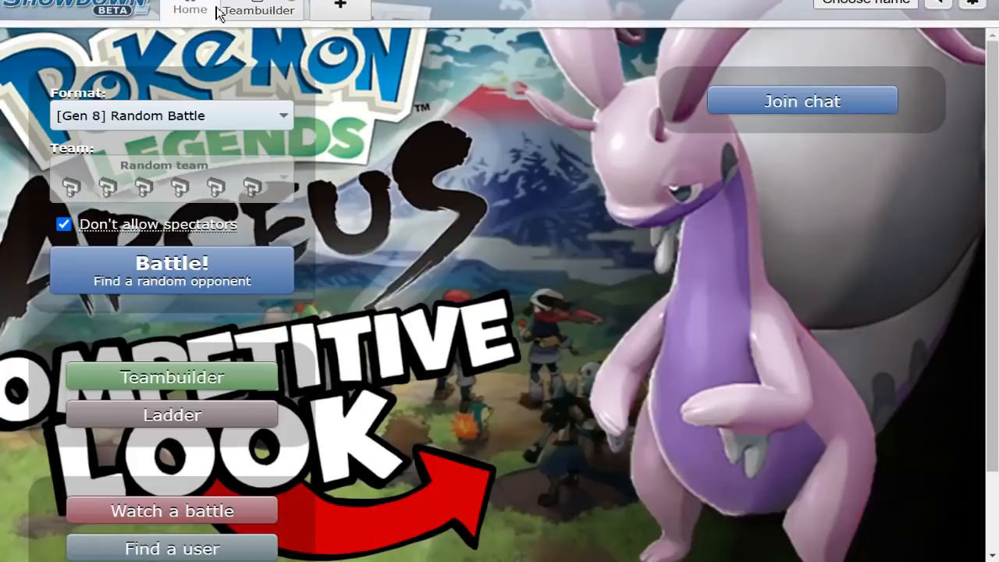
pyautogui.moveTo(610, 196)
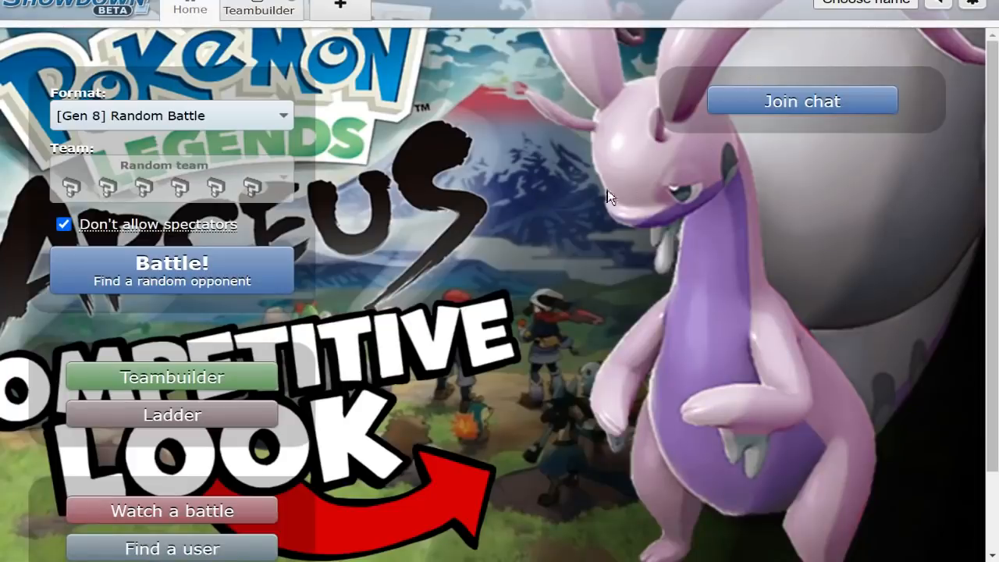
pyautogui.moveTo(568, 190)
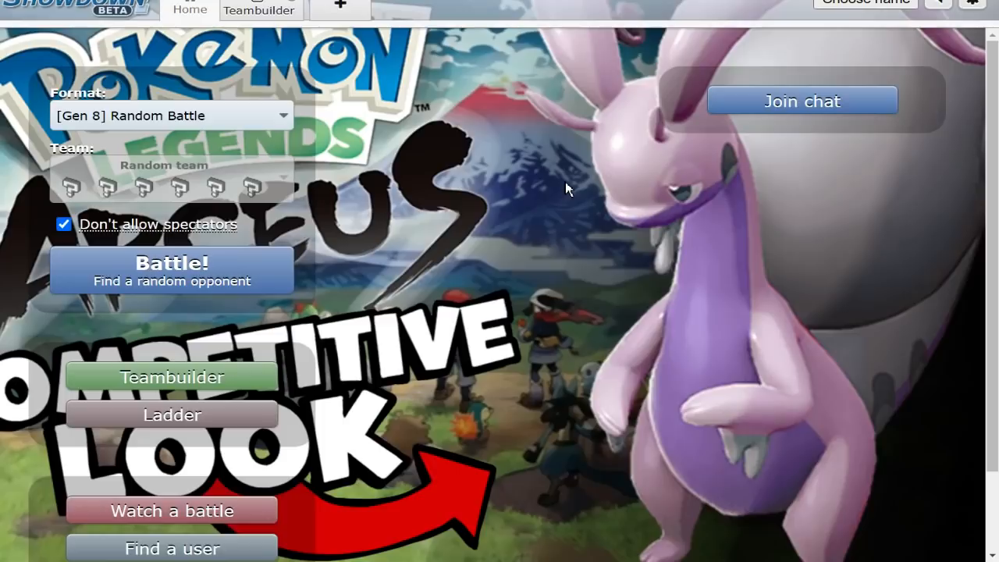
pyautogui.moveTo(297, 246)
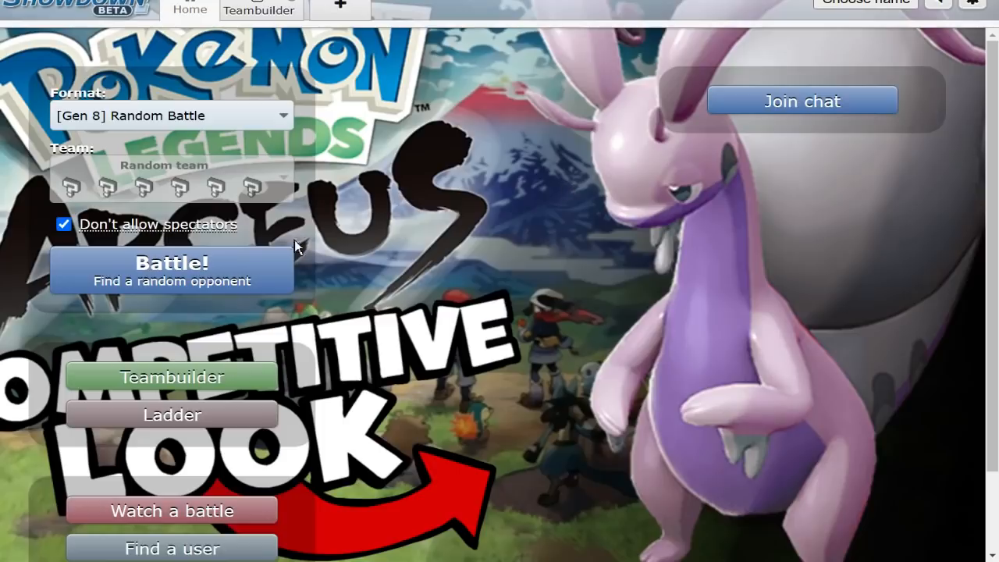